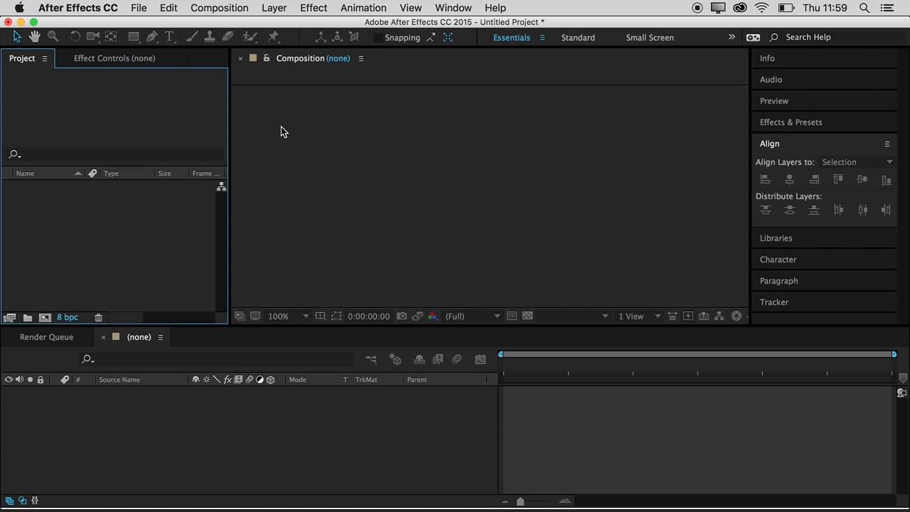
Look through the After Effects window/workspace menu without choosing anything.
{"action": "left_click", "coordinate": [452, 9]}
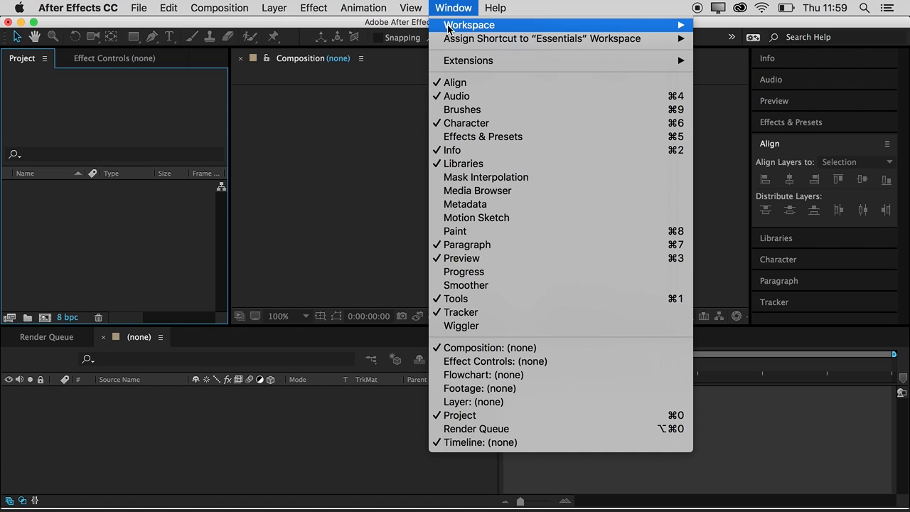
{"action": "left_click", "coordinate": [469, 26]}
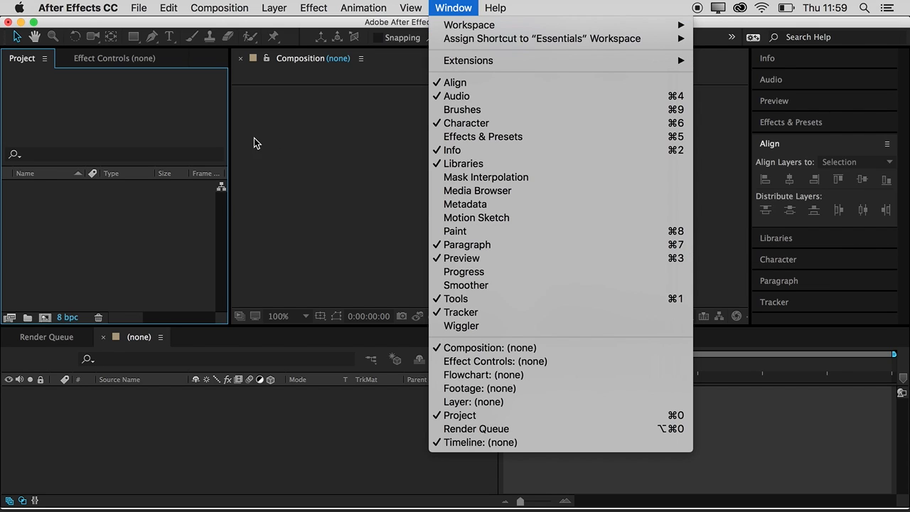
{"action": "left_click", "coordinate": [452, 8]}
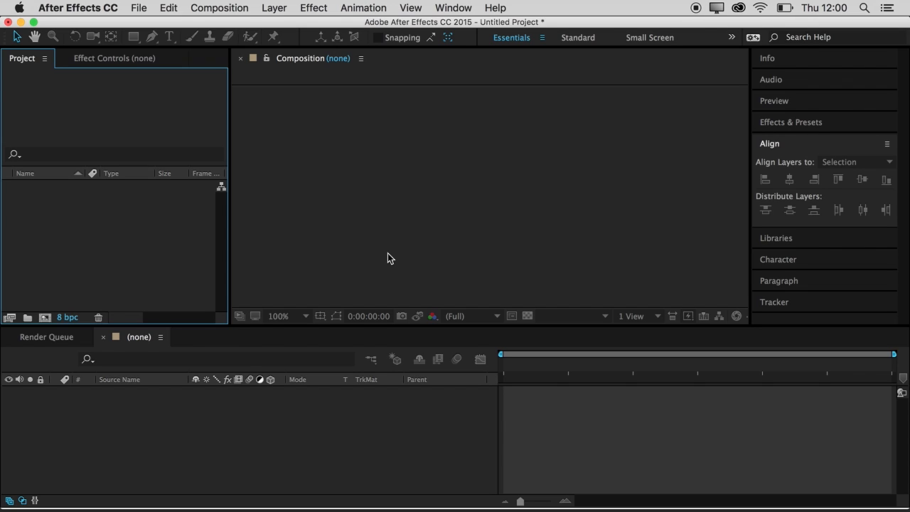
{"action": "mouse_move", "coordinate": [405, 202]}
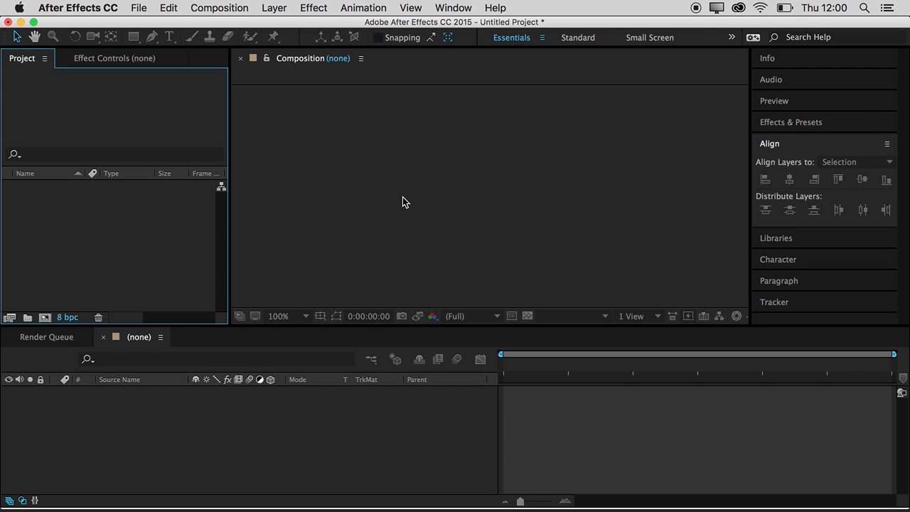
{"action": "mouse_move", "coordinate": [399, 200]}
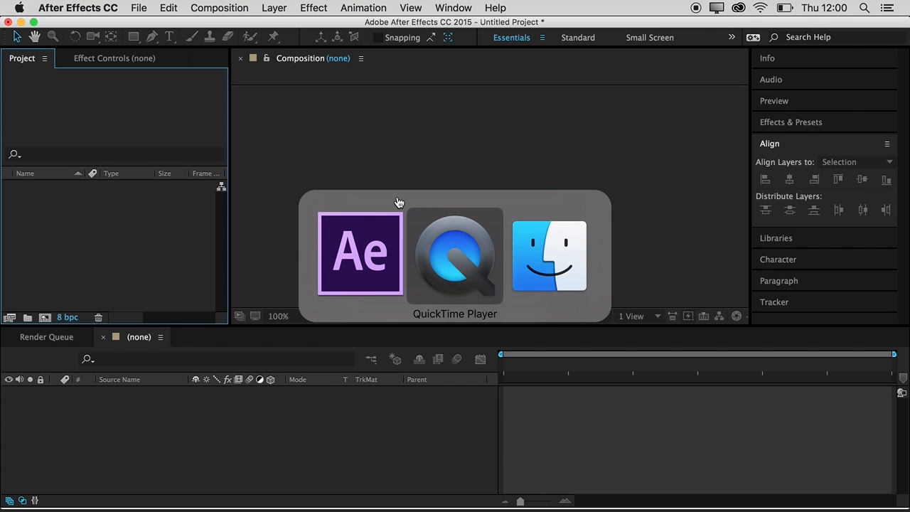
In Finder, preview test.gif (blue square on yellow, 540x540) and check the empty project folder.
{"action": "left_click", "coordinate": [549, 256]}
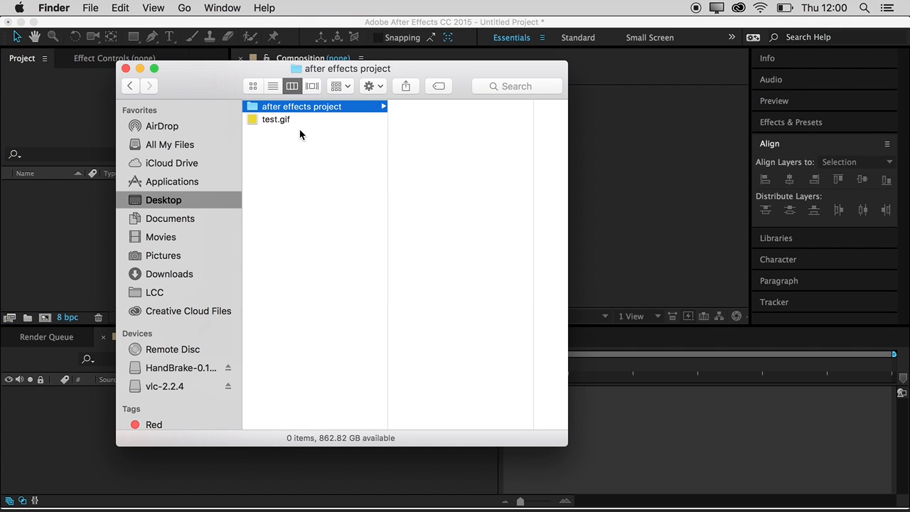
{"action": "left_click", "coordinate": [275, 119]}
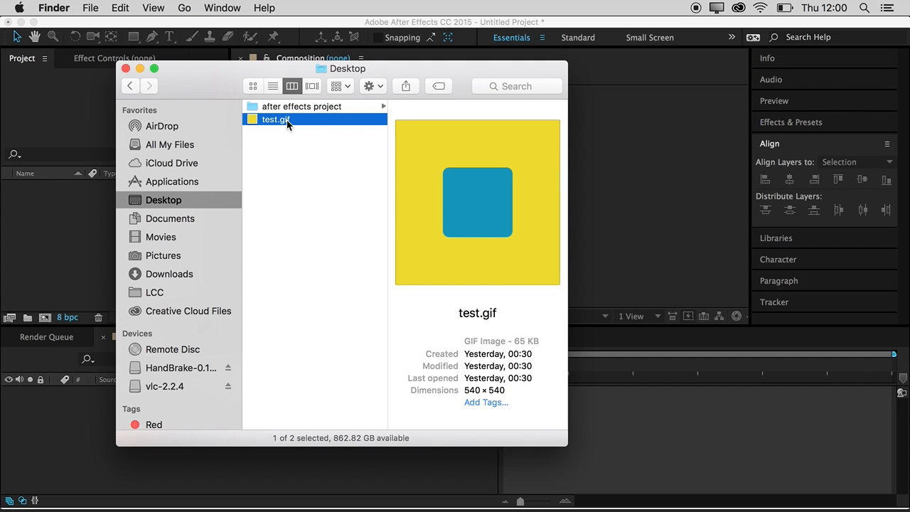
{"action": "key", "text": "space"}
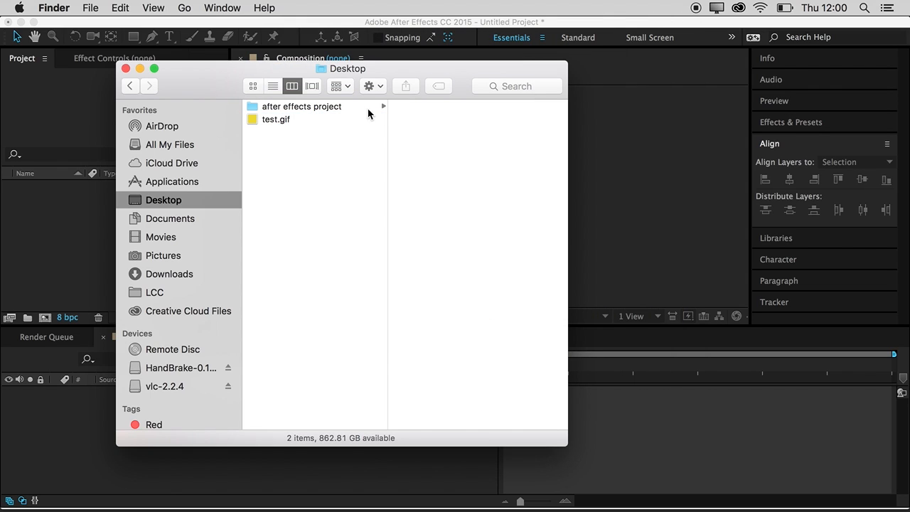
{"action": "left_click", "coordinate": [302, 105]}
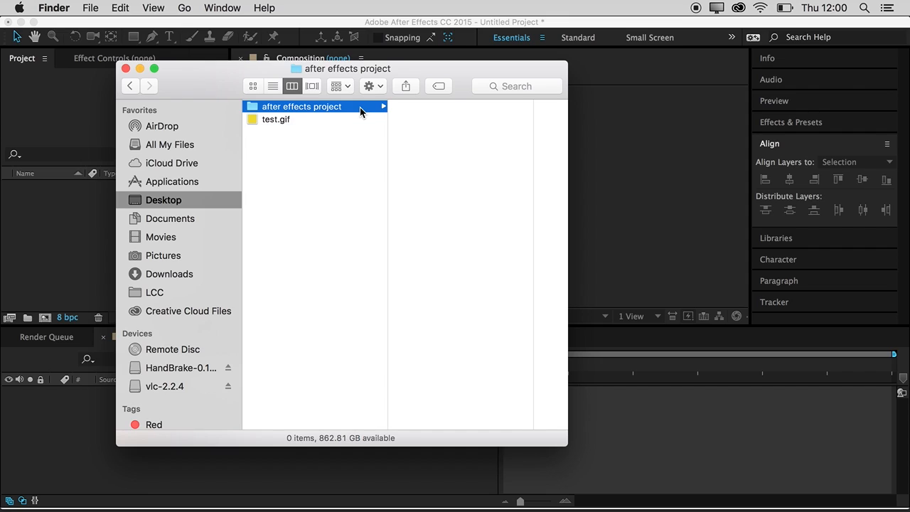
{"action": "mouse_move", "coordinate": [438, 121]}
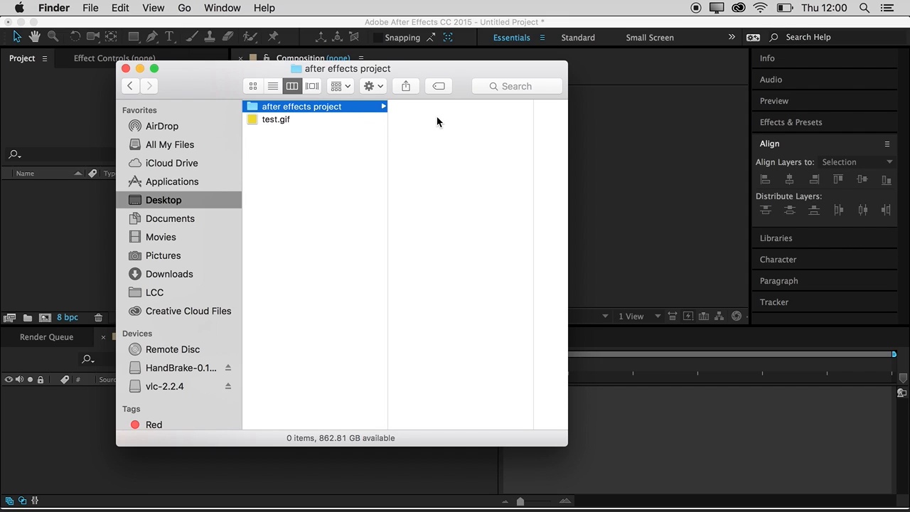
{"action": "mouse_move", "coordinate": [595, 115]}
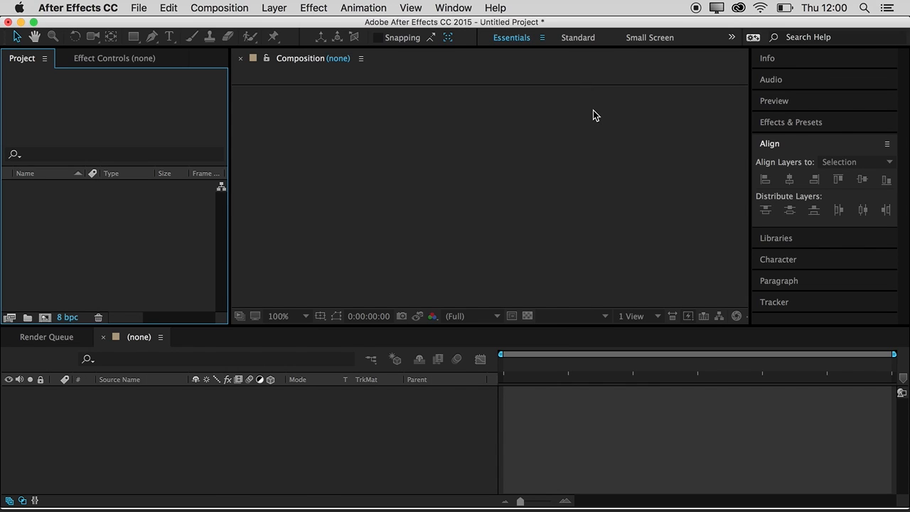
Save the project as 'gif project' inside the after effects project folder on the Desktop.
{"action": "left_click", "coordinate": [139, 9]}
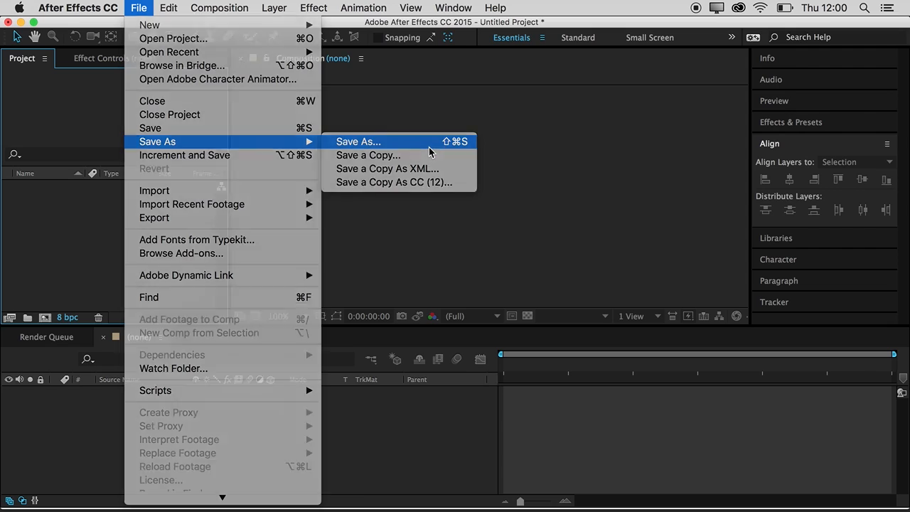
{"action": "left_click", "coordinate": [359, 141]}
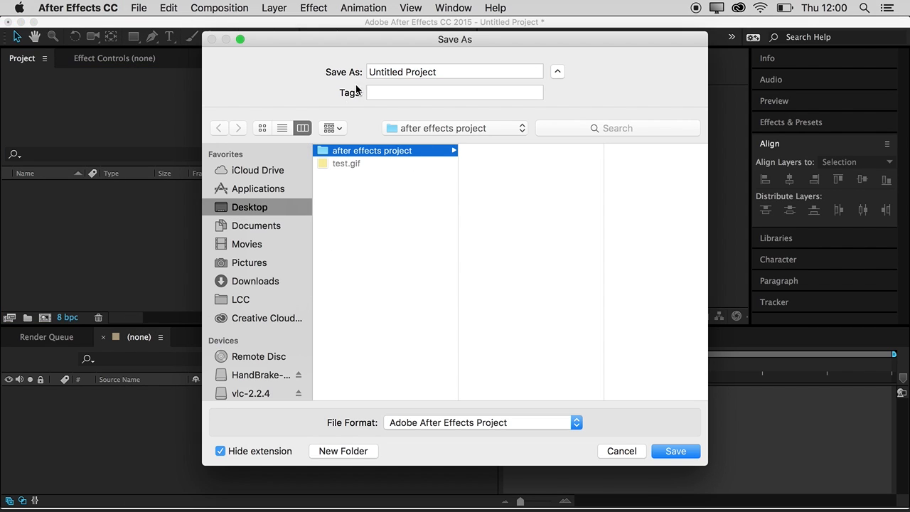
{"action": "type", "text": "gif"}
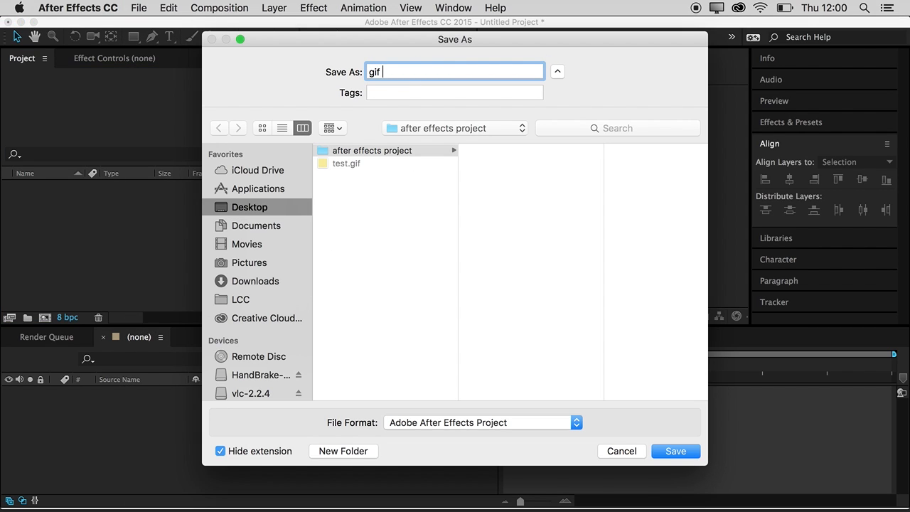
{"action": "type", "text": "projects"}
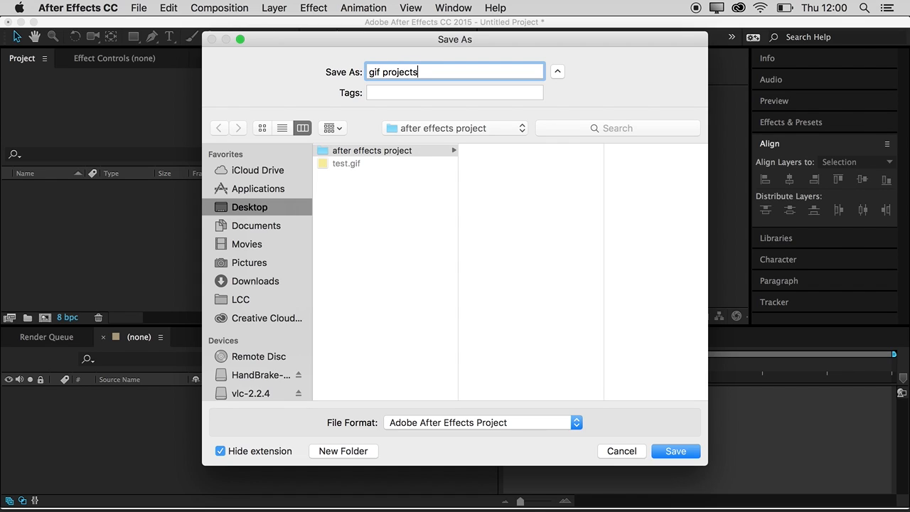
{"action": "left_click", "coordinate": [674, 450]}
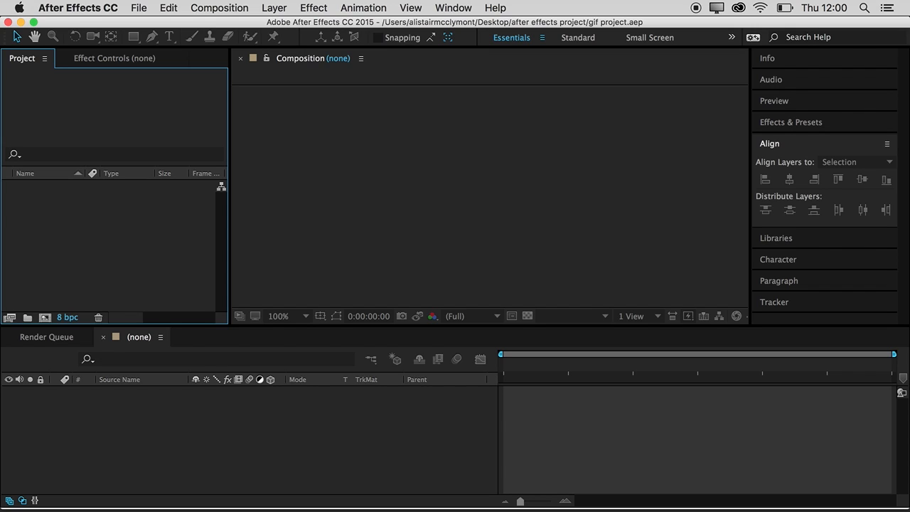
{"action": "mouse_move", "coordinate": [151, 263]}
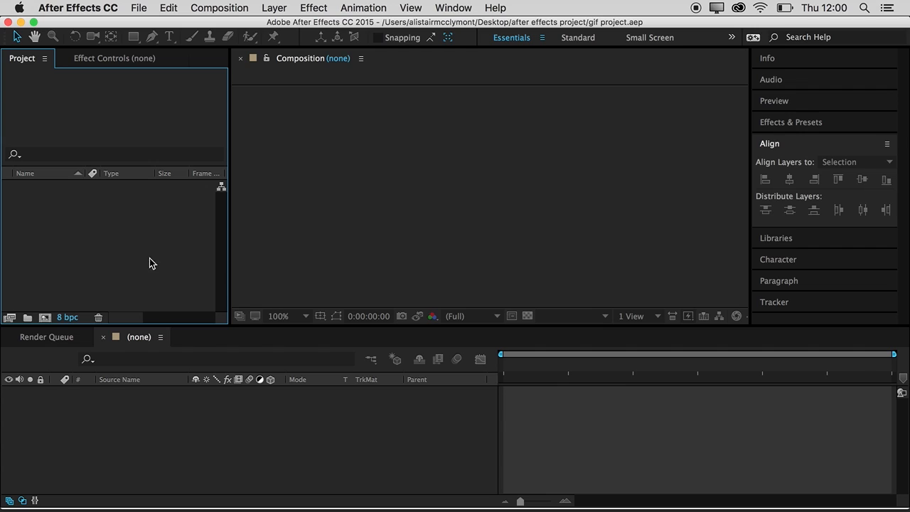
Start a new composition and review its presets, keeping HDTV 1080 25 at 1920x1080.
{"action": "left_click", "coordinate": [219, 8]}
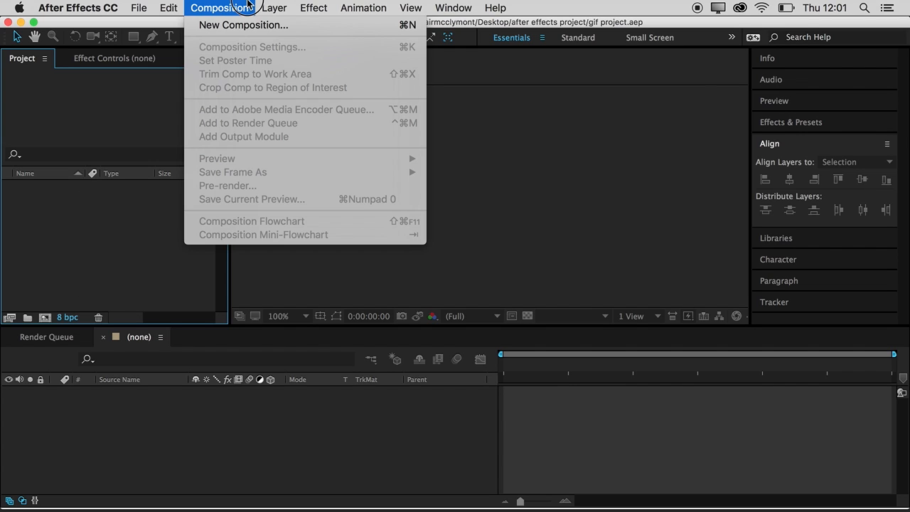
{"action": "mouse_move", "coordinate": [243, 25]}
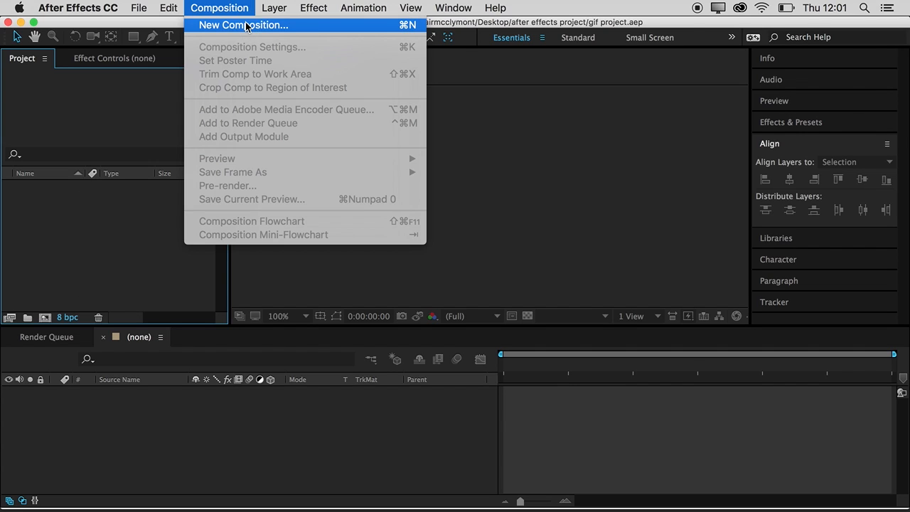
{"action": "left_click", "coordinate": [242, 25]}
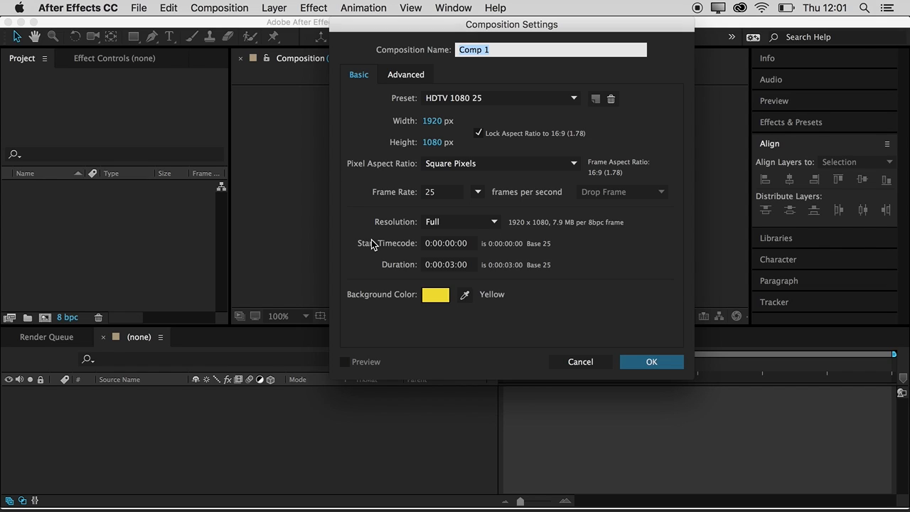
{"action": "mouse_move", "coordinate": [489, 82]}
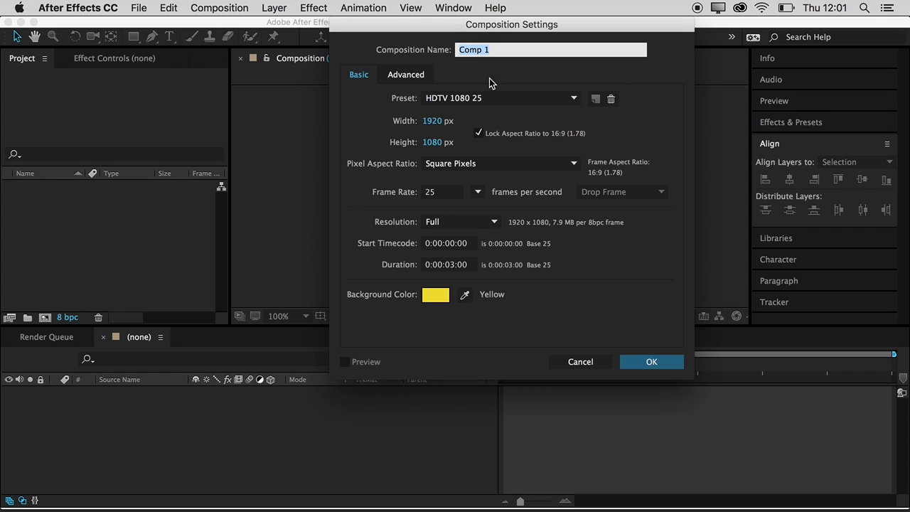
{"action": "mouse_move", "coordinate": [461, 145]}
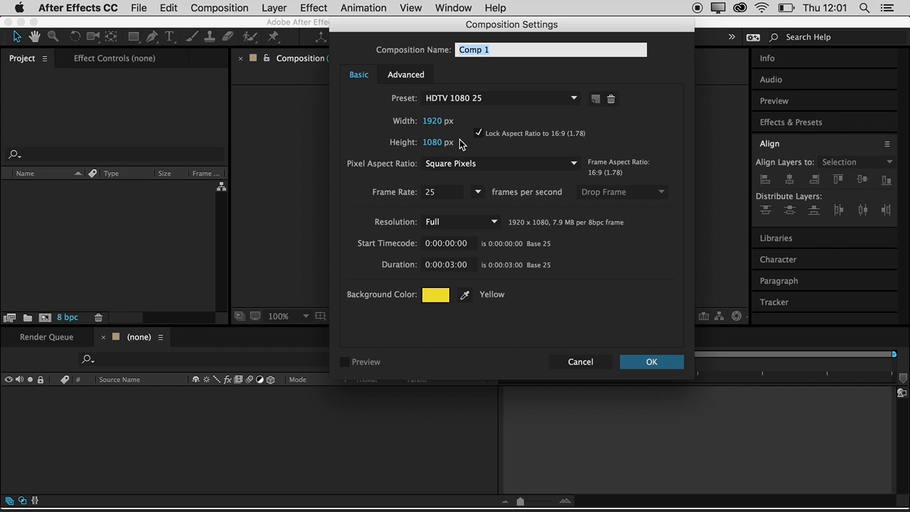
{"action": "mouse_move", "coordinate": [492, 152]}
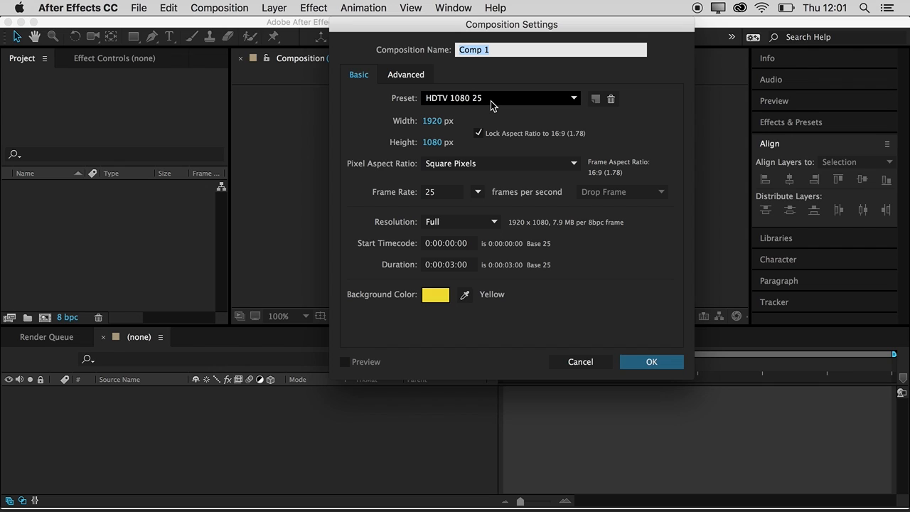
{"action": "left_click", "coordinate": [500, 98]}
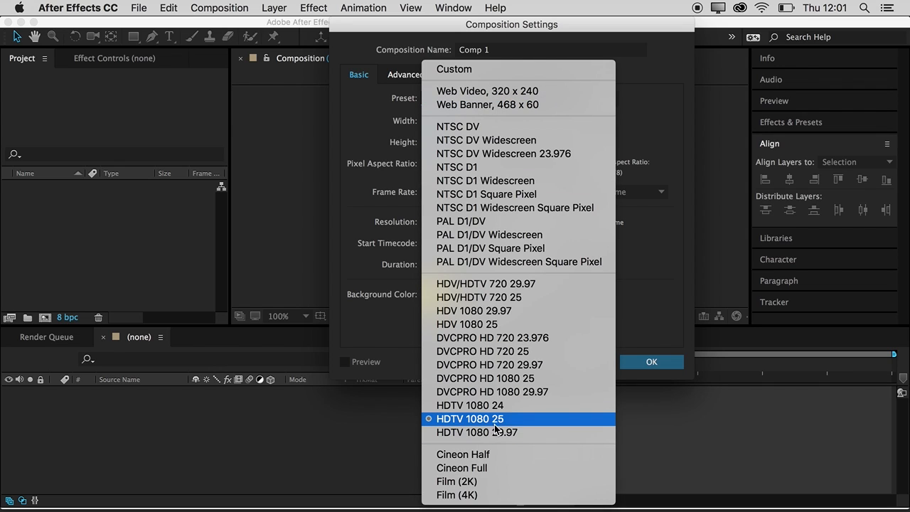
{"action": "mouse_move", "coordinate": [660, 245]}
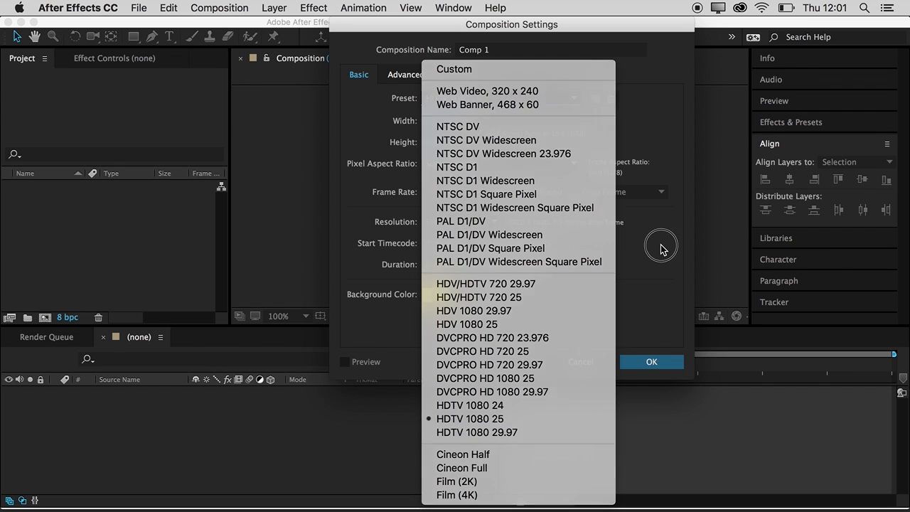
{"action": "left_click", "coordinate": [469, 418]}
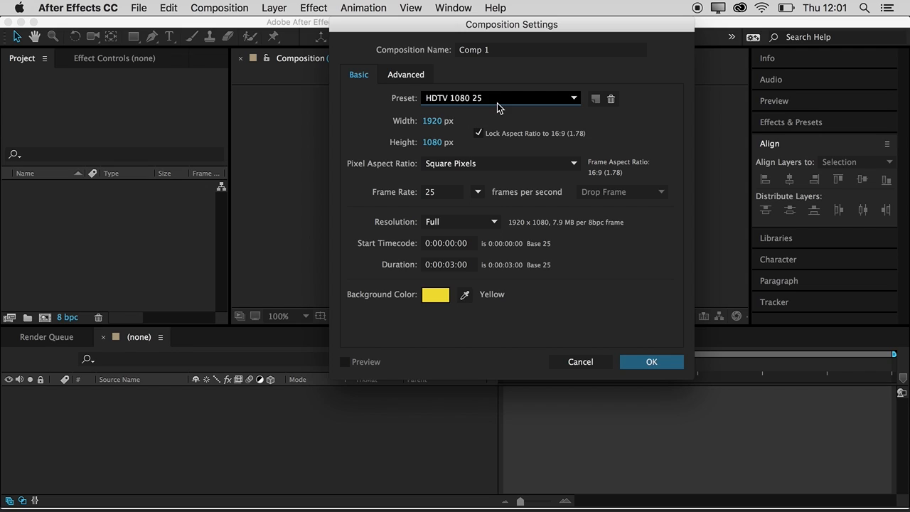
{"action": "mouse_move", "coordinate": [488, 124]}
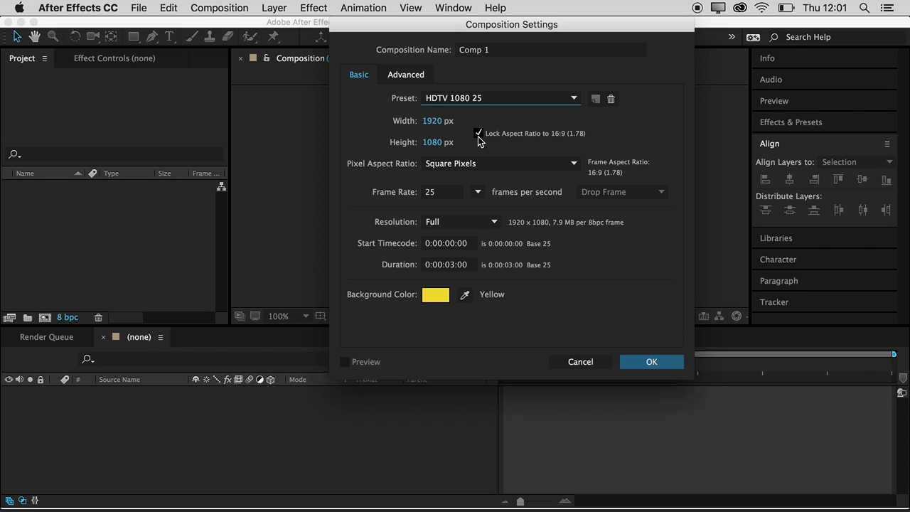
Set the composition to 540x540 pixels, 24 fps and a 0:00:03:00 duration.
{"action": "left_click", "coordinate": [478, 134]}
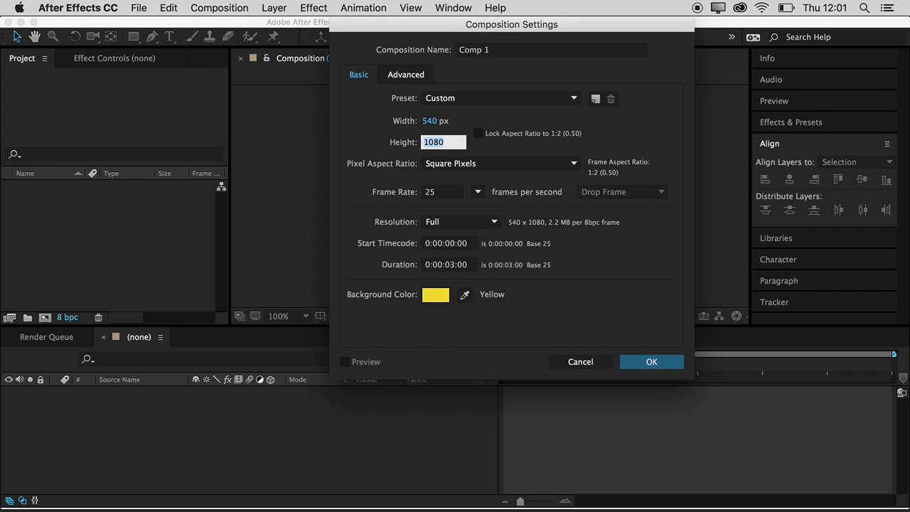
{"action": "type", "text": "540"}
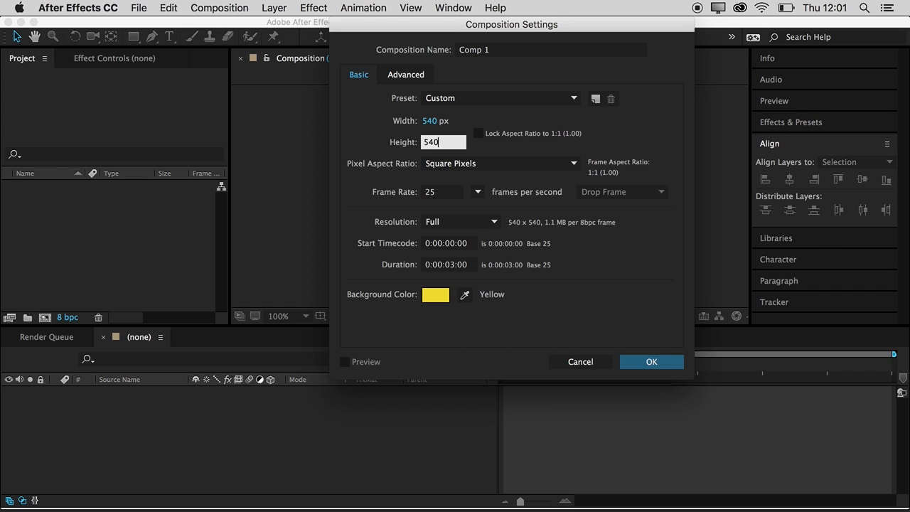
{"action": "left_click", "coordinate": [433, 120]}
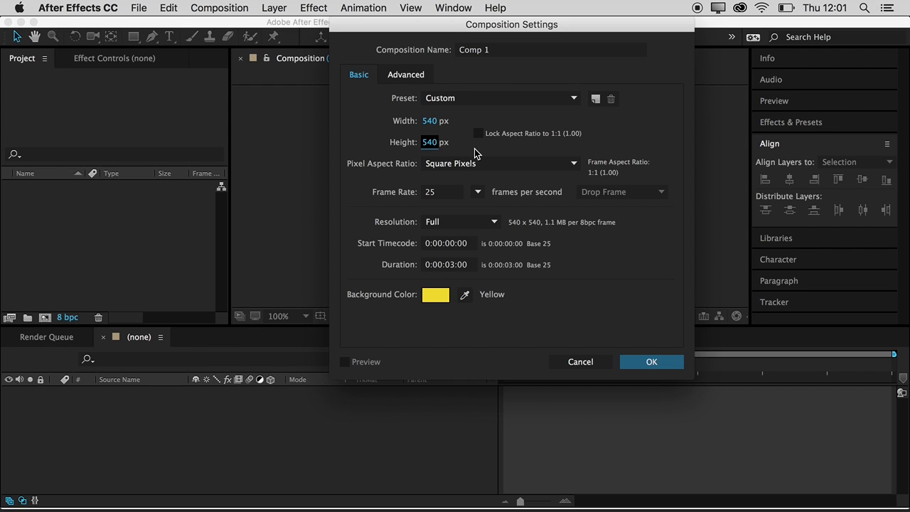
{"action": "mouse_move", "coordinate": [435, 142]}
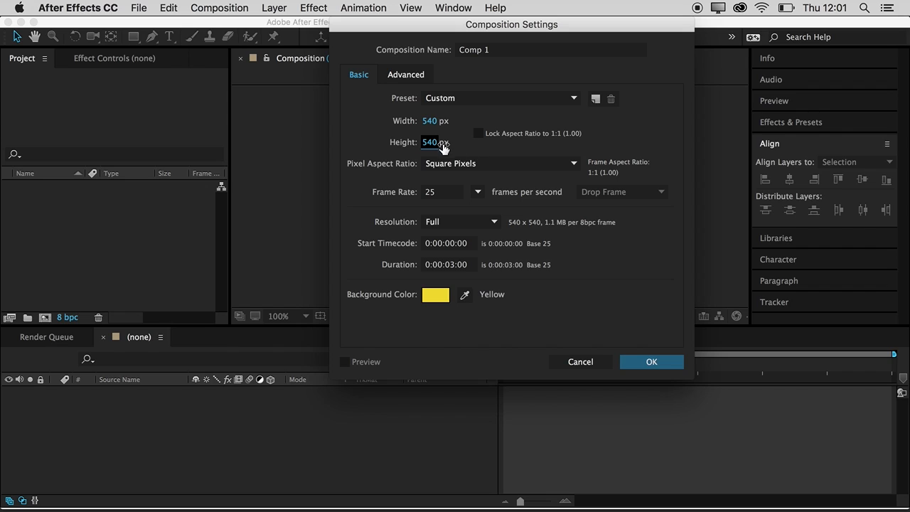
{"action": "mouse_move", "coordinate": [476, 123]}
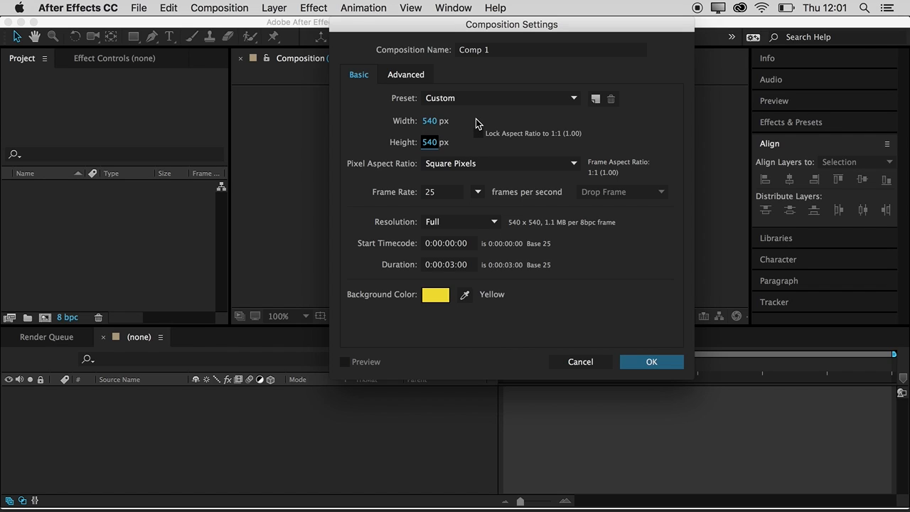
{"action": "mouse_move", "coordinate": [418, 130]}
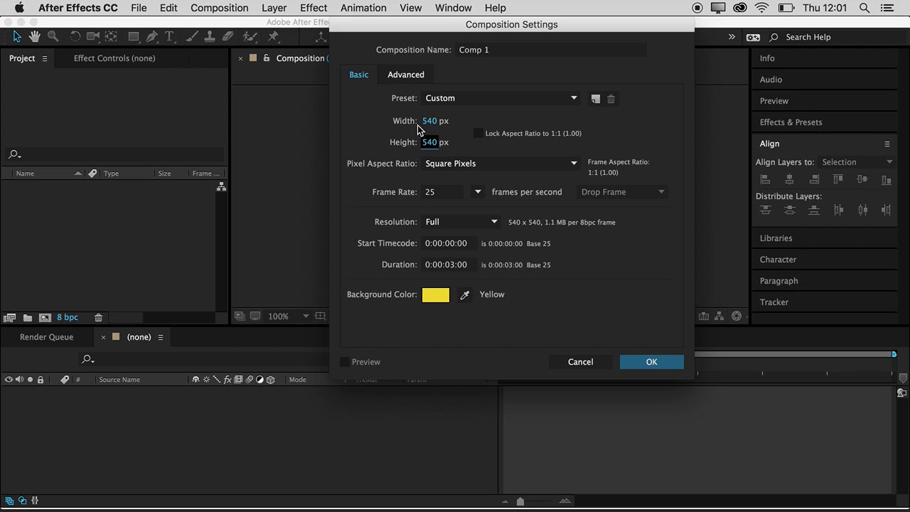
{"action": "mouse_move", "coordinate": [356, 119]}
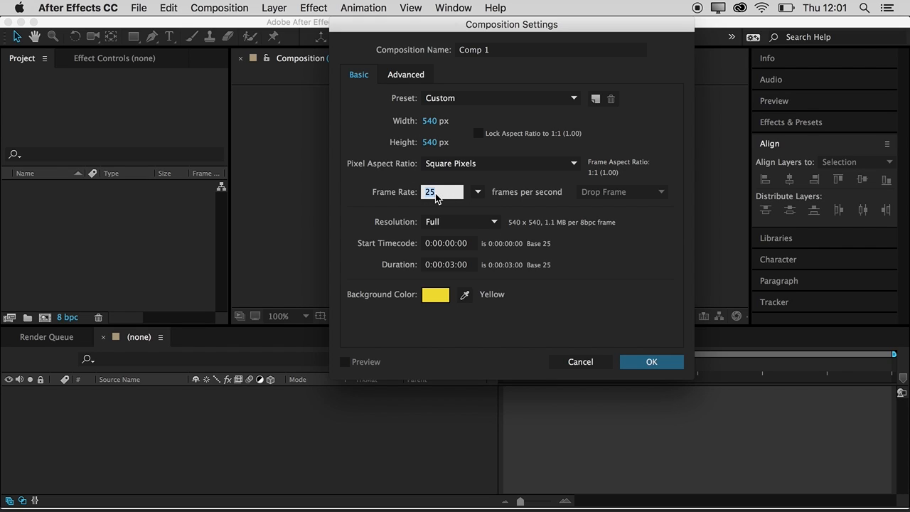
{"action": "type", "text": "24"}
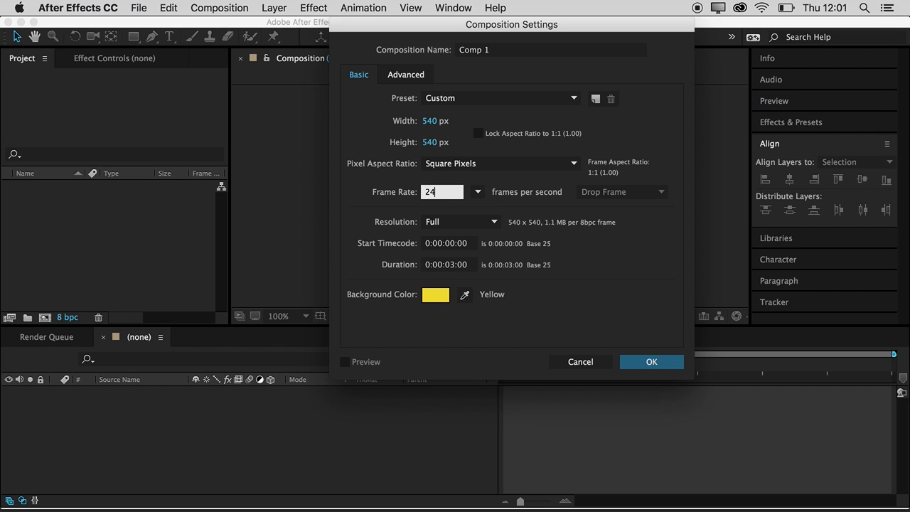
{"action": "mouse_move", "coordinate": [524, 208]}
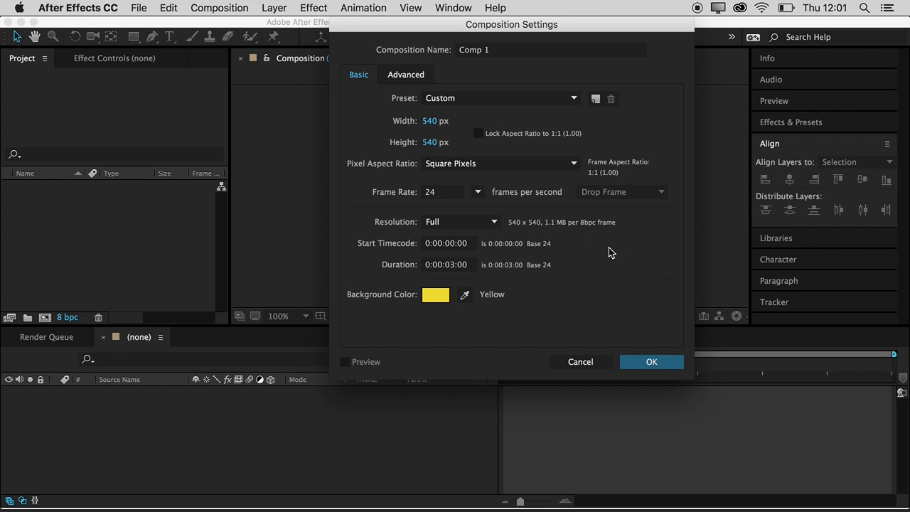
{"action": "left_click", "coordinate": [441, 192]}
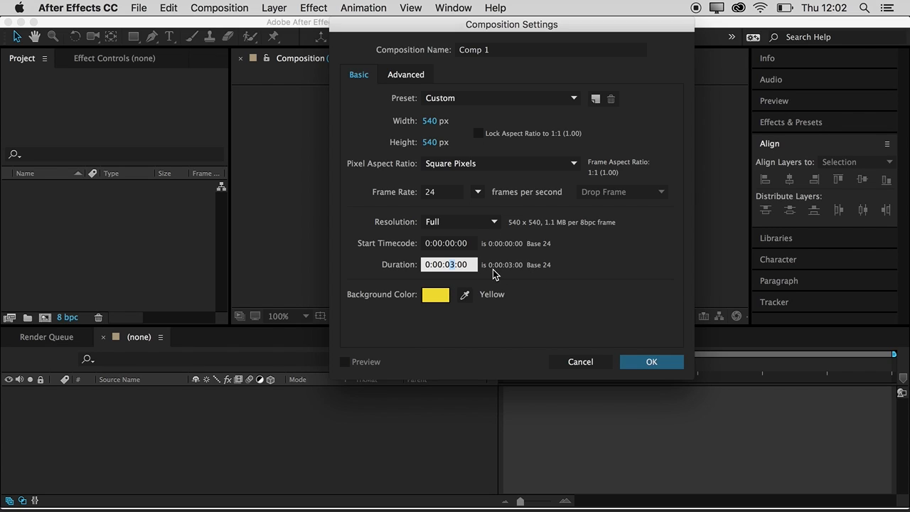
{"action": "left_click", "coordinate": [430, 264]}
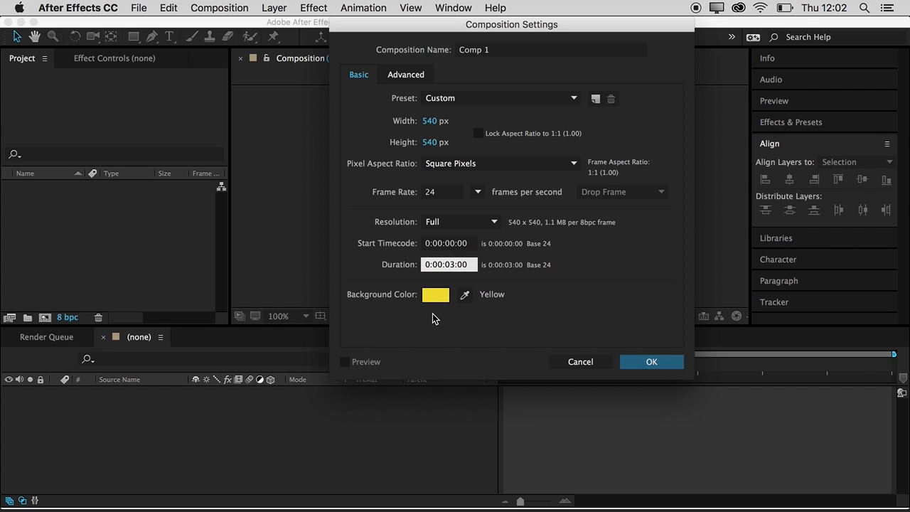
Give the composition a yellow background and create Comp 1.
{"action": "left_click", "coordinate": [435, 295]}
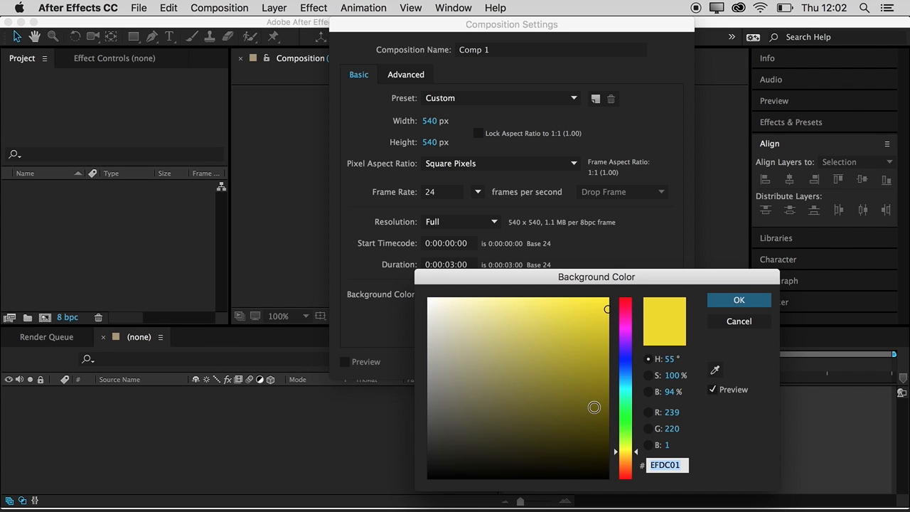
{"action": "left_click", "coordinate": [740, 298]}
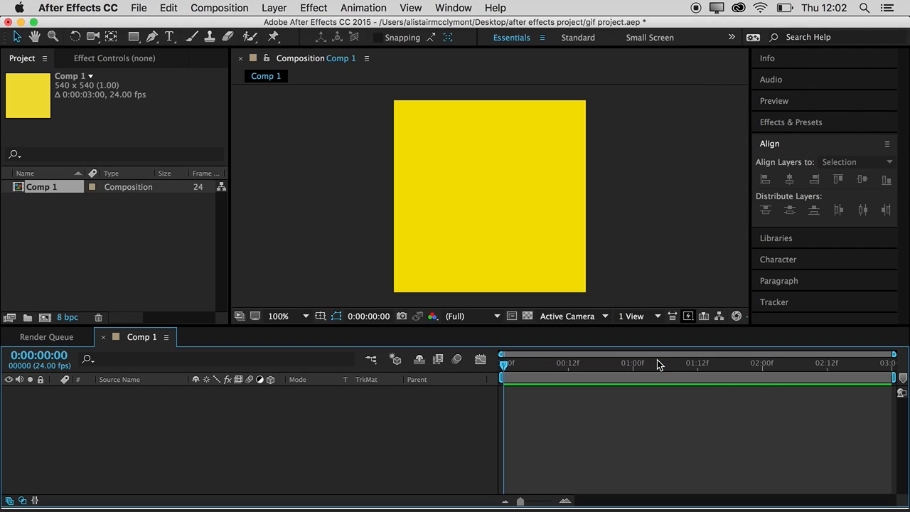
{"action": "mouse_move", "coordinate": [441, 135]}
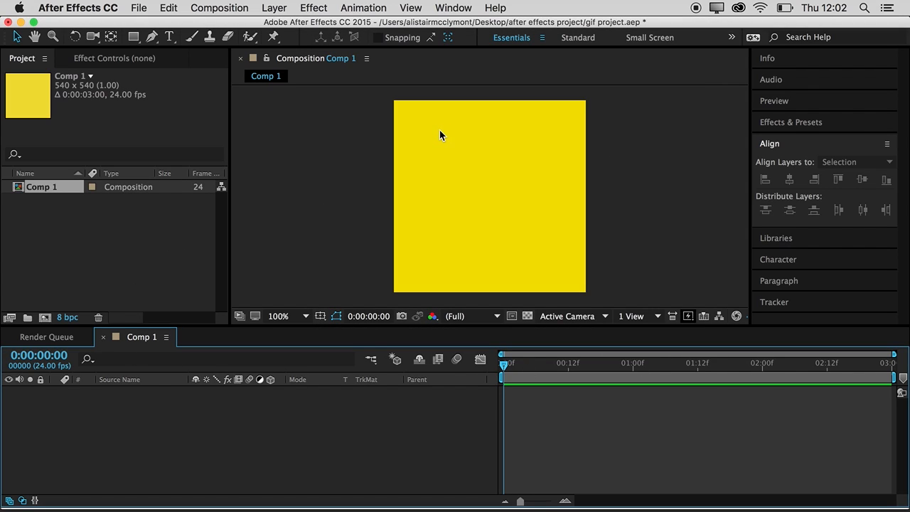
{"action": "mouse_move", "coordinate": [519, 125]}
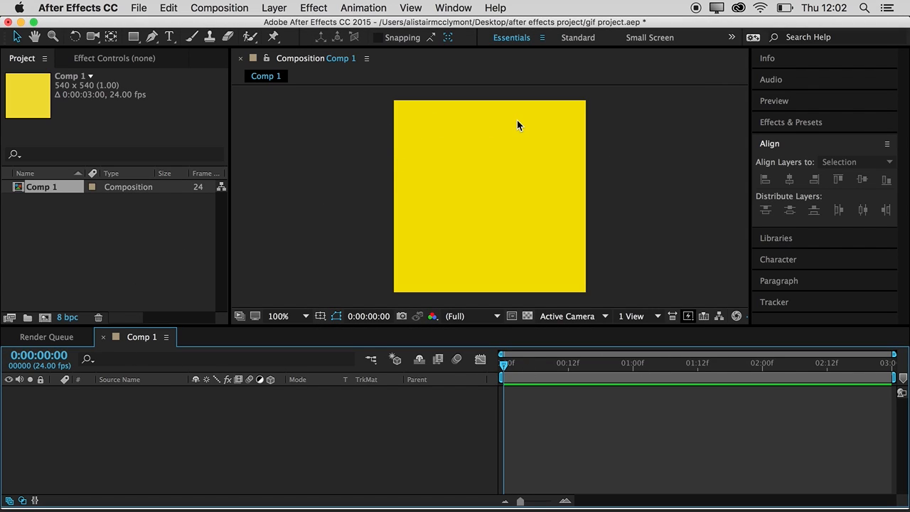
{"action": "mouse_move", "coordinate": [254, 316]}
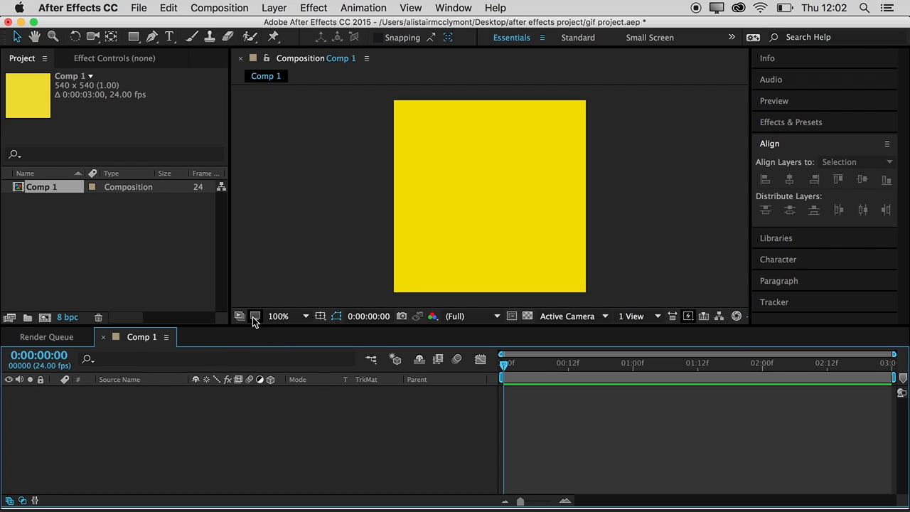
{"action": "mouse_move", "coordinate": [304, 316]}
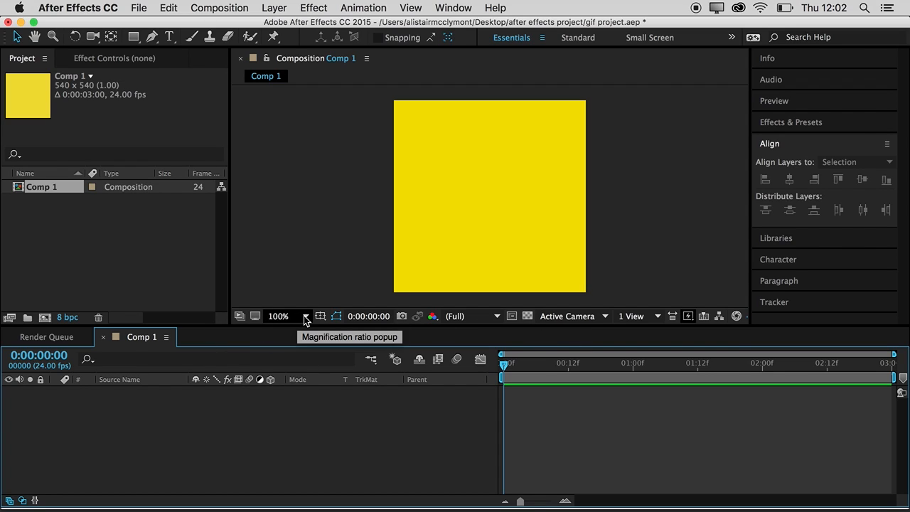
{"action": "mouse_move", "coordinate": [335, 315]}
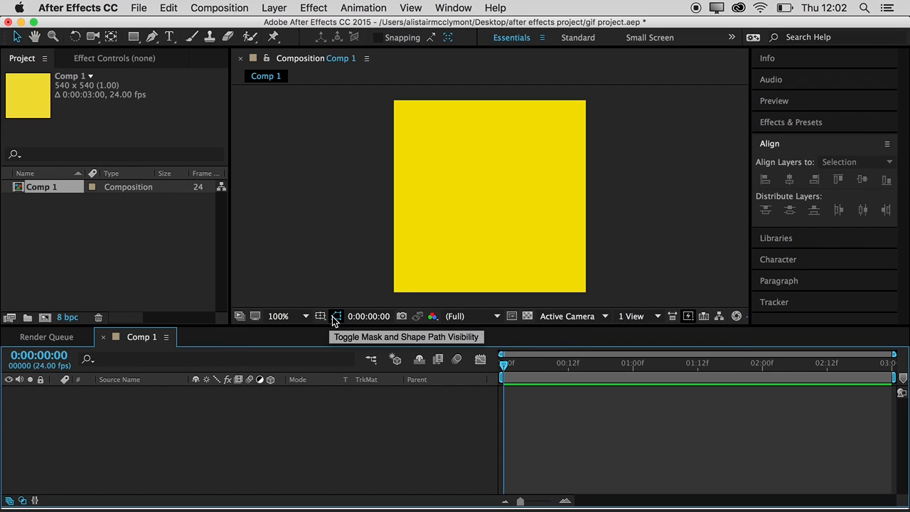
{"action": "mouse_move", "coordinate": [282, 275]}
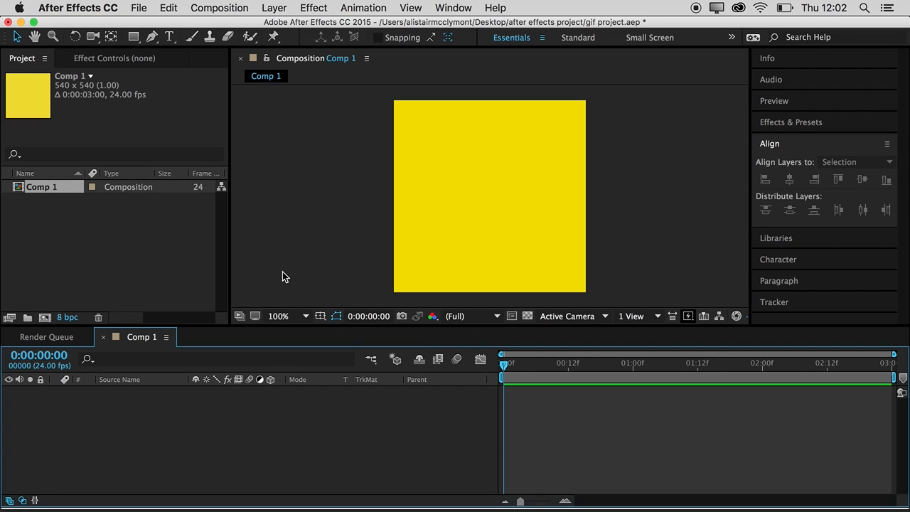
{"action": "mouse_move", "coordinate": [358, 387]}
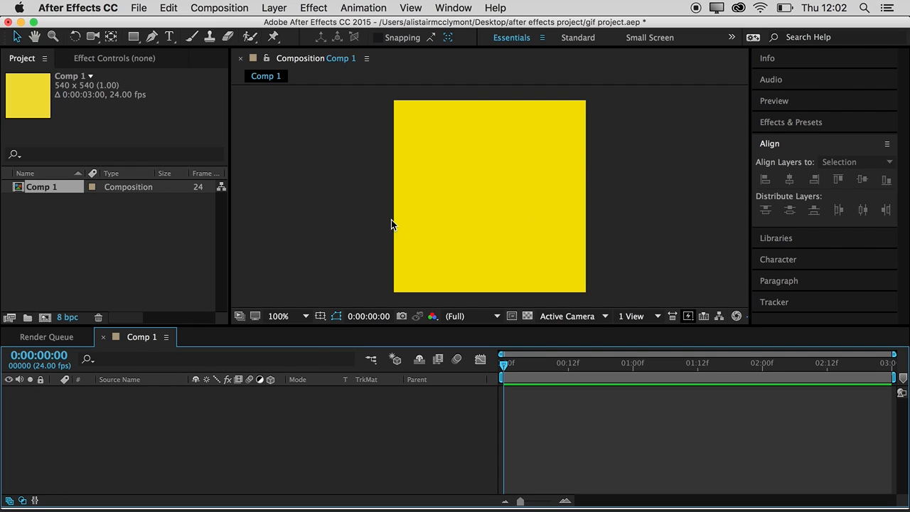
{"action": "mouse_move", "coordinate": [263, 217]}
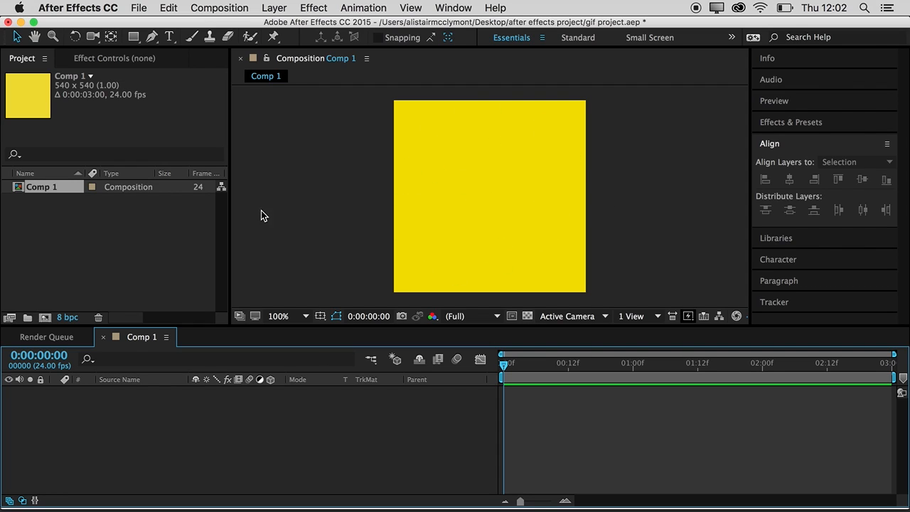
{"action": "mouse_move", "coordinate": [20, 500]}
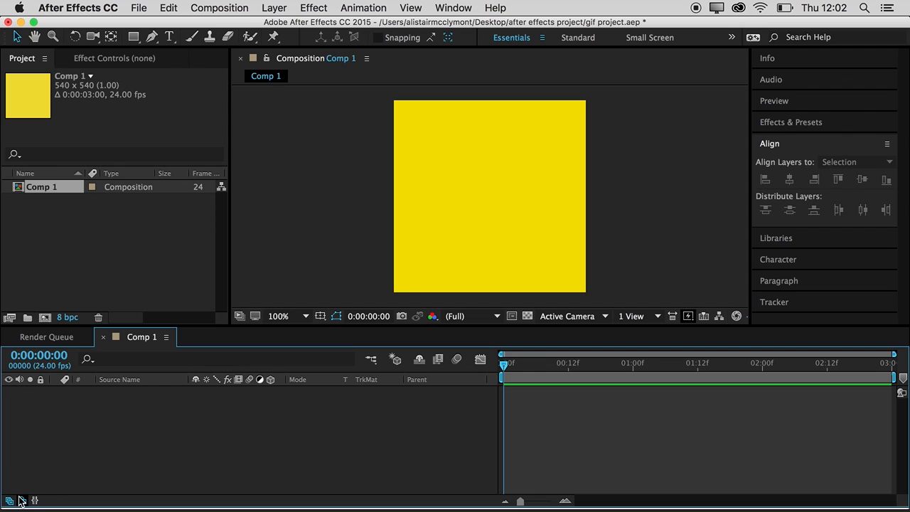
{"action": "left_click", "coordinate": [12, 501]}
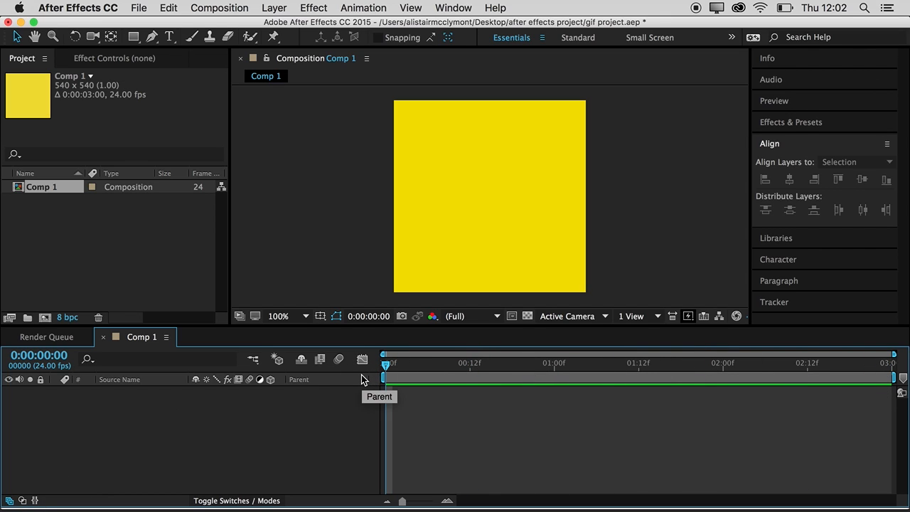
Draw a blue square with no stroke in the middle of the yellow comp.
{"action": "left_click", "coordinate": [133, 37]}
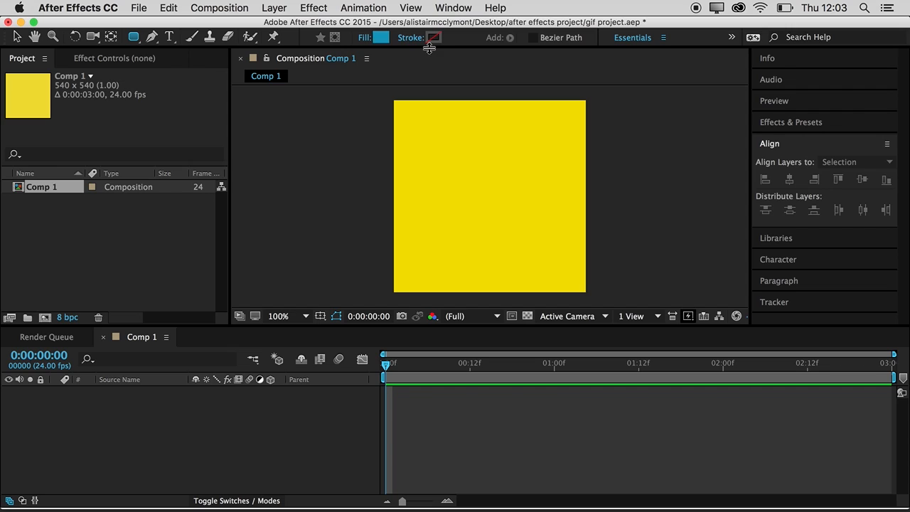
{"action": "mouse_move", "coordinate": [438, 40]}
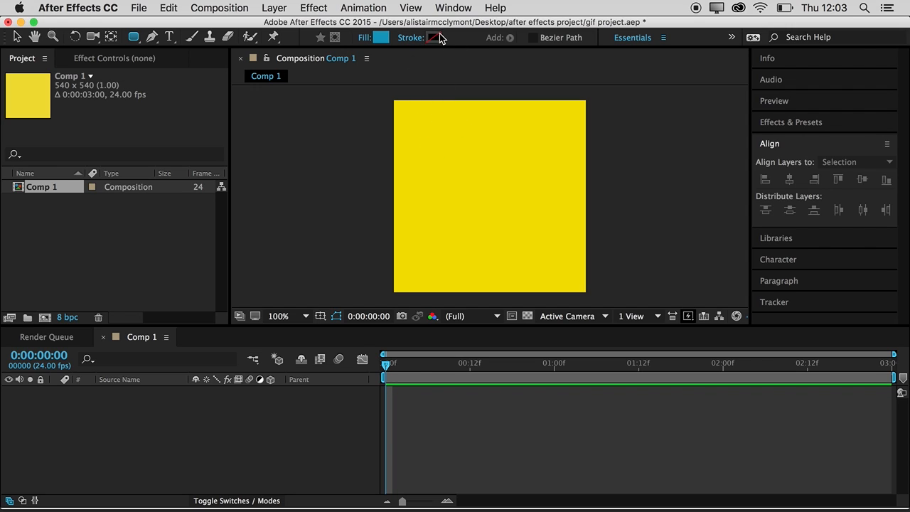
{"action": "left_click", "coordinate": [434, 37]}
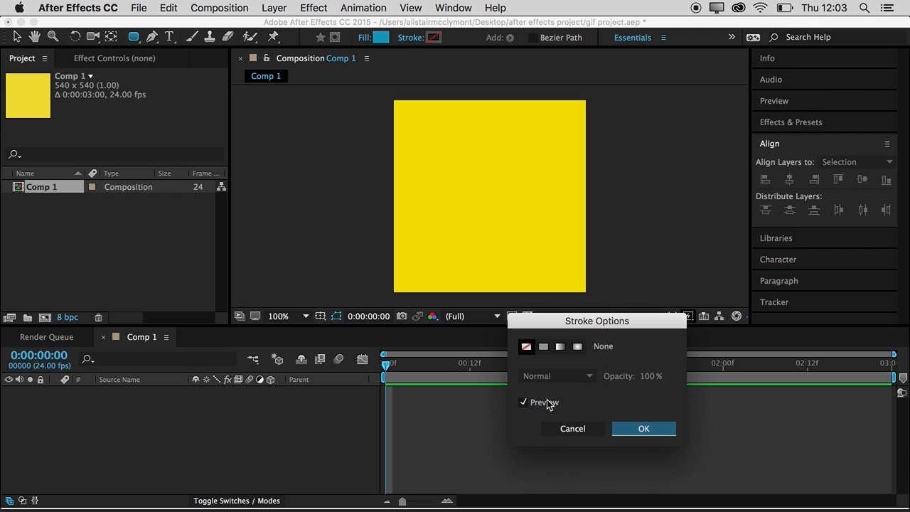
{"action": "left_click", "coordinate": [642, 428]}
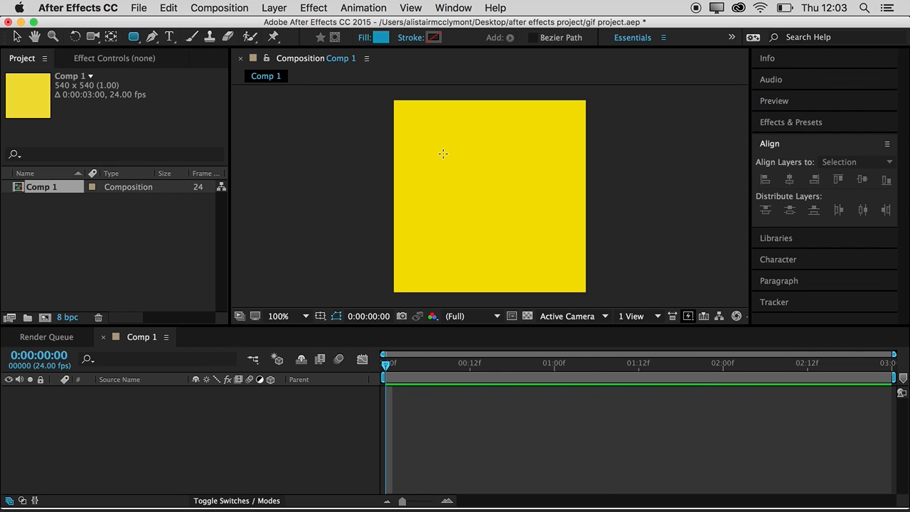
{"action": "left_click_drag", "start_coordinate": [443, 154], "coordinate": [537, 248]}
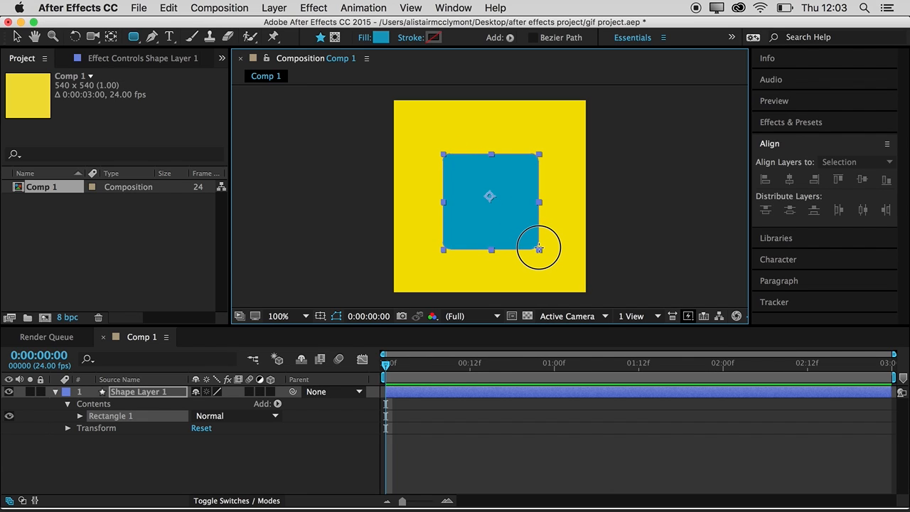
Align the square to the composition so it sits exactly centred.
{"action": "left_click", "coordinate": [856, 162]}
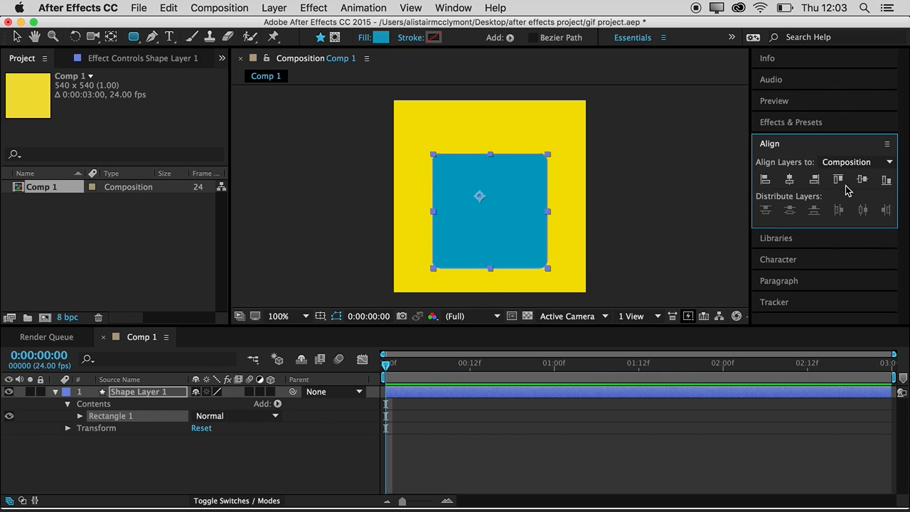
{"action": "left_click", "coordinate": [861, 179]}
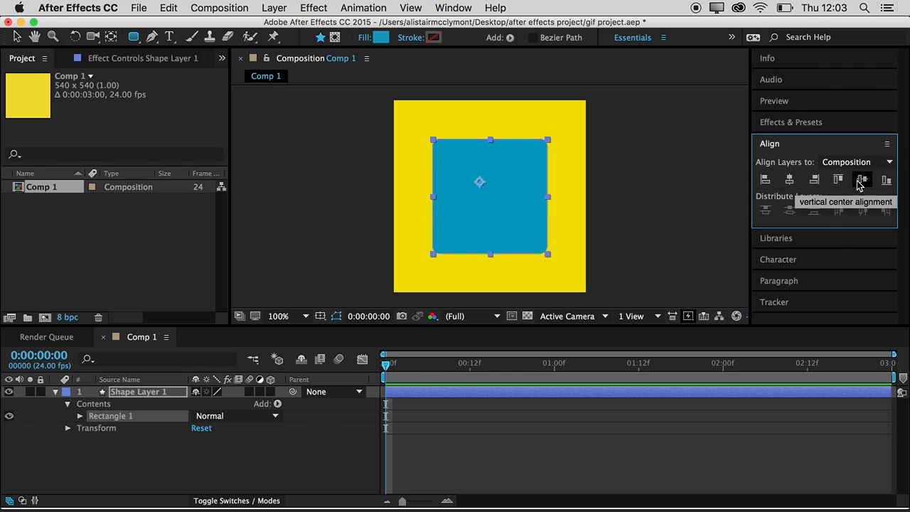
{"action": "mouse_move", "coordinate": [479, 209]}
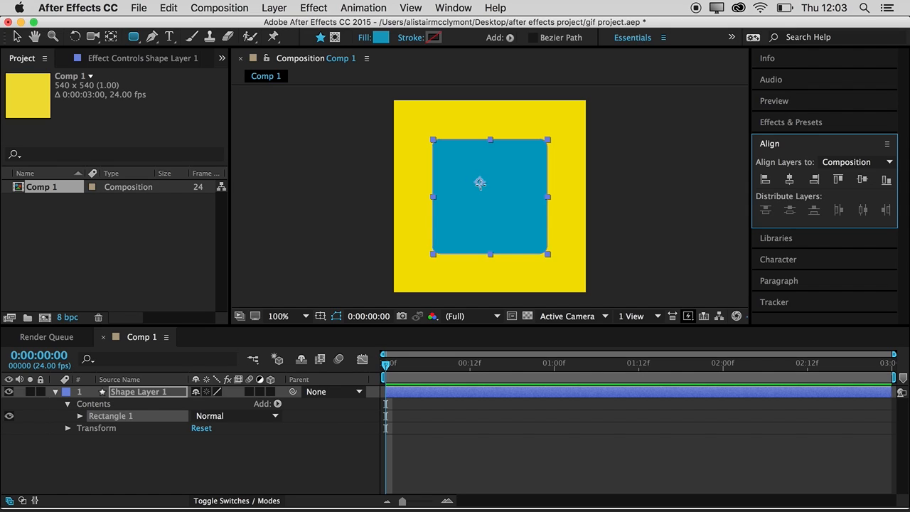
{"action": "mouse_move", "coordinate": [477, 194]}
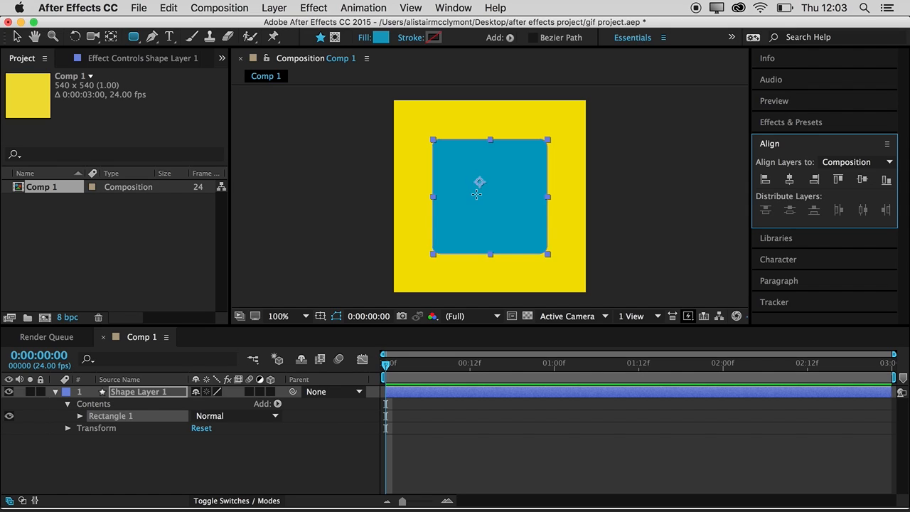
{"action": "mouse_move", "coordinate": [433, 149]}
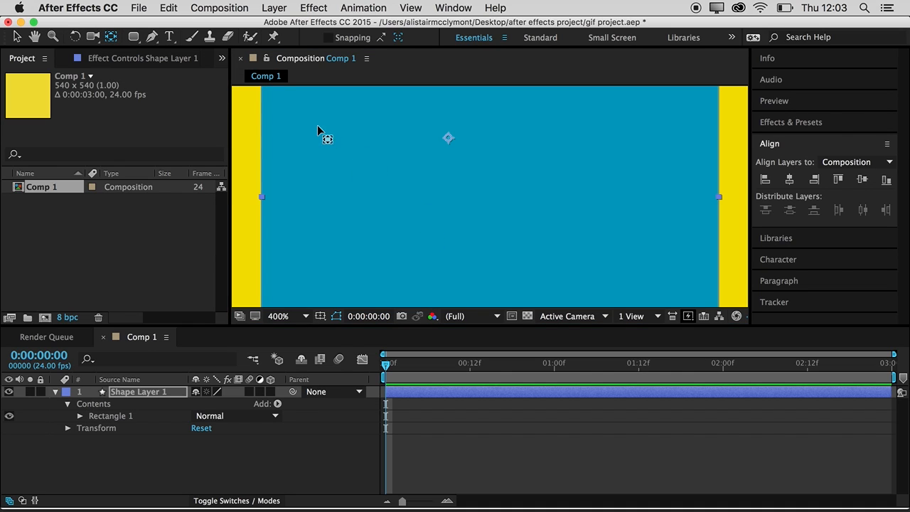
{"action": "mouse_move", "coordinate": [334, 98]}
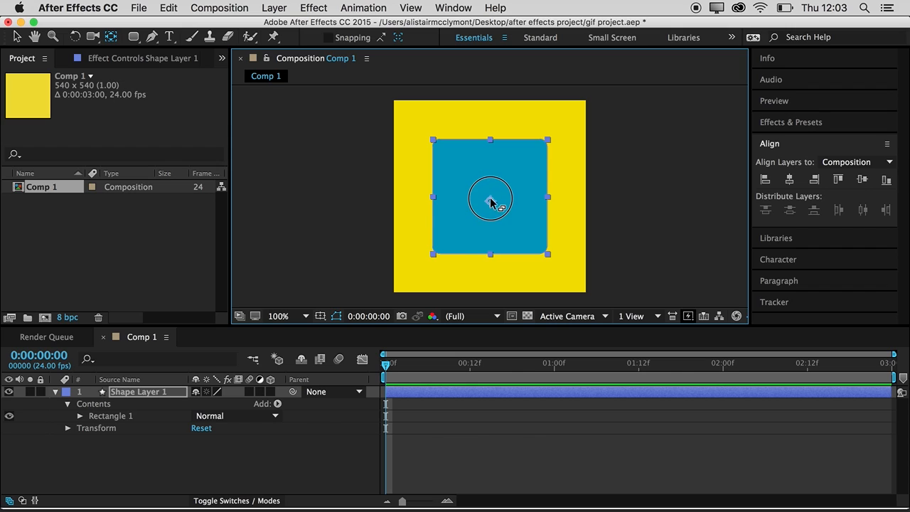
{"action": "mouse_move", "coordinate": [515, 165]}
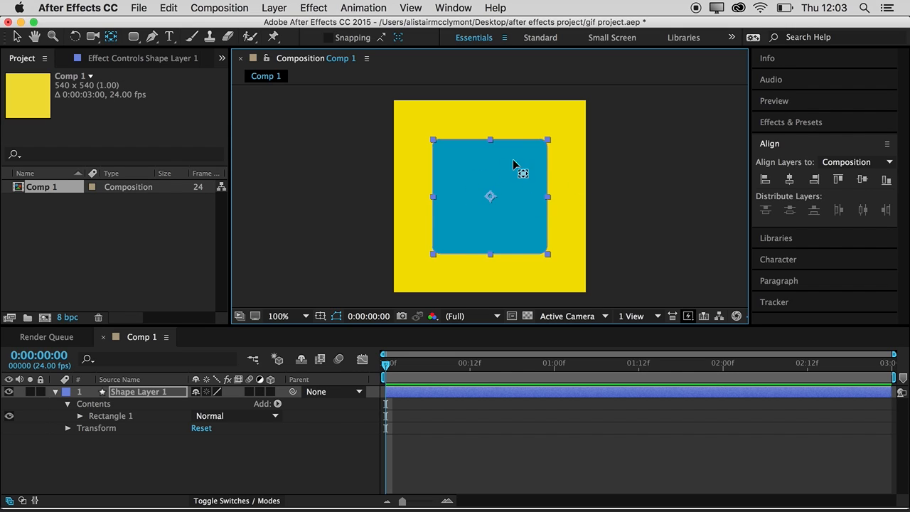
{"action": "mouse_move", "coordinate": [505, 220]}
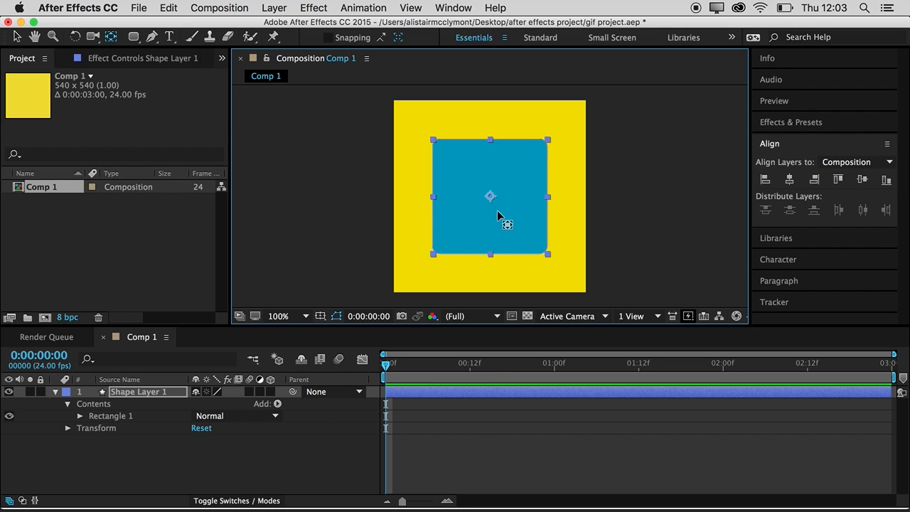
{"action": "mouse_move", "coordinate": [111, 37]}
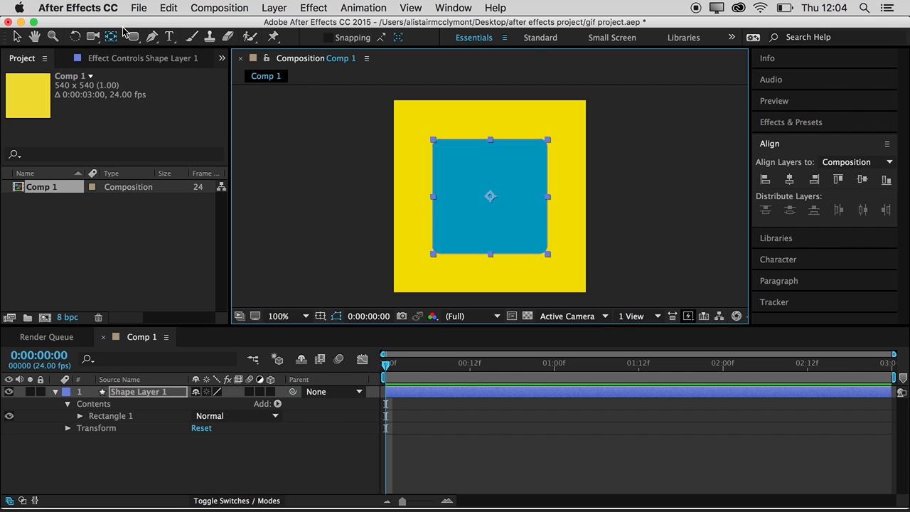
{"action": "mouse_move", "coordinate": [111, 37]}
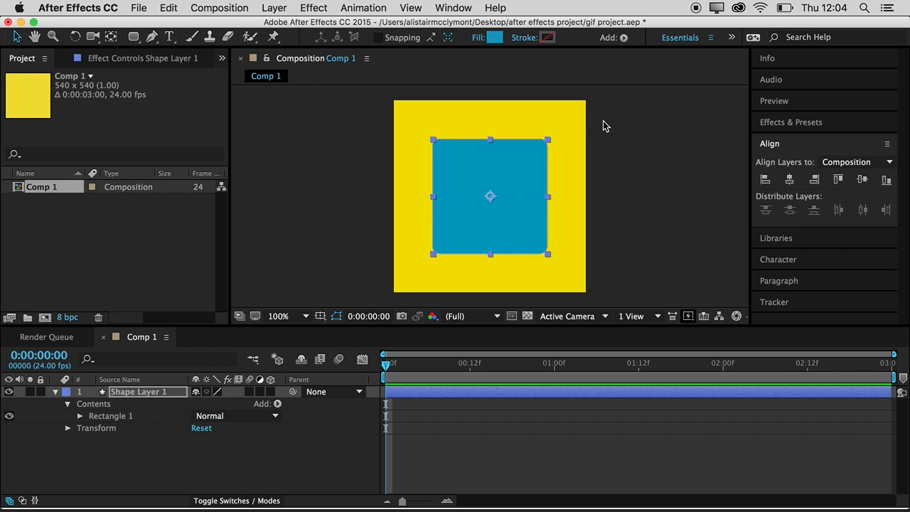
Expand Shape Layer 1's Transform and set a first Position keyframe at 0:00:00:00.
{"action": "left_click", "coordinate": [523, 213]}
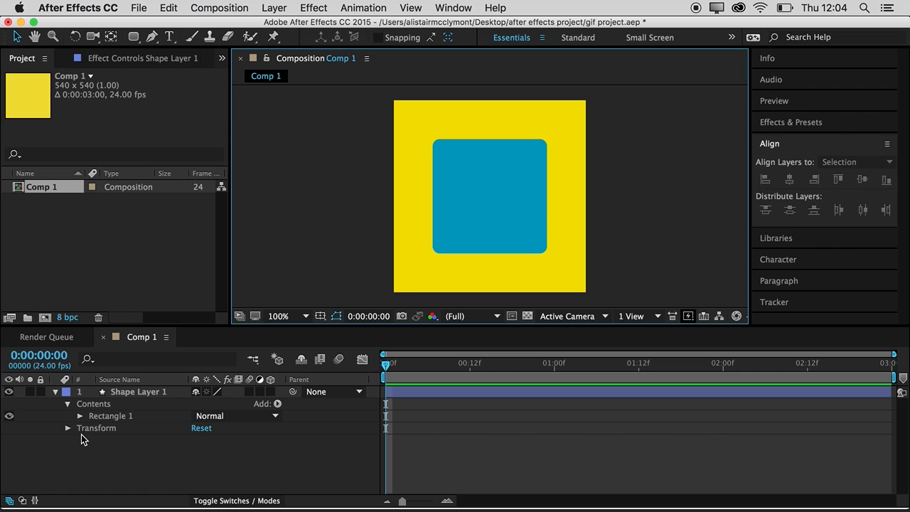
{"action": "left_click", "coordinate": [136, 392]}
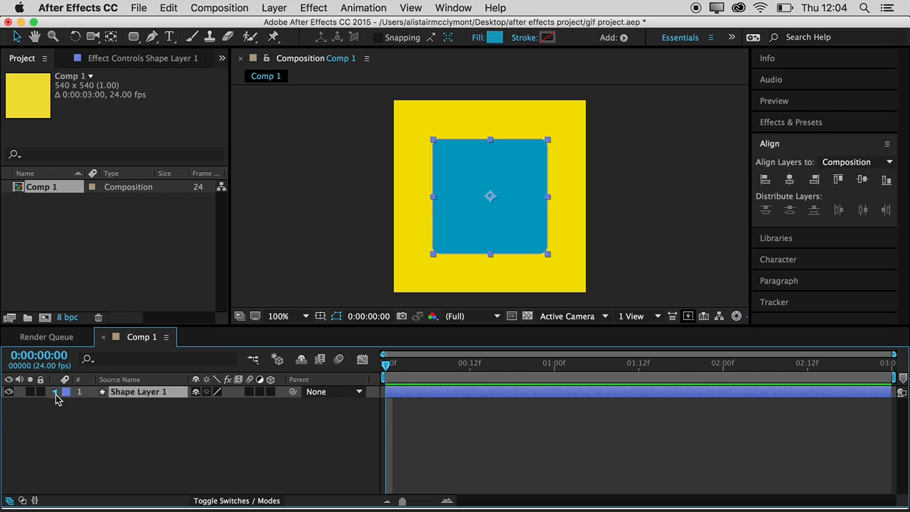
{"action": "left_click", "coordinate": [55, 392]}
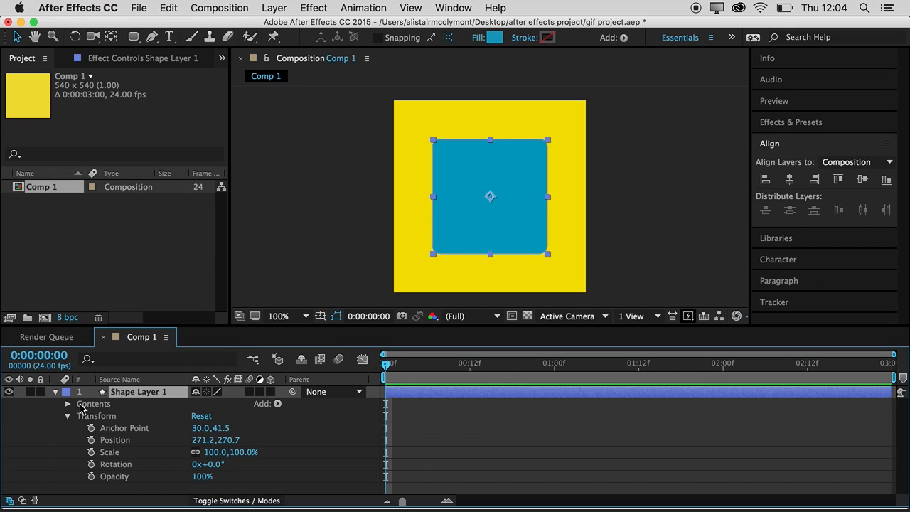
{"action": "mouse_move", "coordinate": [216, 448]}
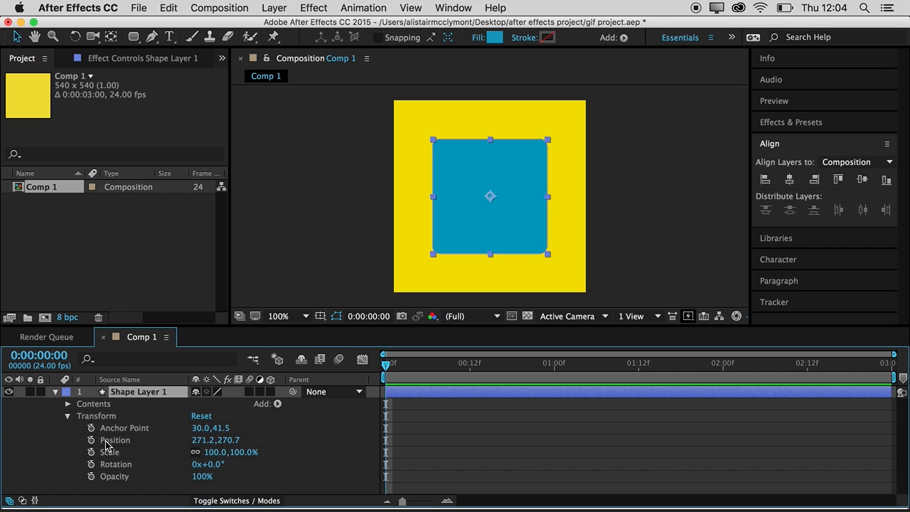
{"action": "mouse_move", "coordinate": [523, 256]}
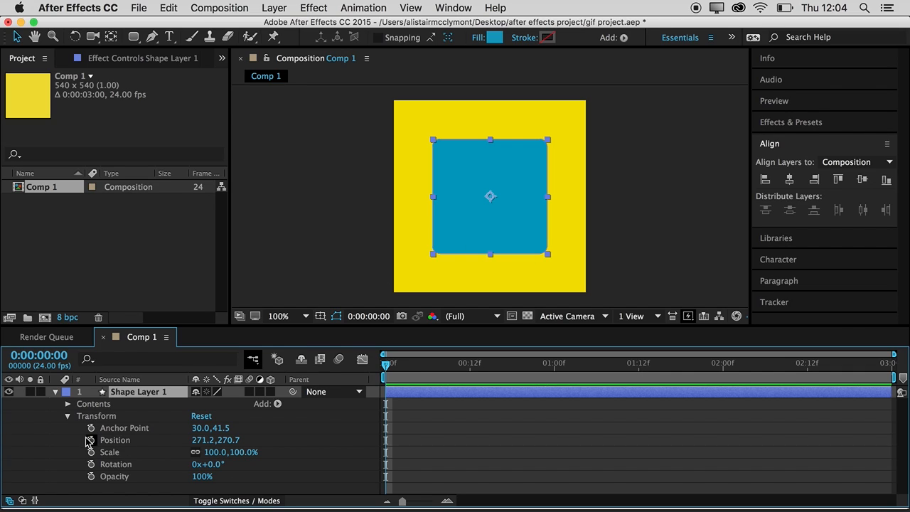
{"action": "left_click", "coordinate": [91, 439]}
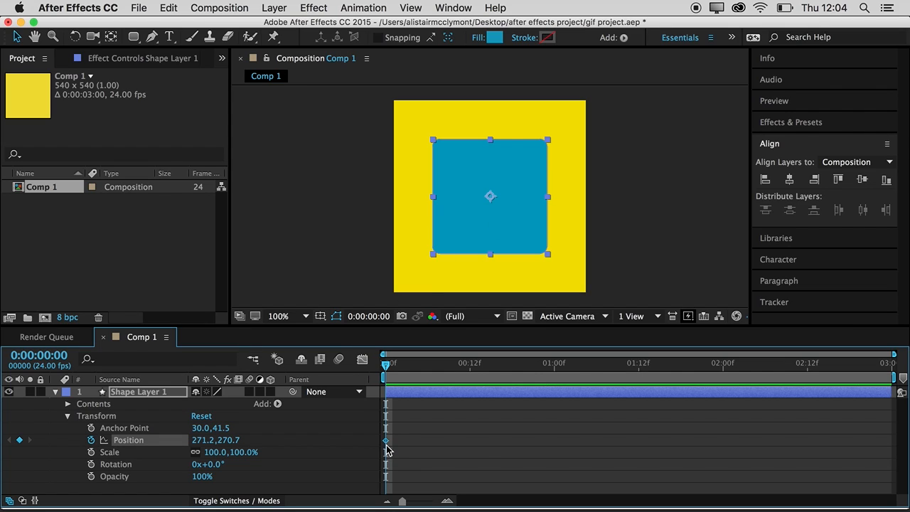
{"action": "mouse_move", "coordinate": [387, 443]}
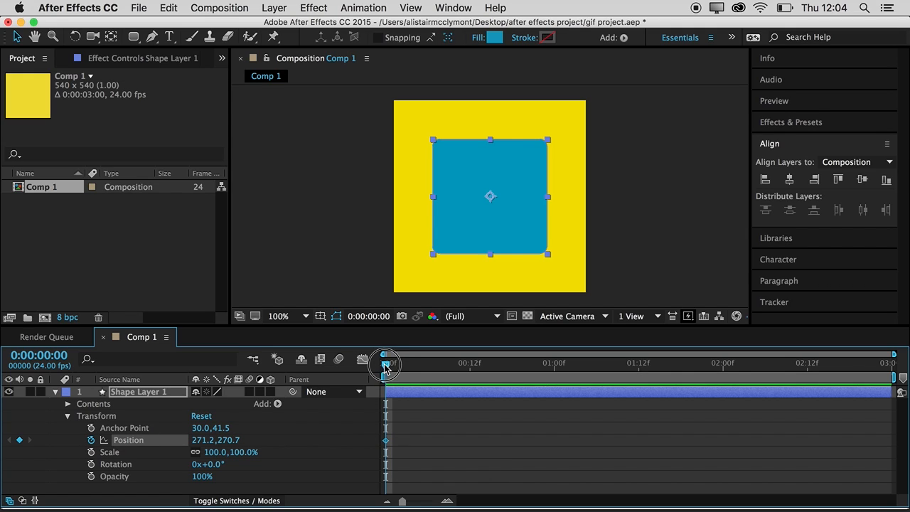
At frame 12, move the square past the top-right corner to create a second position keyframe.
{"action": "left_click_drag", "start_coordinate": [384, 352], "coordinate": [469, 353]}
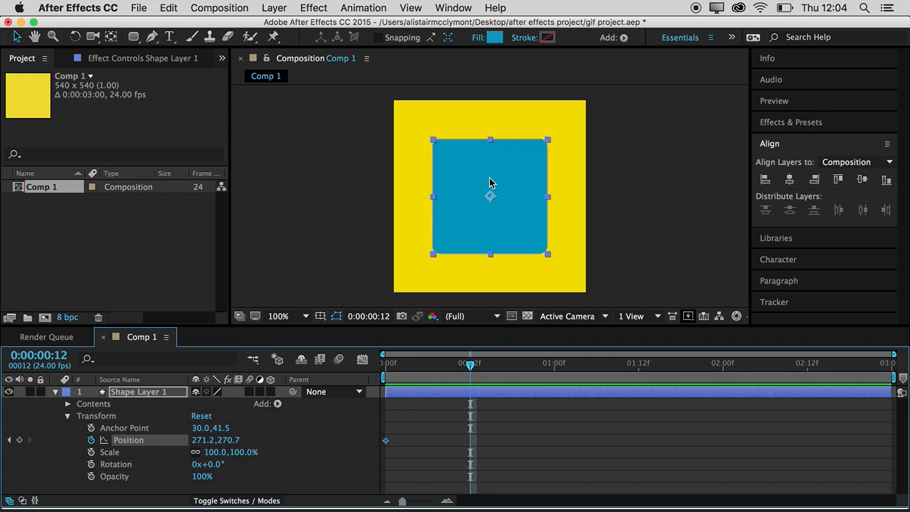
{"action": "mouse_move", "coordinate": [17, 37]}
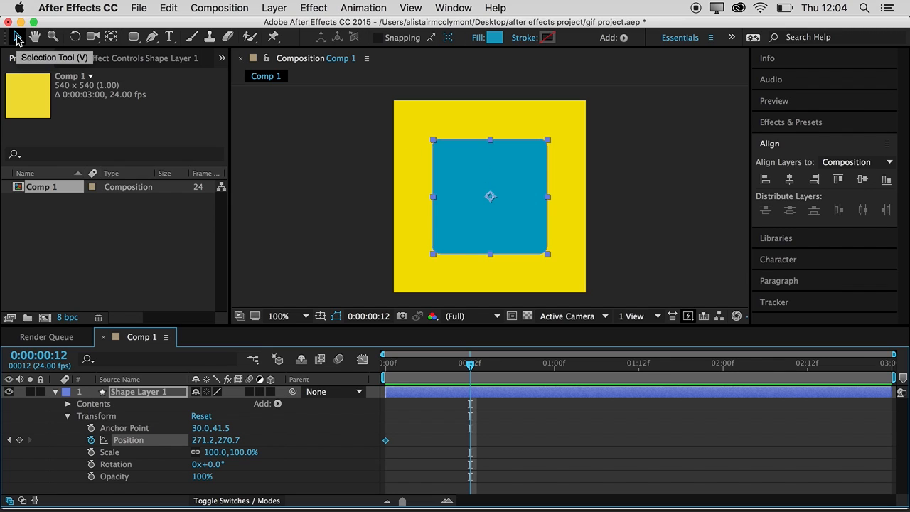
{"action": "left_click_drag", "start_coordinate": [491, 196], "coordinate": [637, 204]}
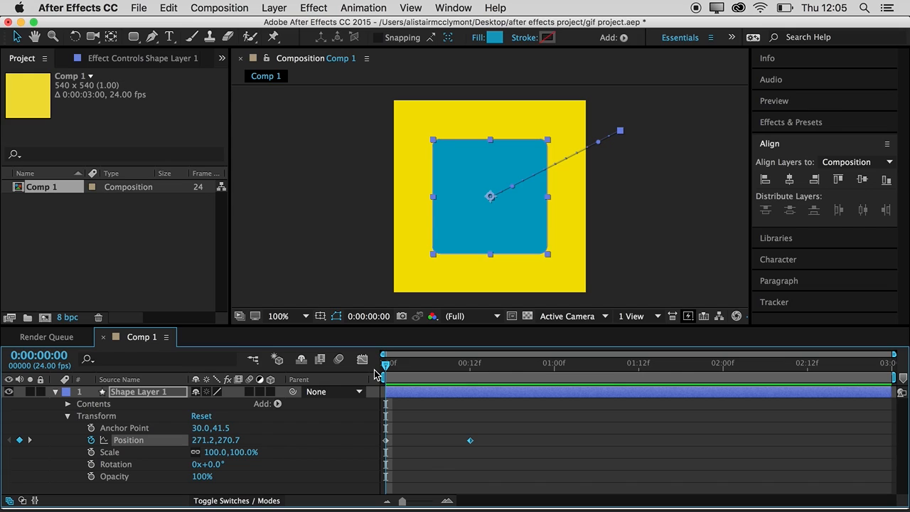
Scrub and play the timeline to preview the square flying off the top-right.
{"action": "left_click_drag", "start_coordinate": [384, 353], "coordinate": [653, 352]}
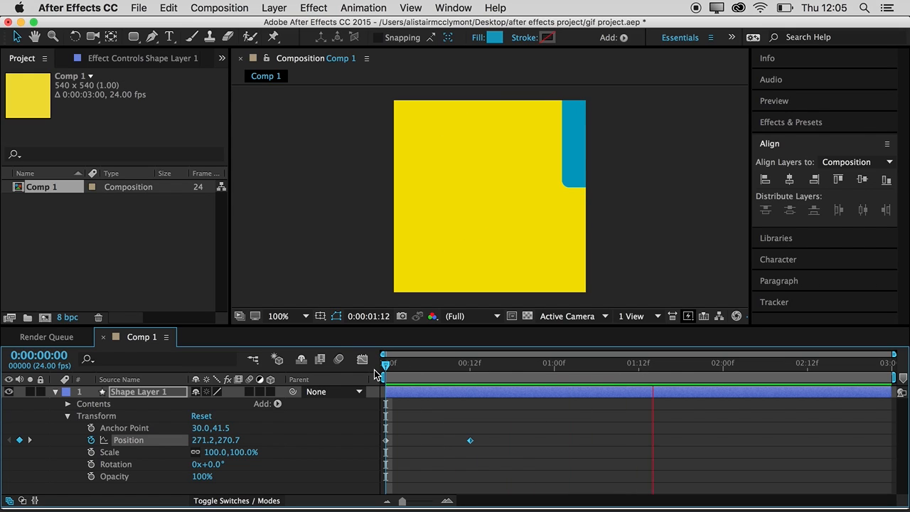
{"action": "left_click", "coordinate": [483, 362]}
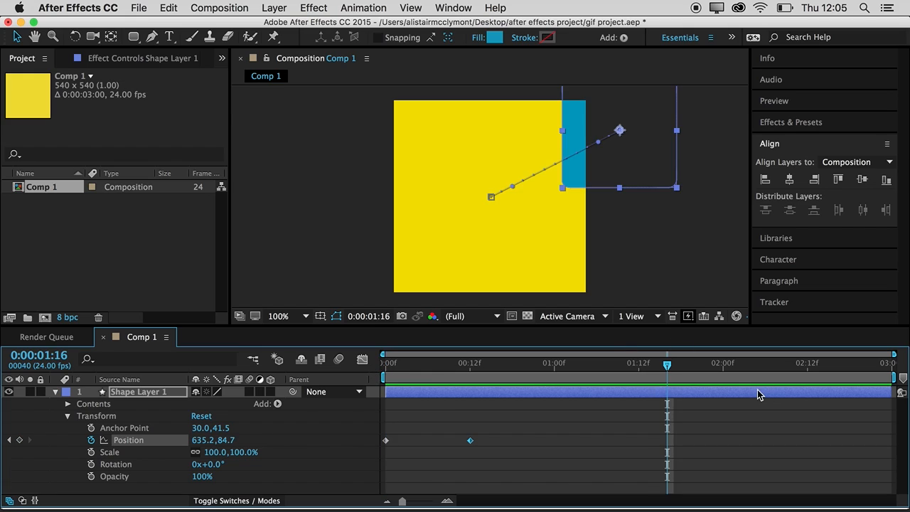
{"action": "left_click", "coordinate": [384, 362]}
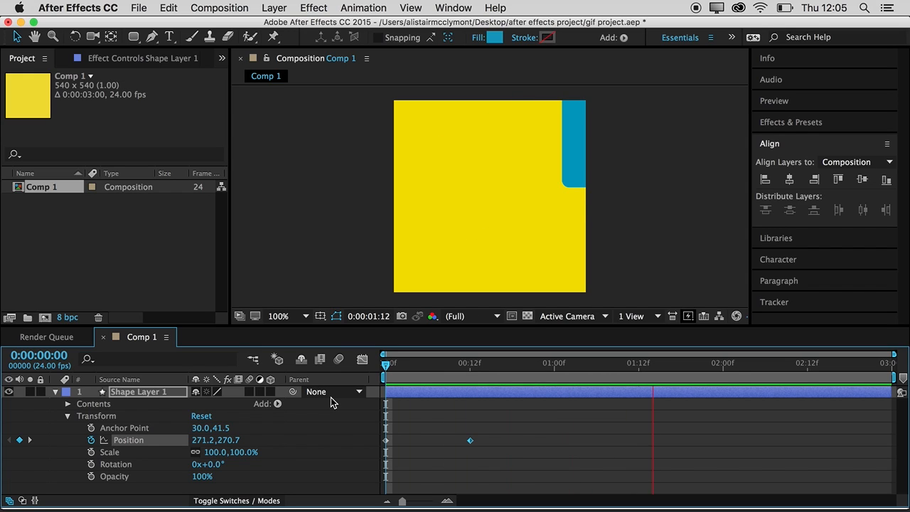
{"action": "left_click", "coordinate": [484, 362]}
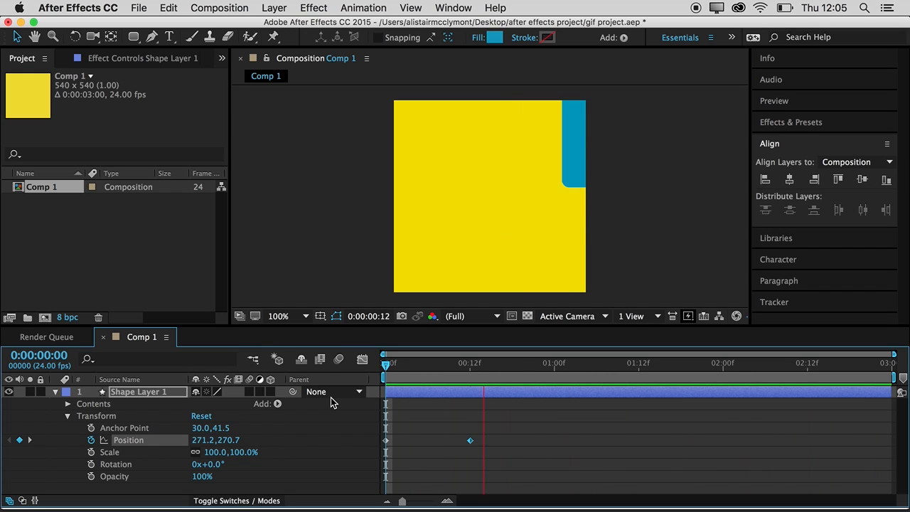
{"action": "left_click", "coordinate": [384, 354]}
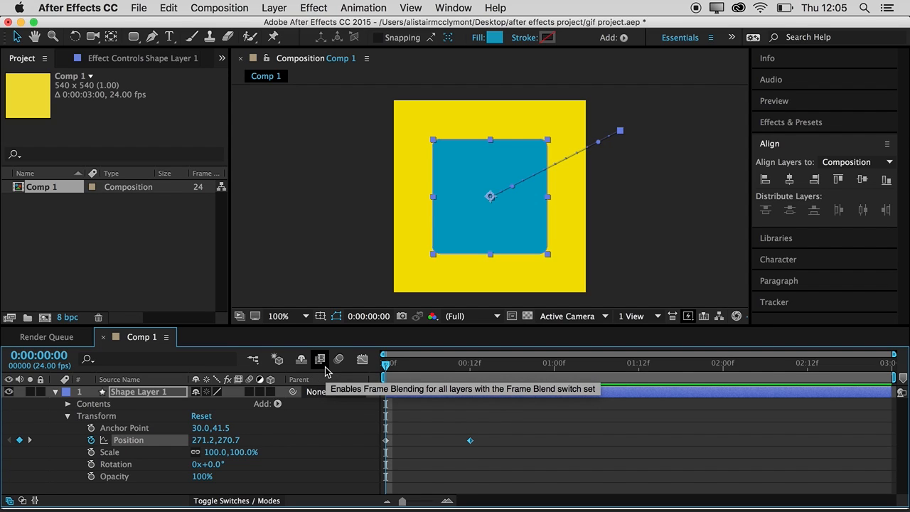
{"action": "mouse_move", "coordinate": [425, 363]}
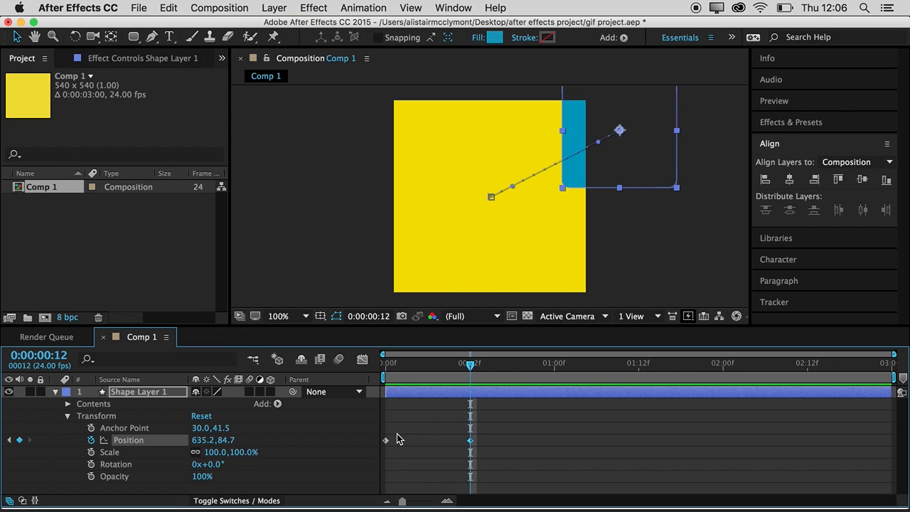
{"action": "mouse_move", "coordinate": [499, 435]}
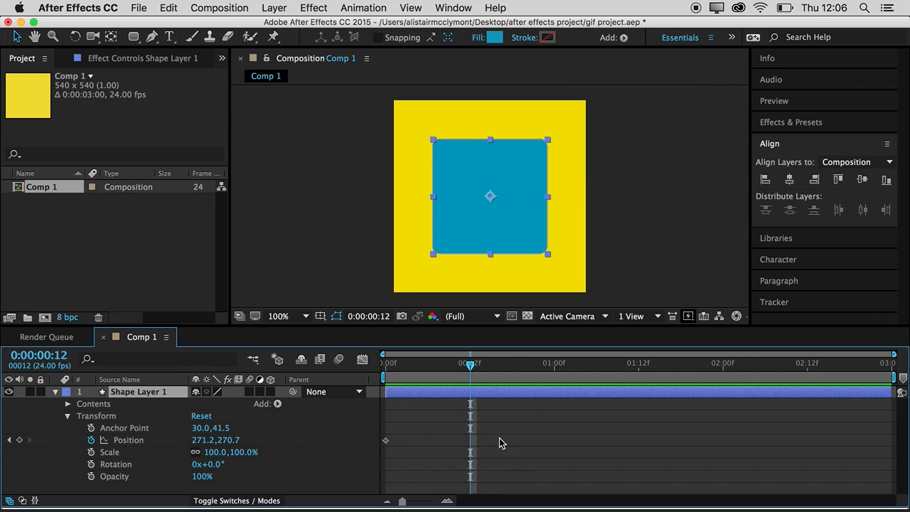
Keyframe the square at the centre on frame 12 and return to frame 0.
{"action": "left_click_drag", "start_coordinate": [469, 363], "coordinate": [384, 363]}
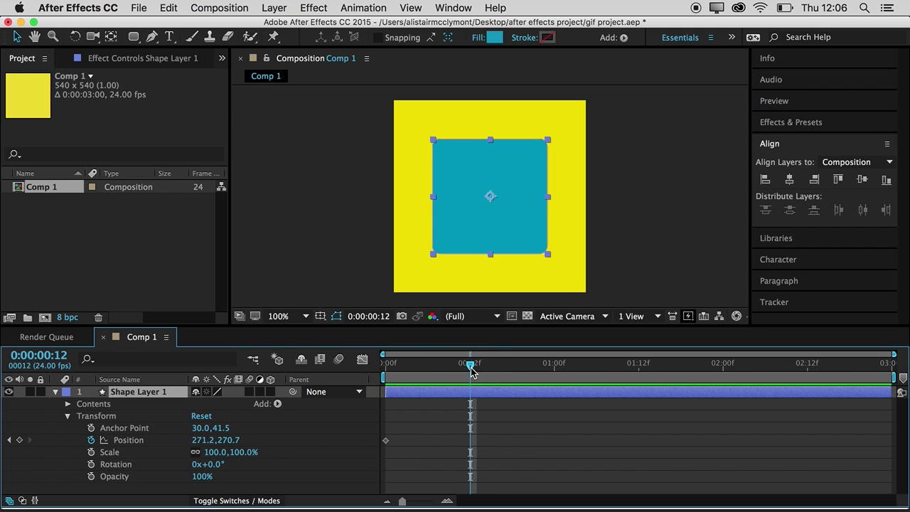
{"action": "mouse_move", "coordinate": [469, 364]}
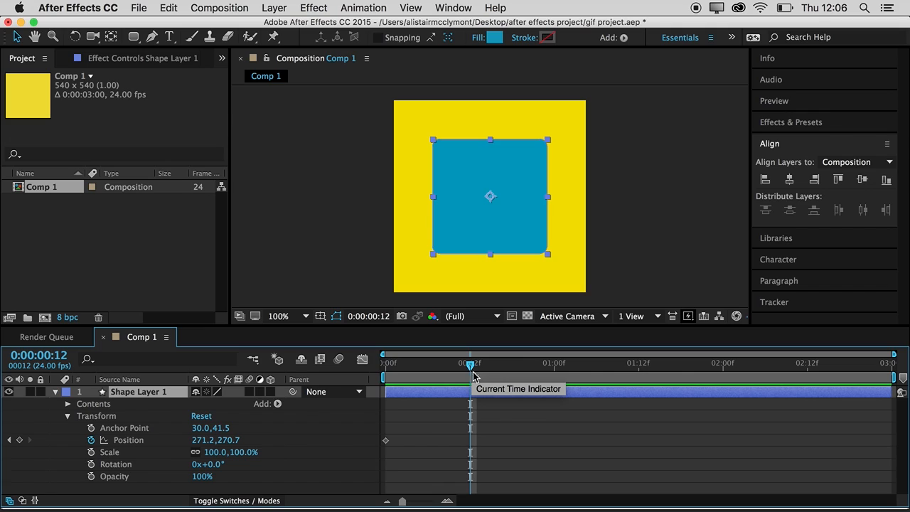
{"action": "mouse_move", "coordinate": [20, 441]}
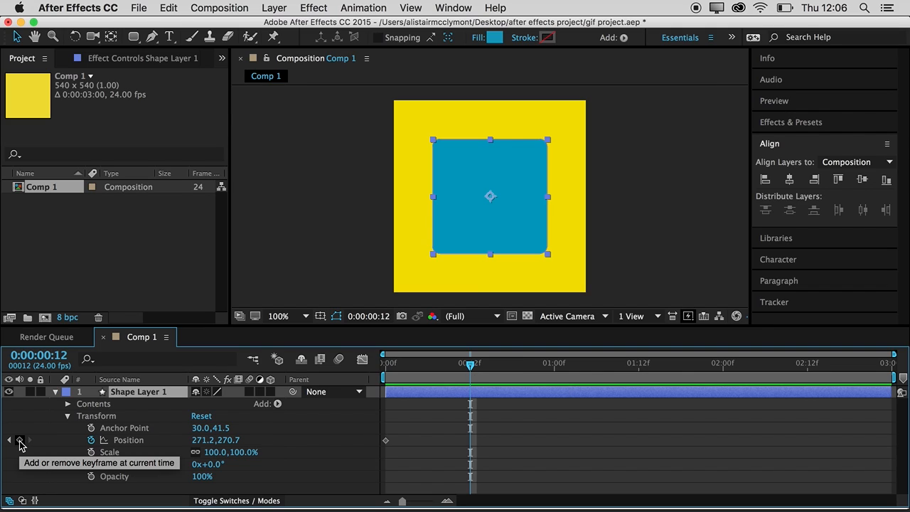
{"action": "left_click", "coordinate": [20, 439]}
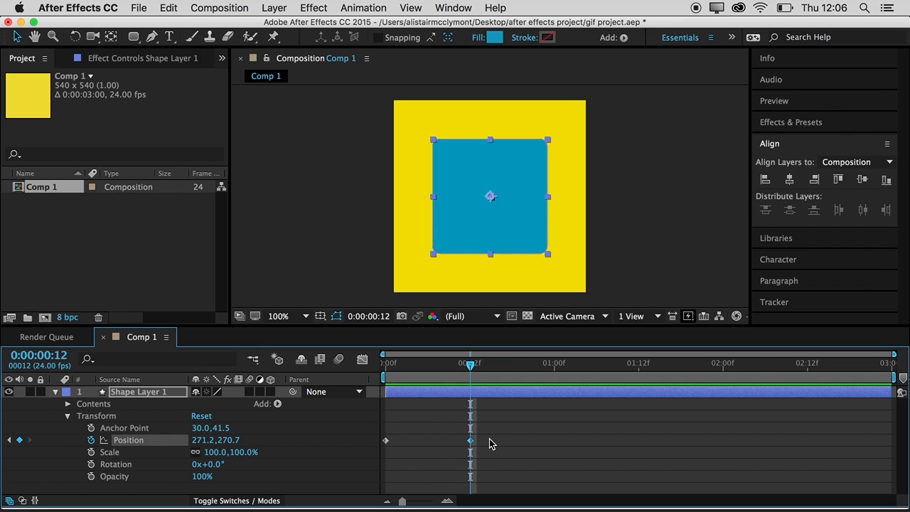
{"action": "left_click_drag", "start_coordinate": [470, 364], "coordinate": [449, 364]}
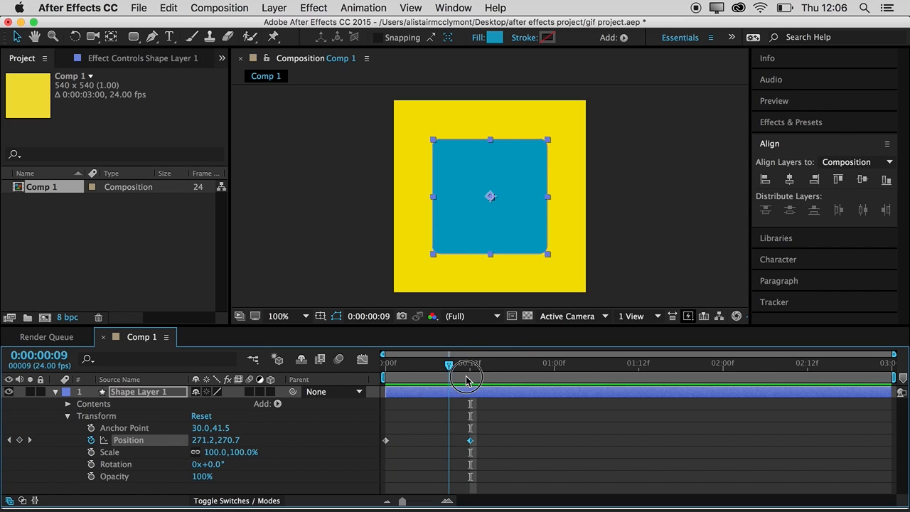
{"action": "left_click_drag", "start_coordinate": [450, 363], "coordinate": [469, 364]}
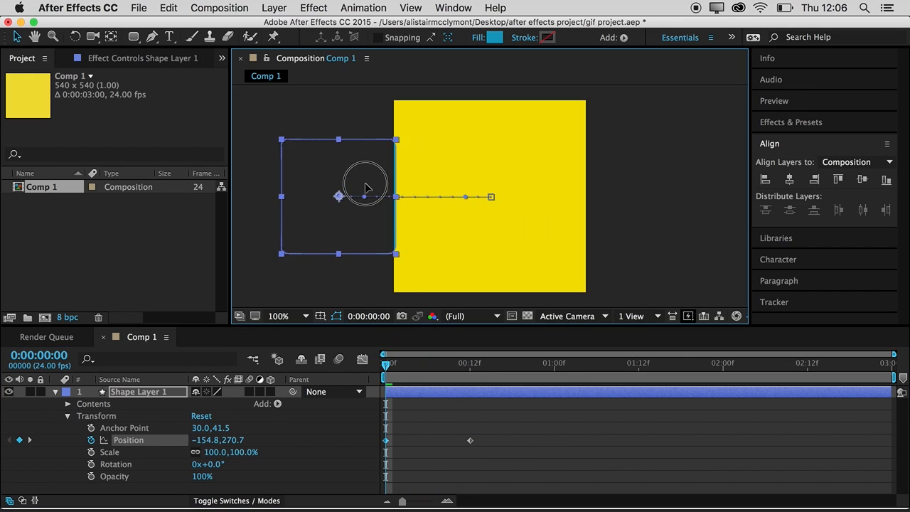
Move the square fully off the left edge at frame 0 so it slides in to centre.
{"action": "left_click_drag", "start_coordinate": [367, 188], "coordinate": [348, 199]}
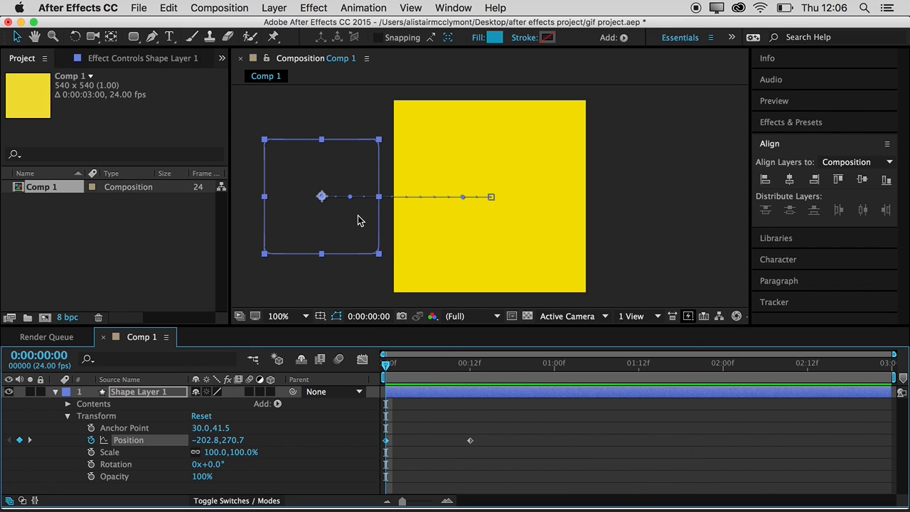
{"action": "left_click", "coordinate": [477, 429]}
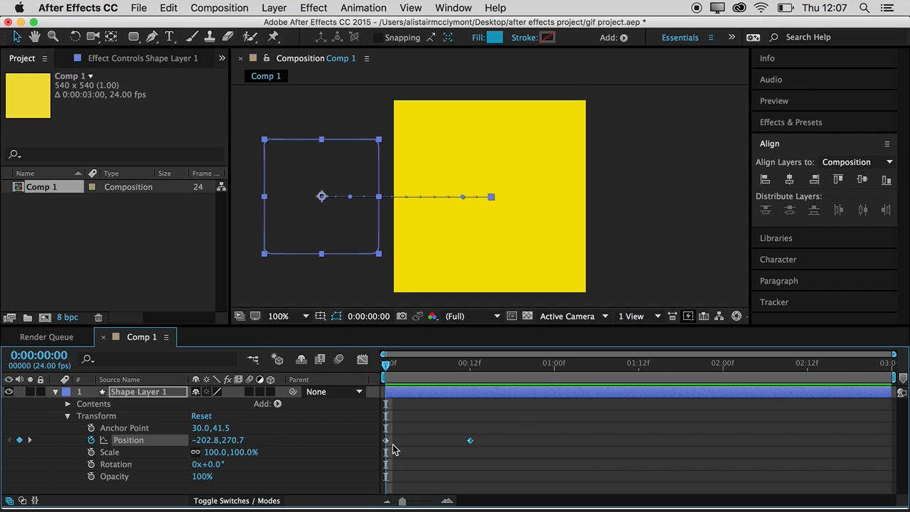
{"action": "right_click", "coordinate": [386, 439]}
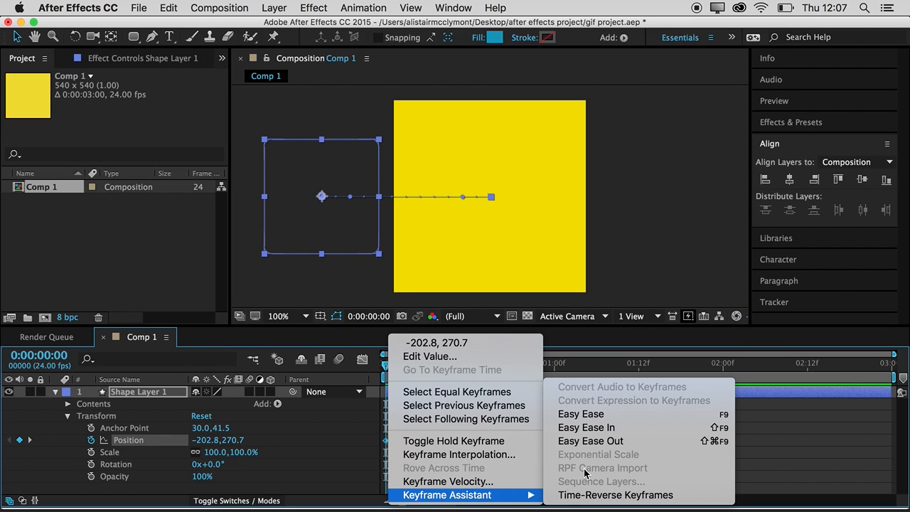
{"action": "mouse_move", "coordinate": [614, 416]}
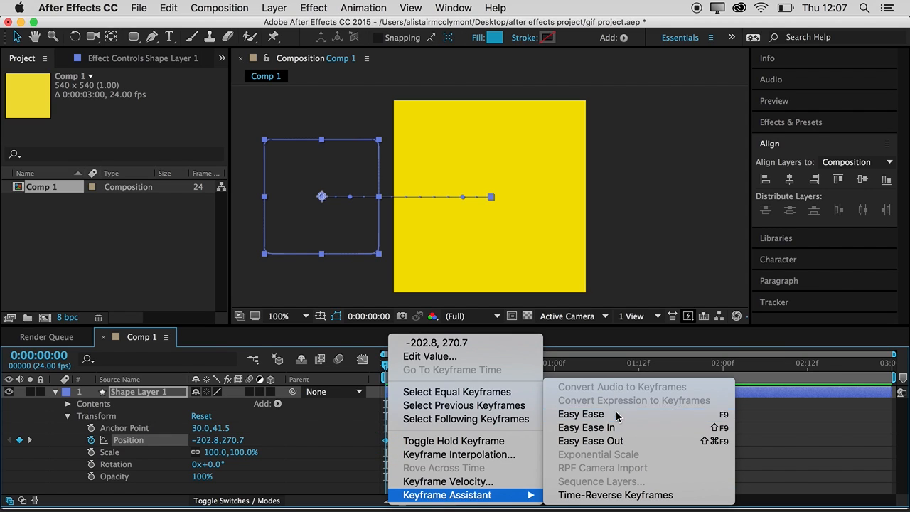
{"action": "left_click", "coordinate": [580, 413]}
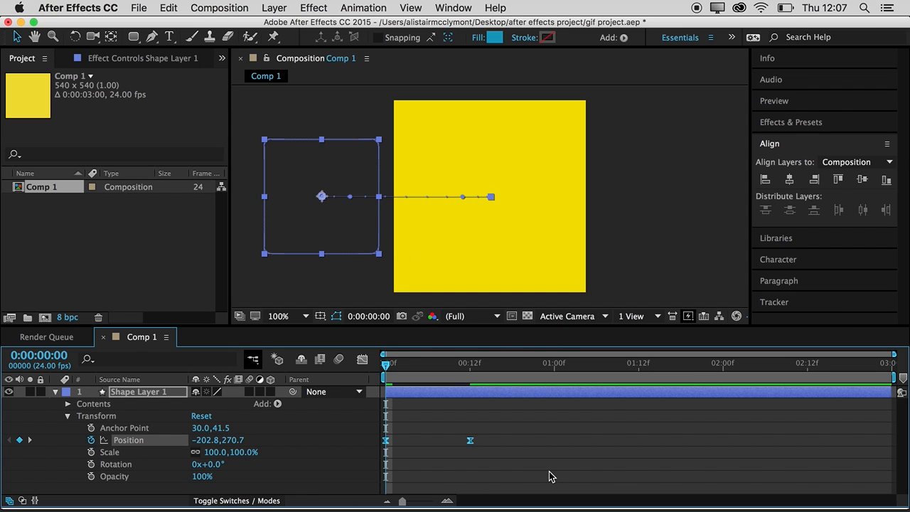
{"action": "mouse_move", "coordinate": [486, 487]}
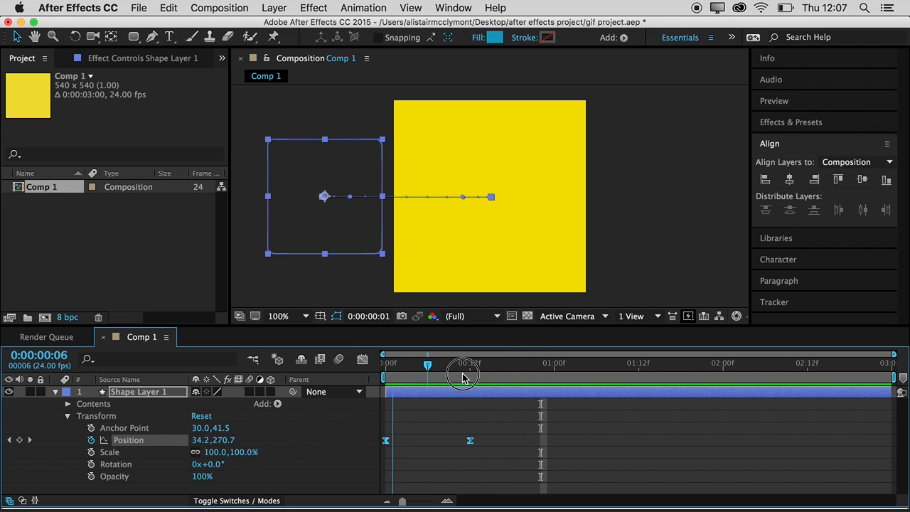
{"action": "left_click_drag", "start_coordinate": [462, 372], "coordinate": [469, 395]}
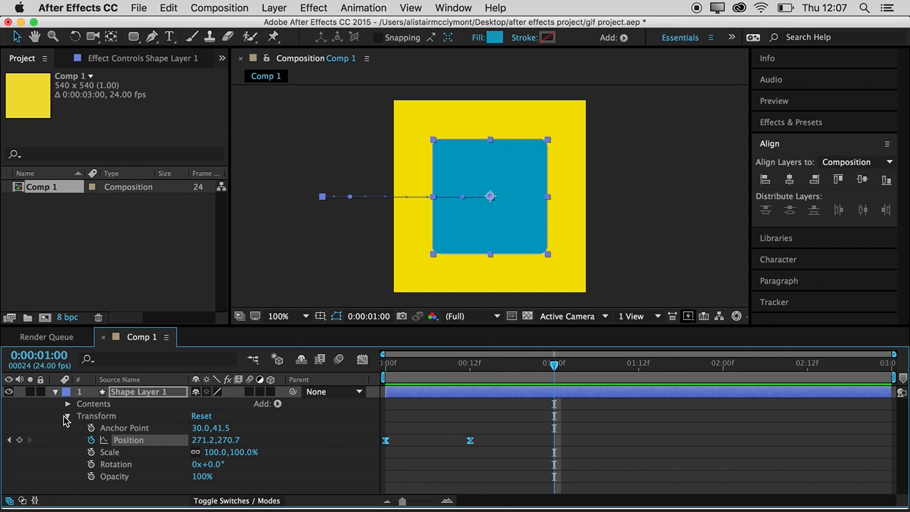
Expand Rectangle Path 1 and set a Roundness keyframe at the one-second mark.
{"action": "left_click", "coordinate": [67, 415]}
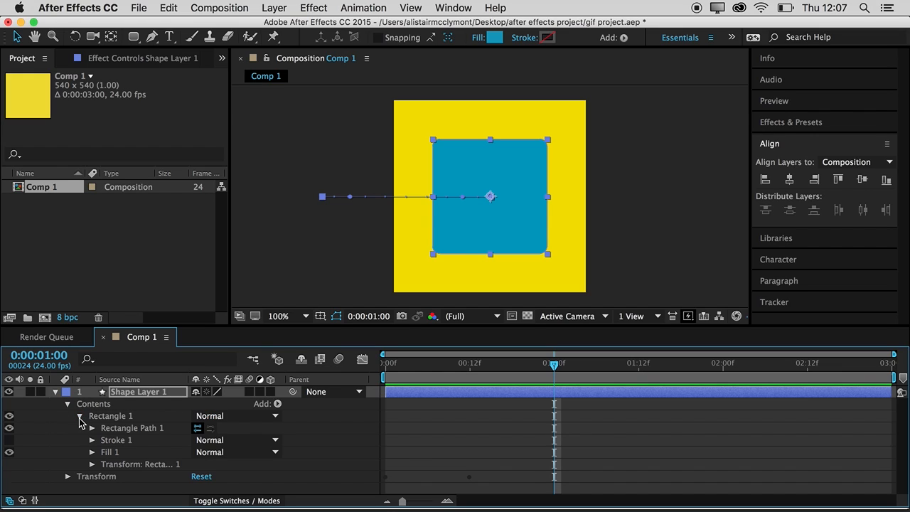
{"action": "left_click", "coordinate": [91, 427]}
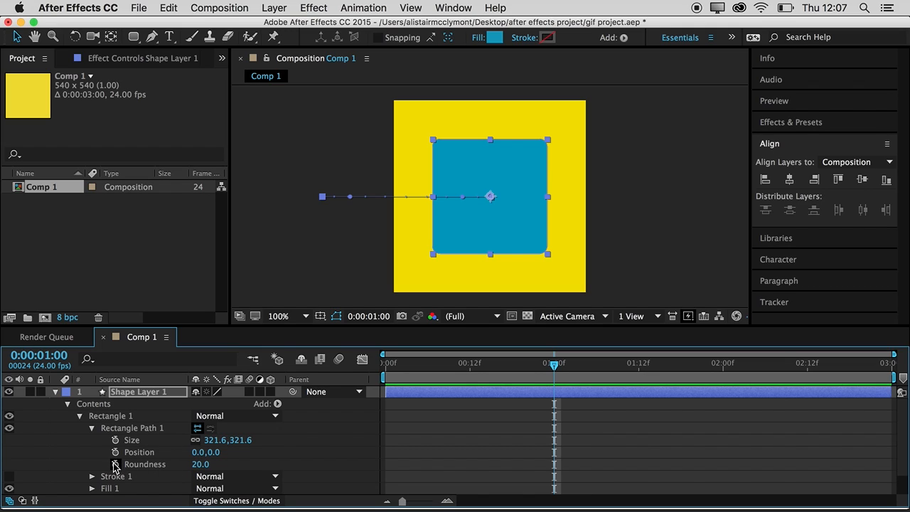
{"action": "left_click", "coordinate": [115, 464]}
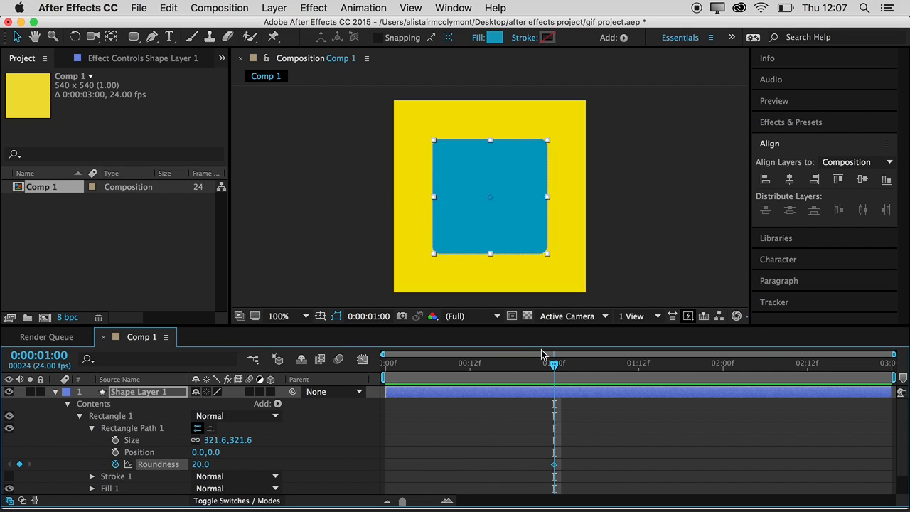
{"action": "mouse_move", "coordinate": [554, 367]}
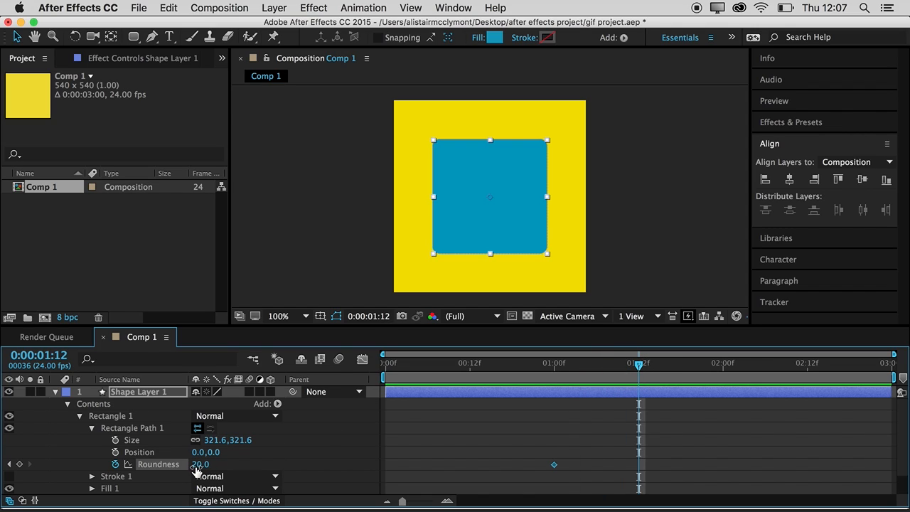
At 1:12 raise Roundness past 200 so the square becomes a full circle.
{"action": "left_click_drag", "start_coordinate": [199, 463], "coordinate": [227, 463]}
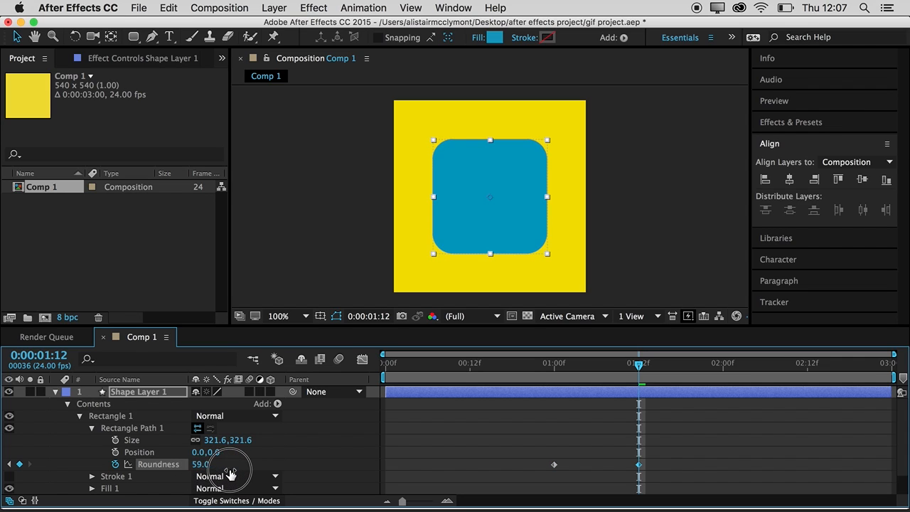
{"action": "left_click_drag", "start_coordinate": [200, 464], "coordinate": [227, 464]}
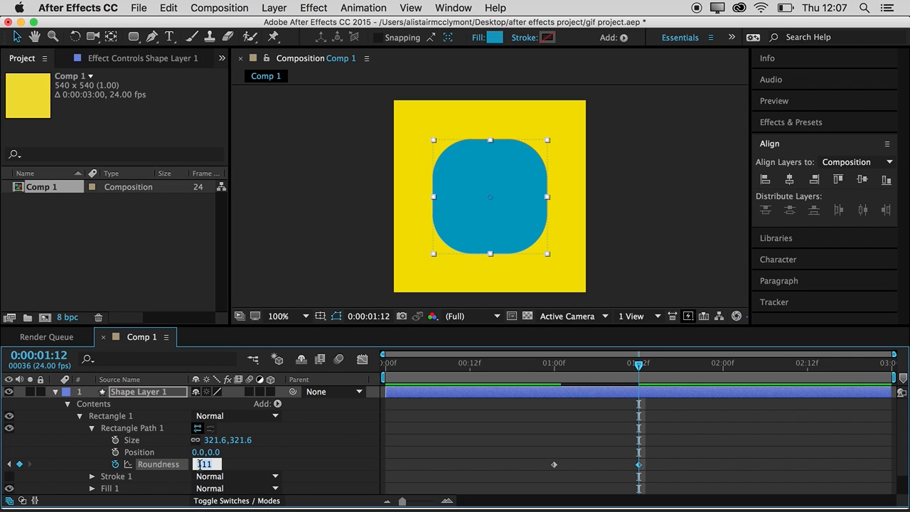
{"action": "type", "text": "100.0"}
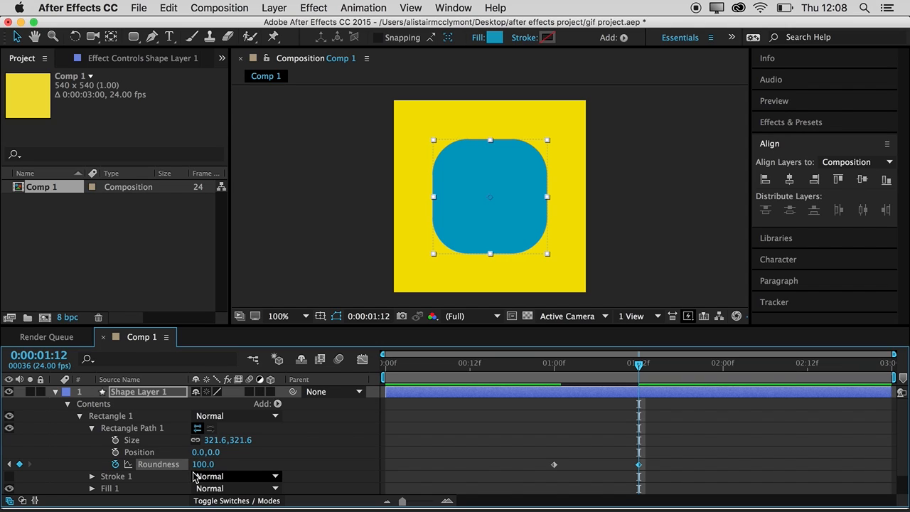
{"action": "left_click_drag", "start_coordinate": [202, 464], "coordinate": [338, 441]}
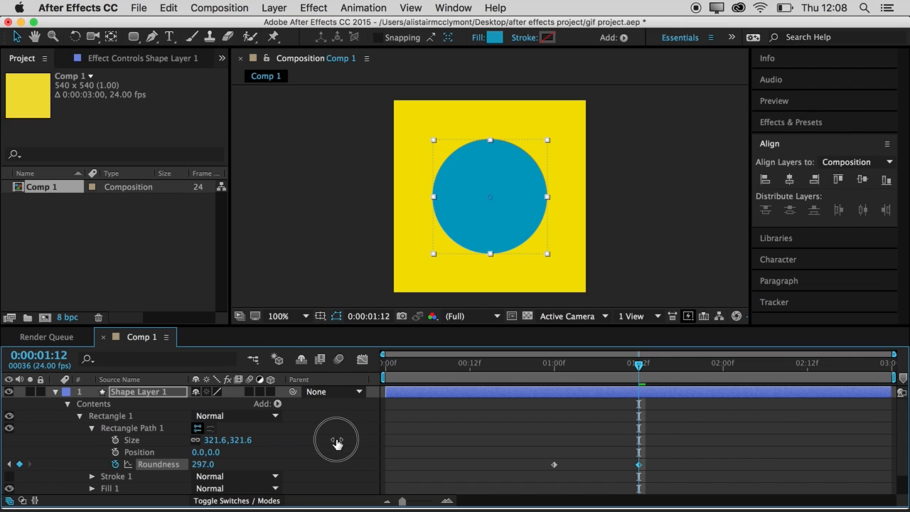
{"action": "left_click_drag", "start_coordinate": [338, 444], "coordinate": [368, 415]}
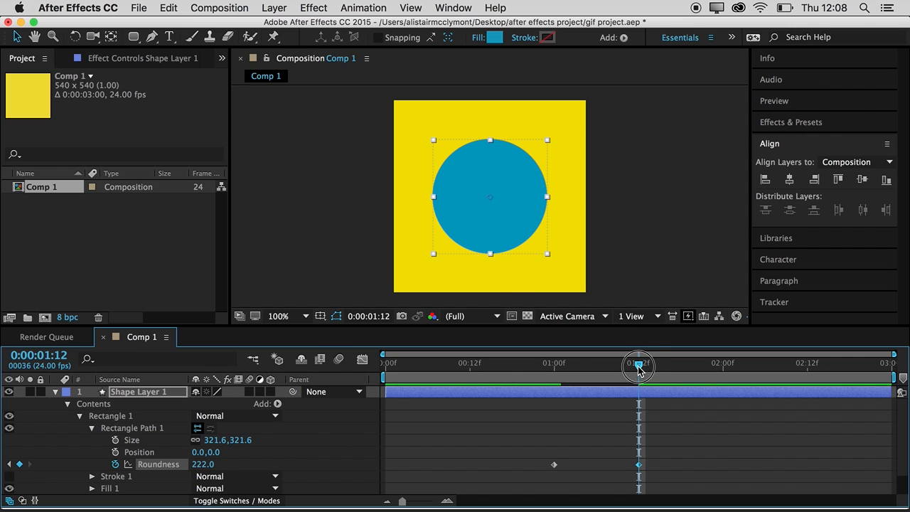
Scrub around one second to preview the square morphing into a circle.
{"action": "left_click_drag", "start_coordinate": [639, 366], "coordinate": [600, 366]}
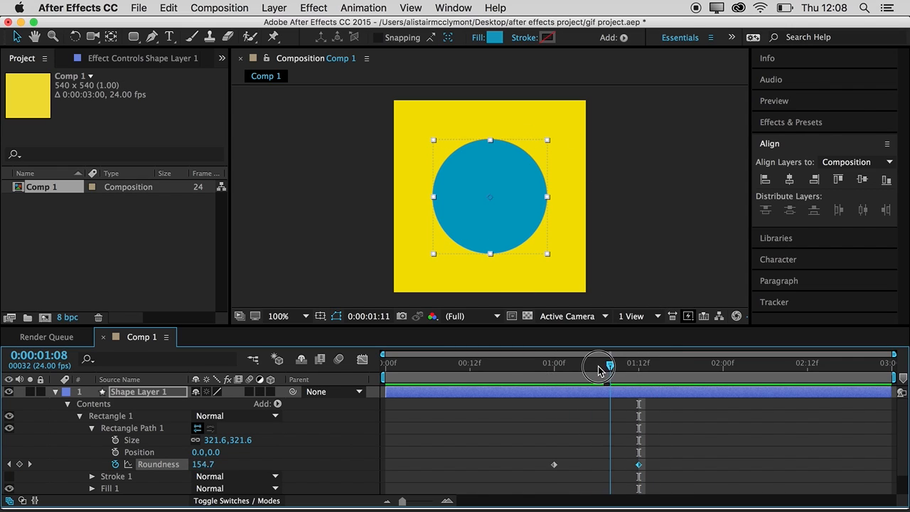
{"action": "left_click_drag", "start_coordinate": [600, 361], "coordinate": [546, 358]}
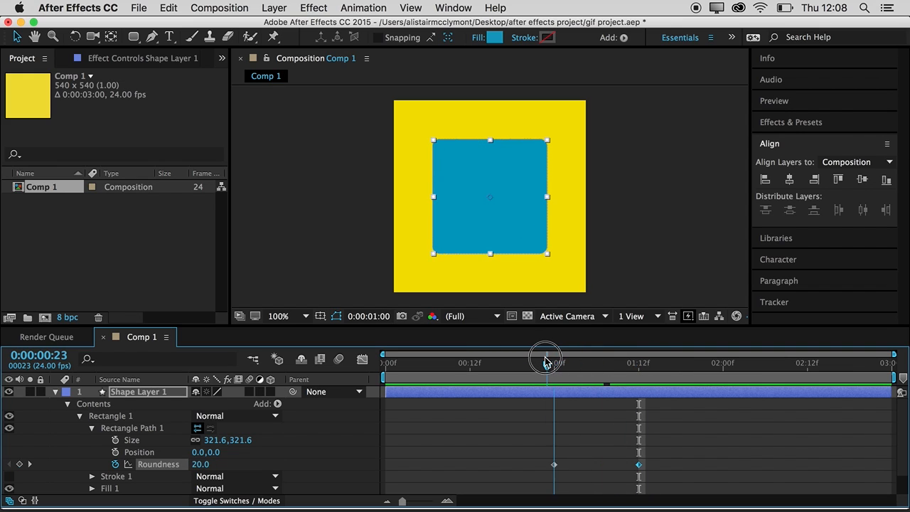
{"action": "left_click_drag", "start_coordinate": [547, 358], "coordinate": [608, 363]}
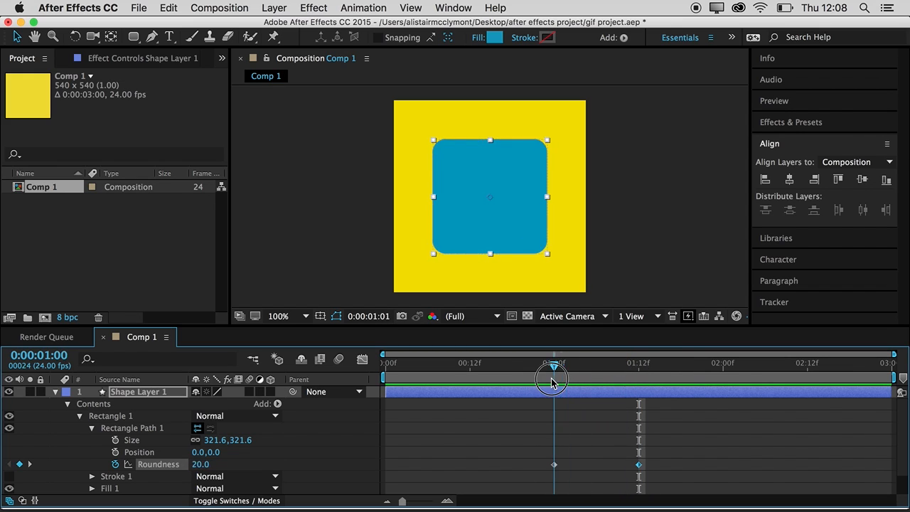
{"action": "left_click_drag", "start_coordinate": [553, 377], "coordinate": [603, 376]}
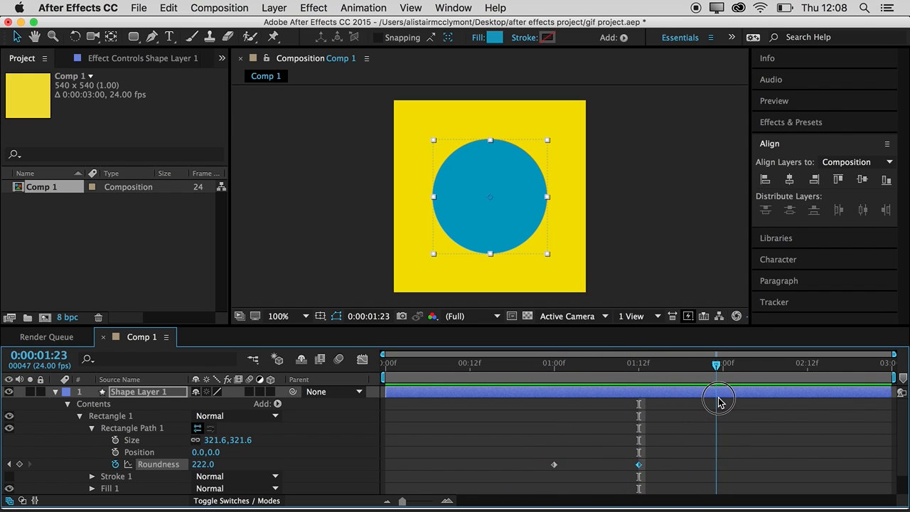
Review the morph timing around one second on the timeline.
{"action": "left_click", "coordinate": [722, 364]}
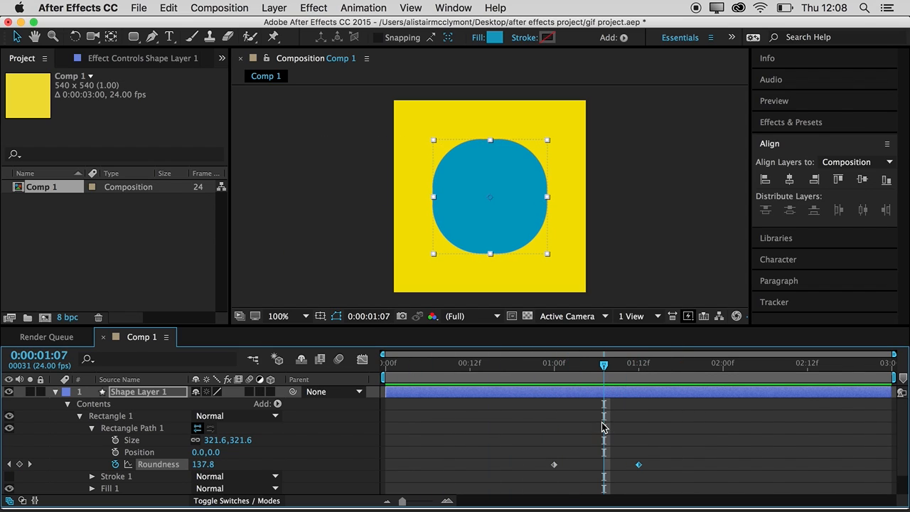
{"action": "scroll", "scroll_direction": "down", "scroll_amount": 3}
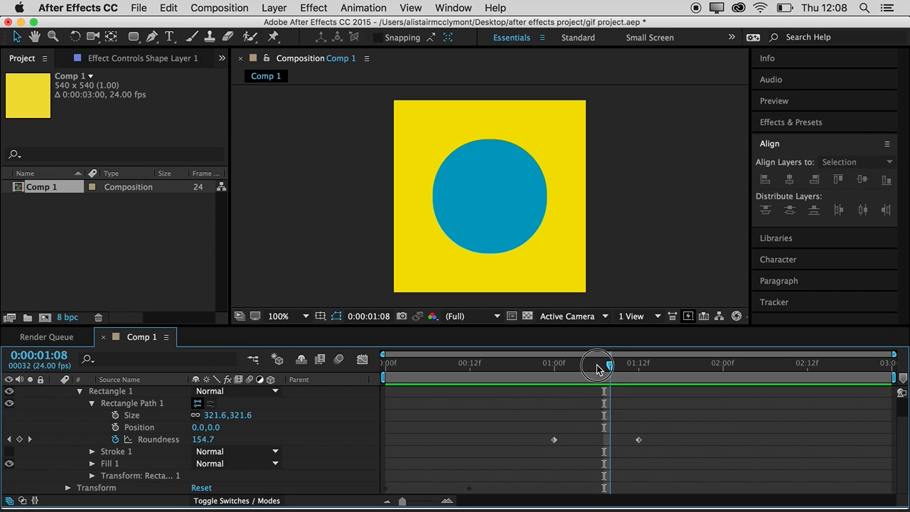
{"action": "left_click_drag", "start_coordinate": [598, 367], "coordinate": [582, 367]}
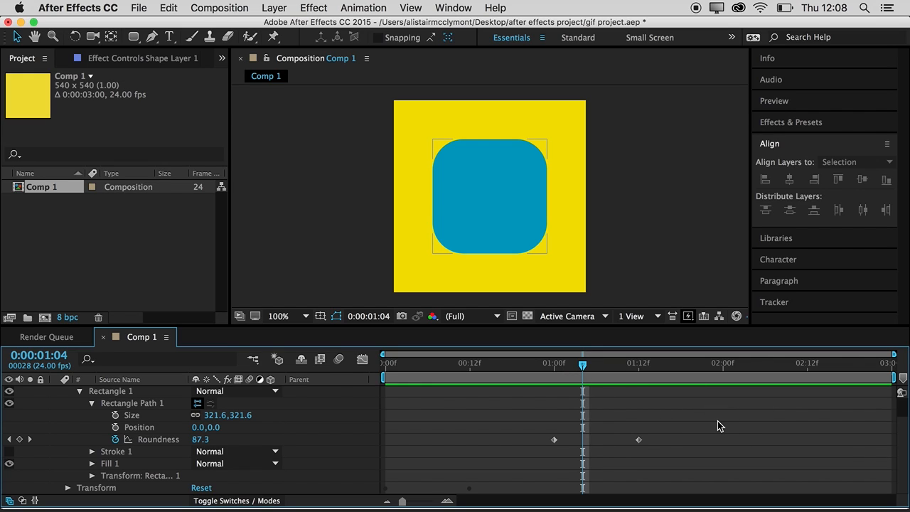
{"action": "left_click", "coordinate": [489, 196]}
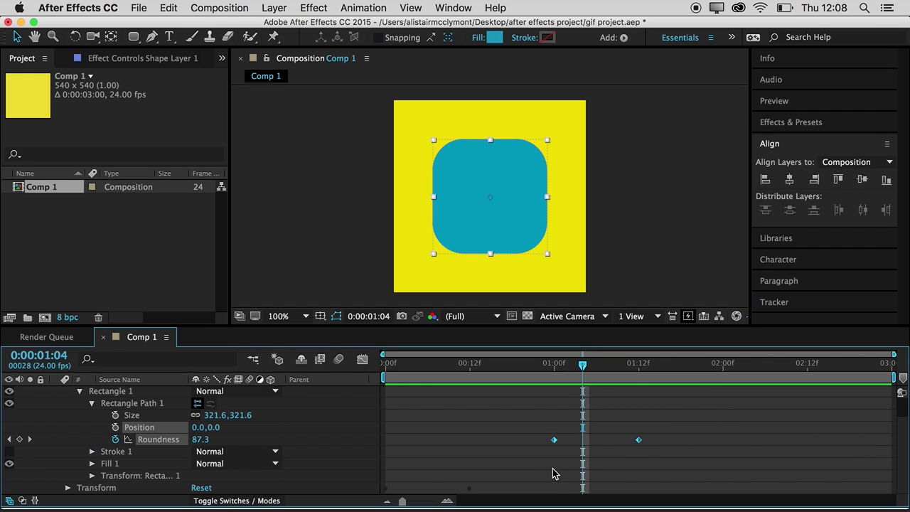
Shift the Roundness keyframes later to 1:12–2:00 and preview from the start.
{"action": "left_click_drag", "start_coordinate": [555, 438], "coordinate": [583, 438]}
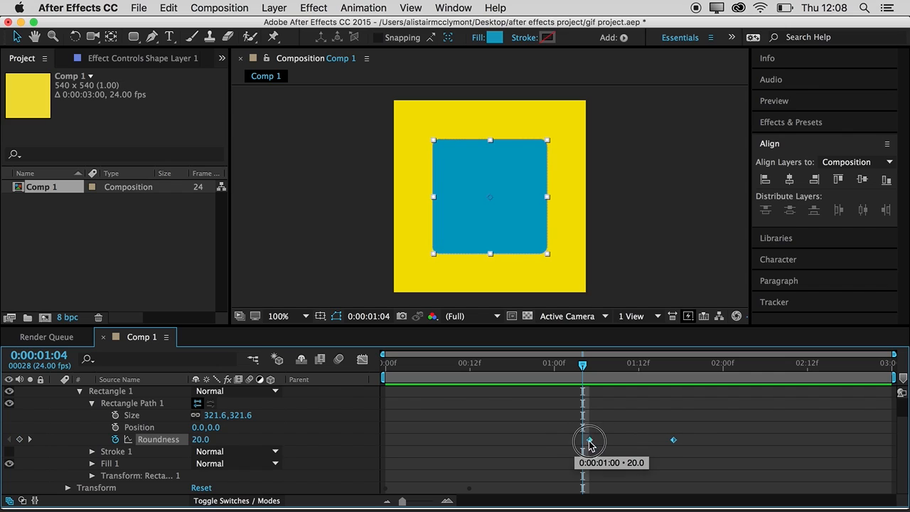
{"action": "left_click_drag", "start_coordinate": [588, 439], "coordinate": [640, 439]}
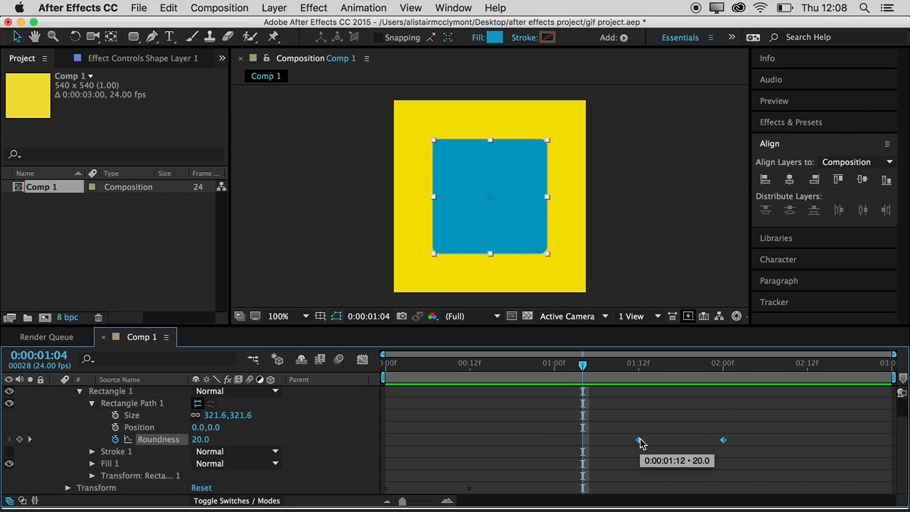
{"action": "left_click", "coordinate": [361, 359]}
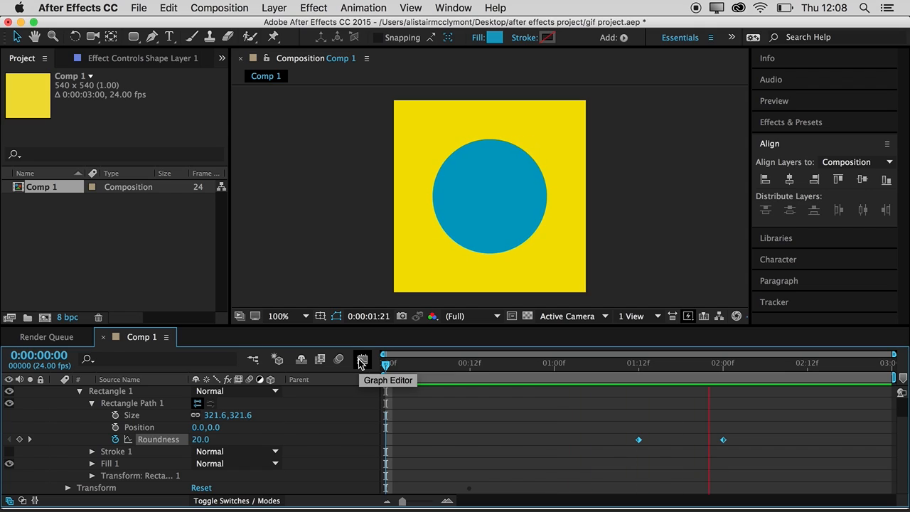
{"action": "left_click_drag", "start_coordinate": [383, 363], "coordinate": [512, 373]}
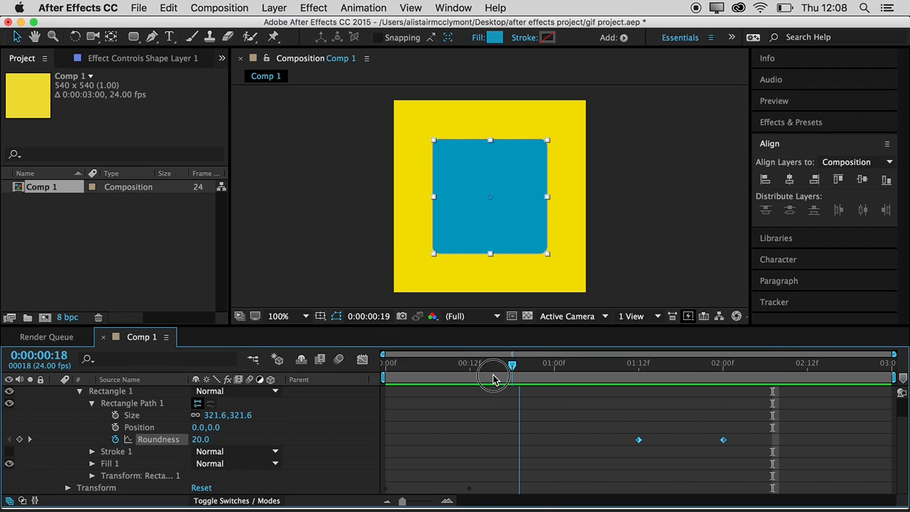
{"action": "left_click_drag", "start_coordinate": [512, 364], "coordinate": [491, 364]}
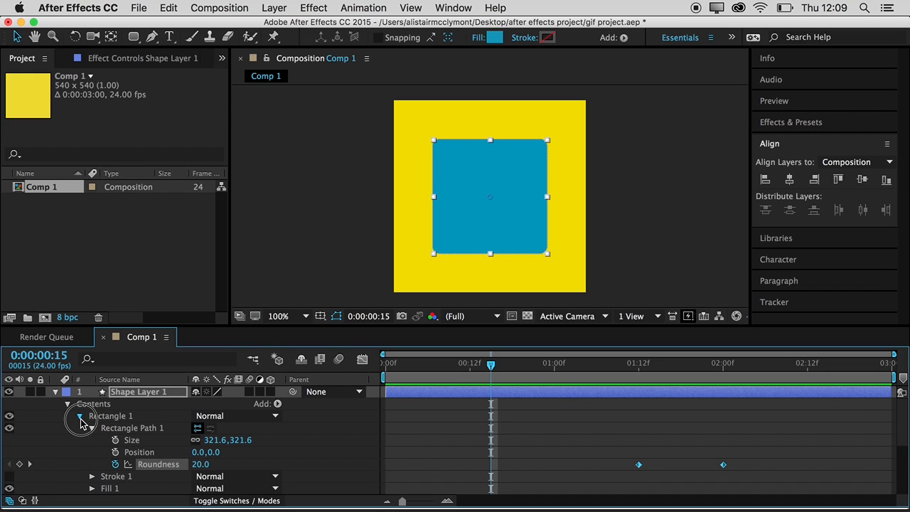
Collapse Rectangle 1 so the layer's Transform properties show, with the playhead at frame 18.
{"action": "left_click", "coordinate": [79, 415]}
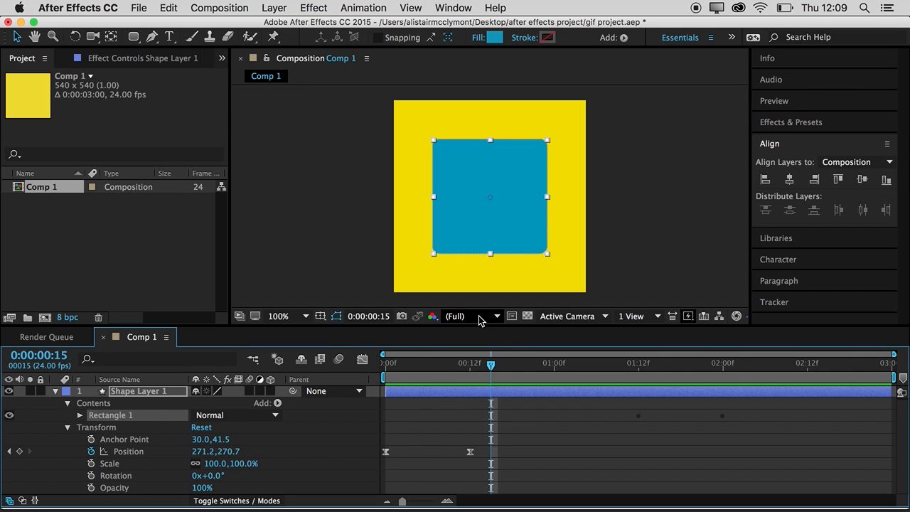
{"action": "left_click_drag", "start_coordinate": [490, 366], "coordinate": [498, 367]}
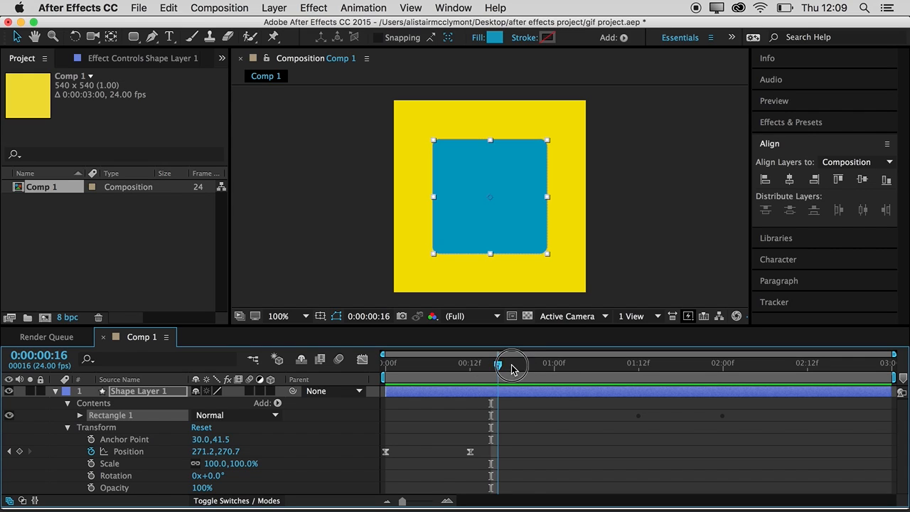
{"action": "left_click_drag", "start_coordinate": [498, 364], "coordinate": [512, 371]}
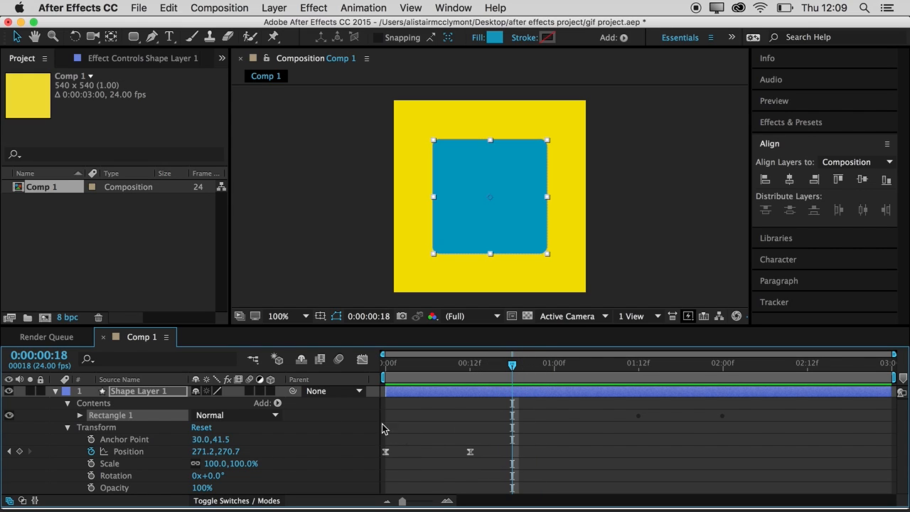
Keyframe a 90-degree rotation from frame 18 to 1:06, then shift both keys to start at 1:00.
{"action": "left_click", "coordinate": [91, 474]}
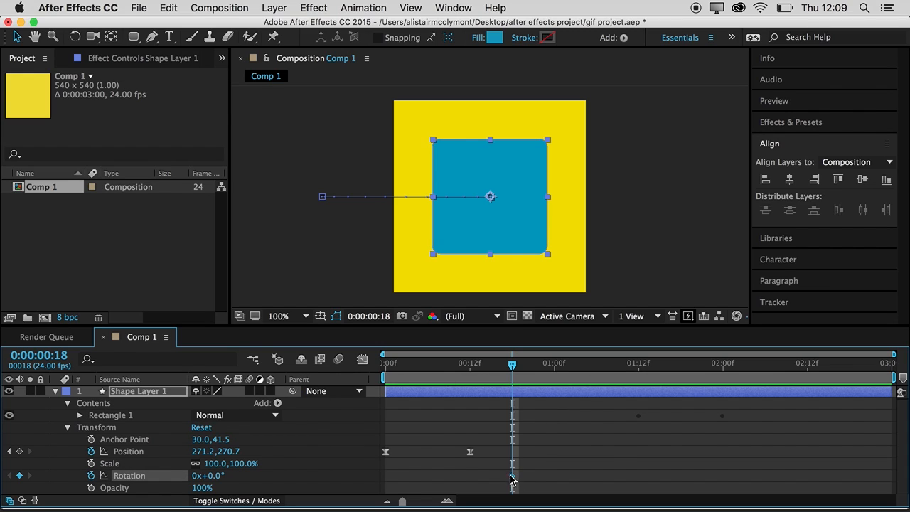
{"action": "left_click_drag", "start_coordinate": [512, 364], "coordinate": [598, 364]}
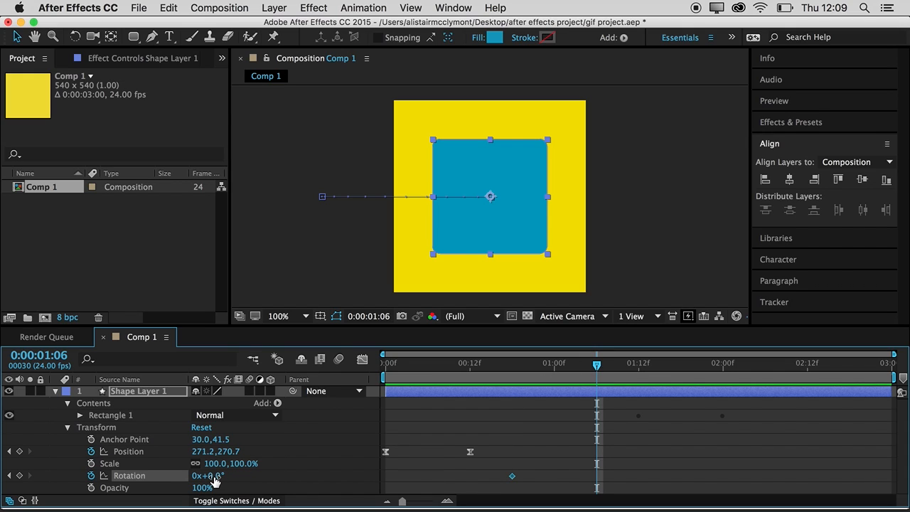
{"action": "left_click_drag", "start_coordinate": [213, 475], "coordinate": [259, 475]}
{"action": "type", "text": "90"}
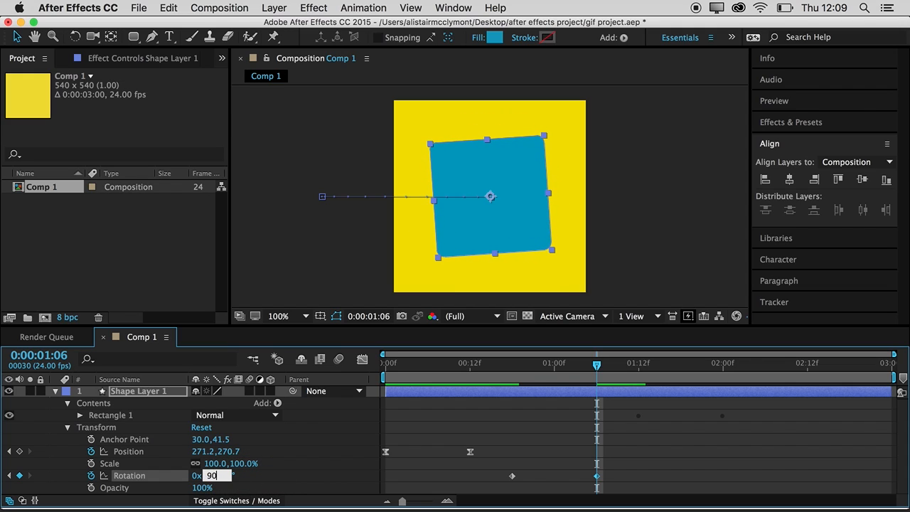
{"action": "key", "text": "Return"}
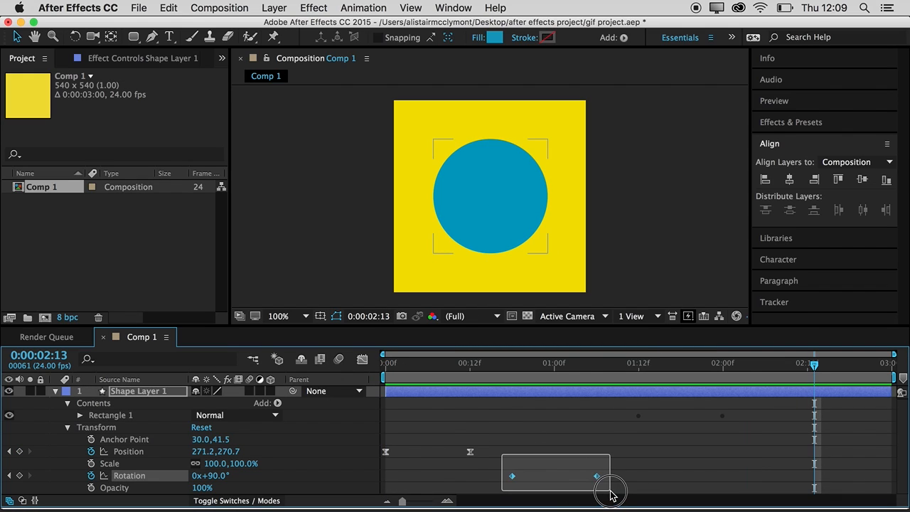
{"action": "left_click_drag", "start_coordinate": [609, 475], "coordinate": [554, 475]}
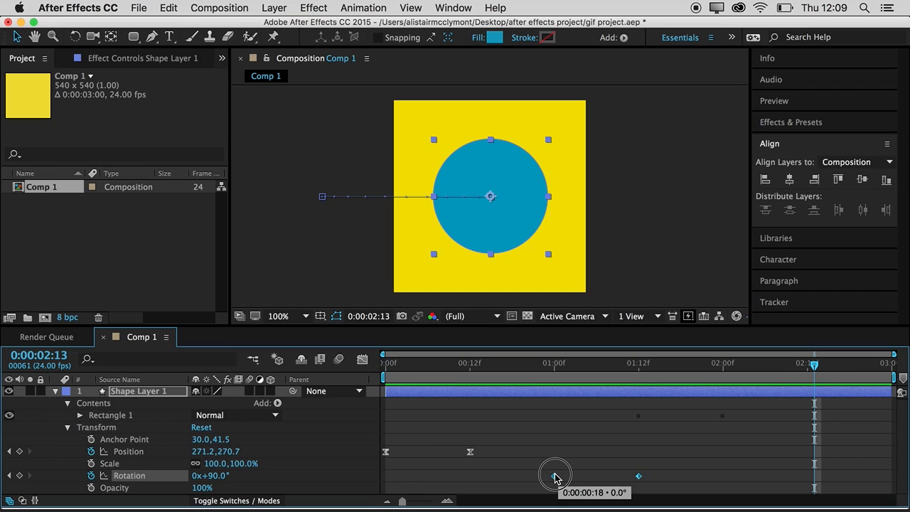
{"action": "mouse_move", "coordinate": [668, 393]}
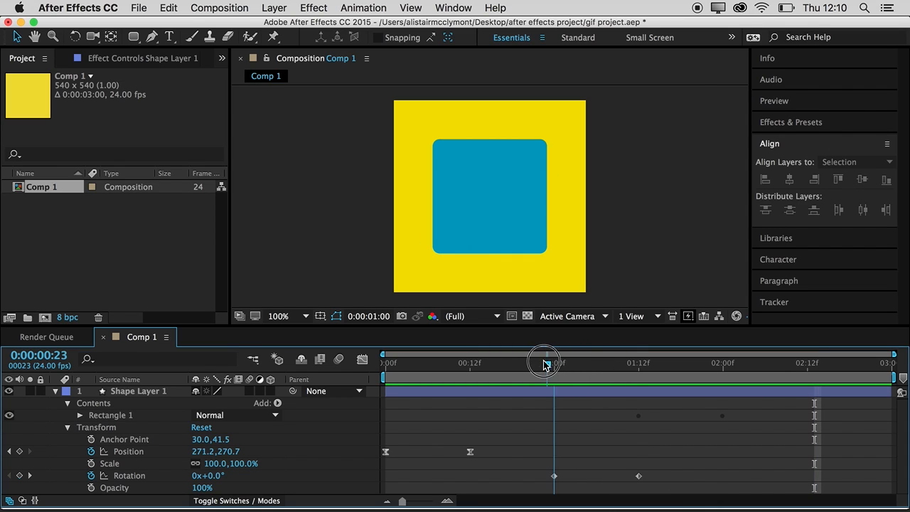
{"action": "left_click_drag", "start_coordinate": [546, 362], "coordinate": [603, 363]}
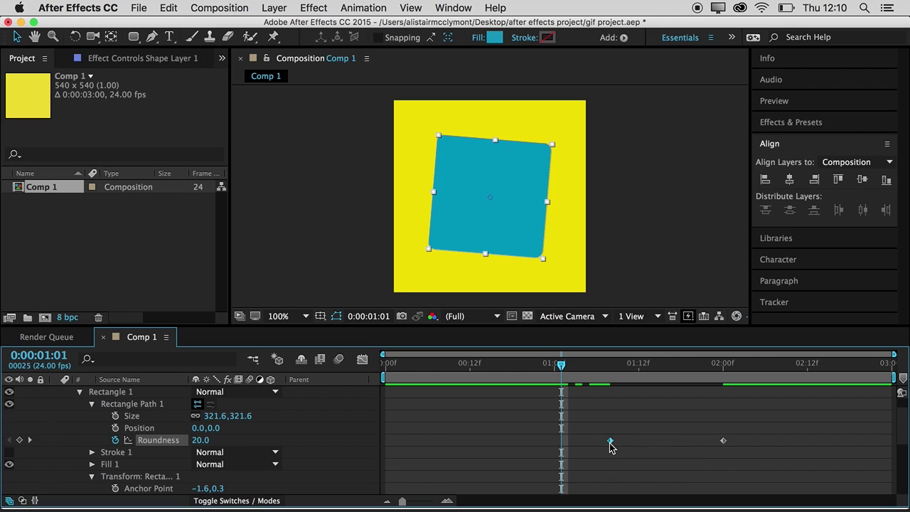
{"action": "scroll", "scroll_direction": "down", "scroll_amount": 3}
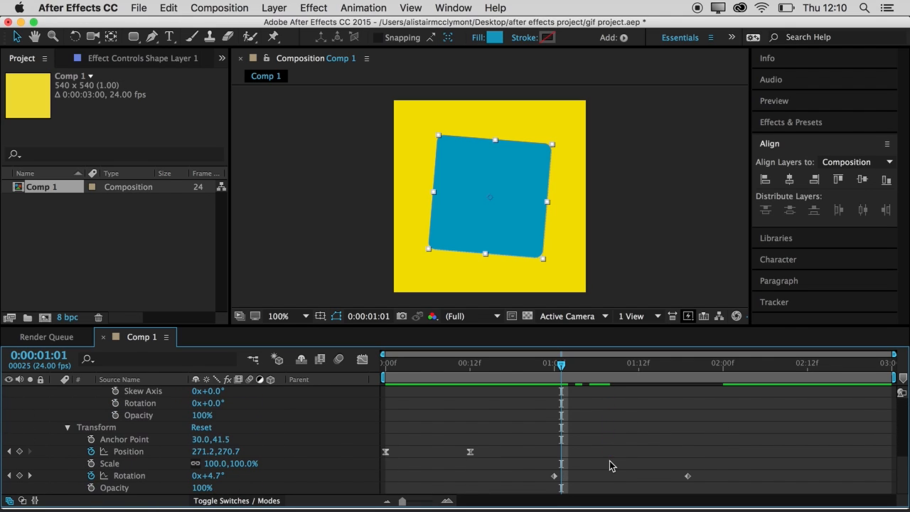
{"action": "left_click_drag", "start_coordinate": [562, 366], "coordinate": [552, 375]}
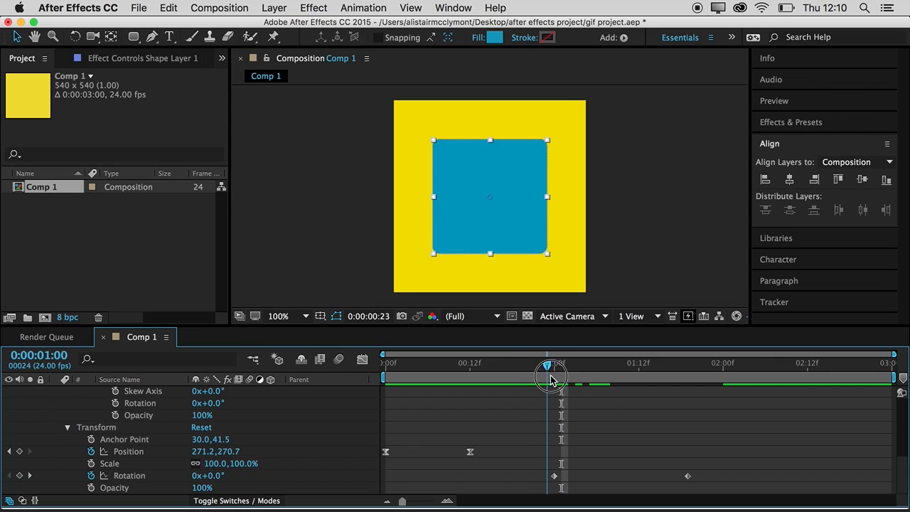
{"action": "left_click_drag", "start_coordinate": [547, 376], "coordinate": [667, 375]}
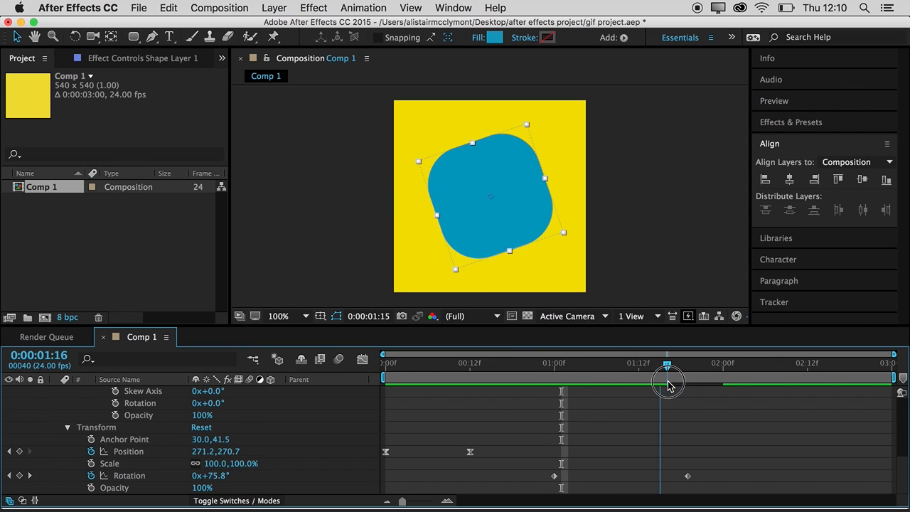
{"action": "left_click_drag", "start_coordinate": [666, 379], "coordinate": [547, 379]}
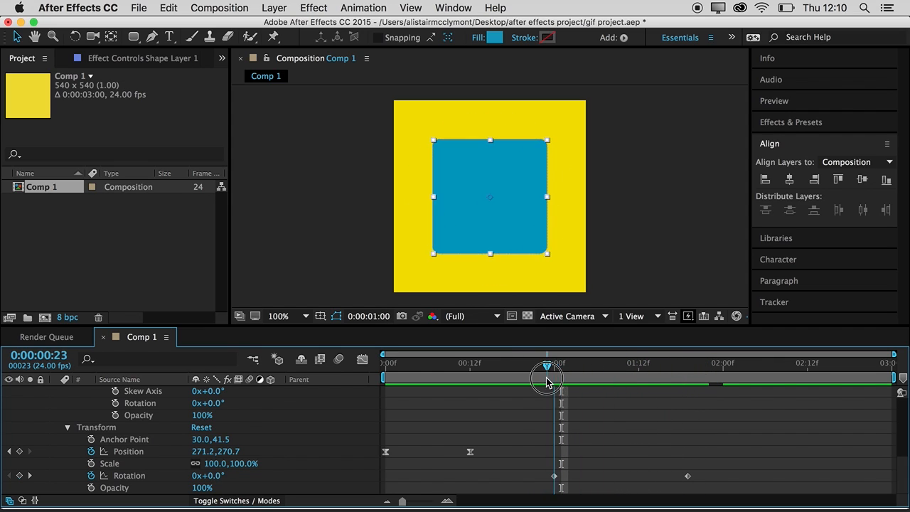
{"action": "left_click_drag", "start_coordinate": [547, 375], "coordinate": [539, 376]}
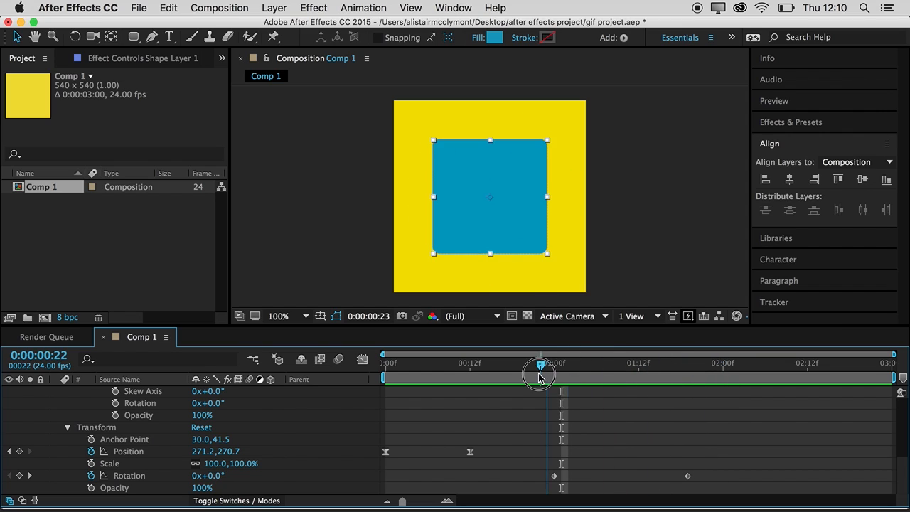
{"action": "left_click_drag", "start_coordinate": [540, 375], "coordinate": [765, 375]}
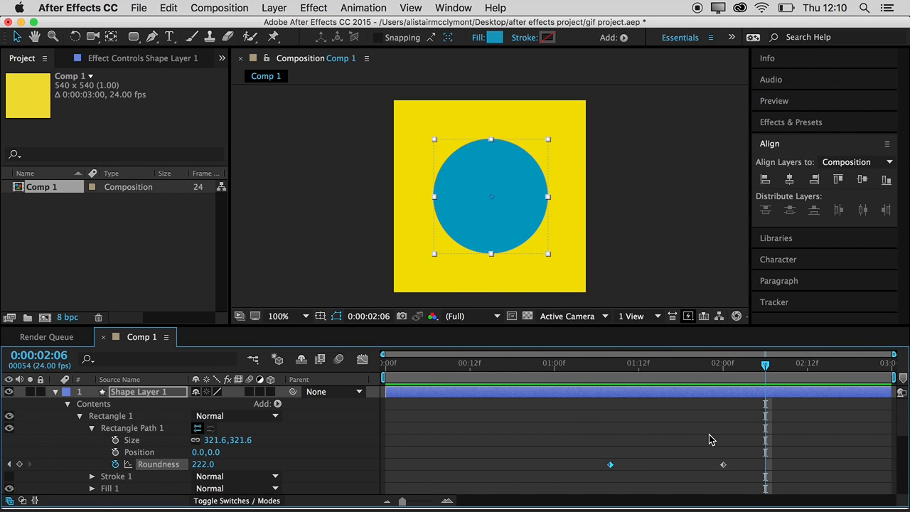
At about 2:12, add a Position keyframe keeping the circle centred at 271.2, 270.7.
{"action": "left_click_drag", "start_coordinate": [765, 364], "coordinate": [395, 364]}
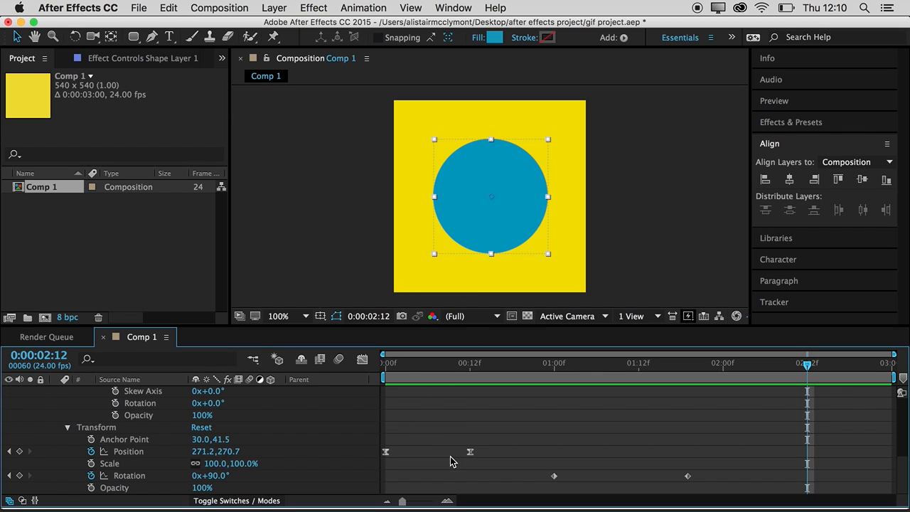
{"action": "mouse_move", "coordinate": [469, 461]}
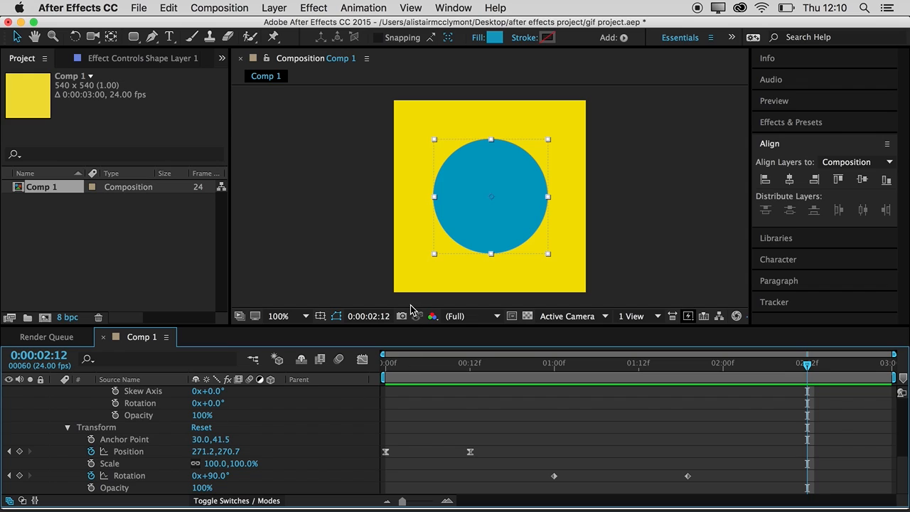
{"action": "left_click_drag", "start_coordinate": [492, 196], "coordinate": [491, 165]}
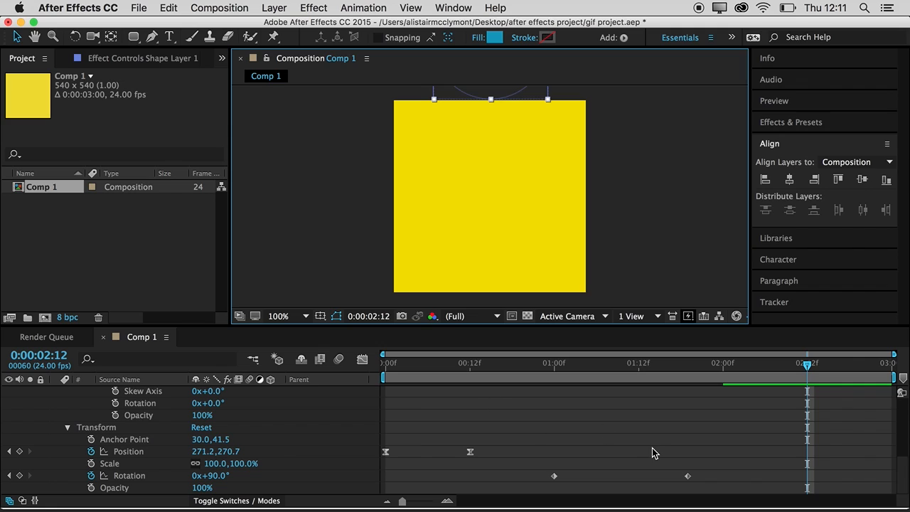
{"action": "mouse_move", "coordinate": [775, 411]}
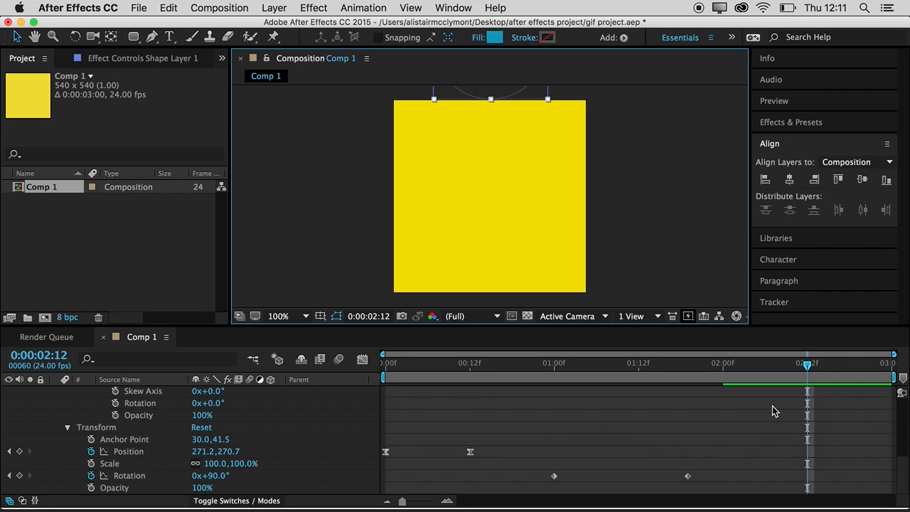
{"action": "left_click_drag", "start_coordinate": [807, 363], "coordinate": [751, 364]}
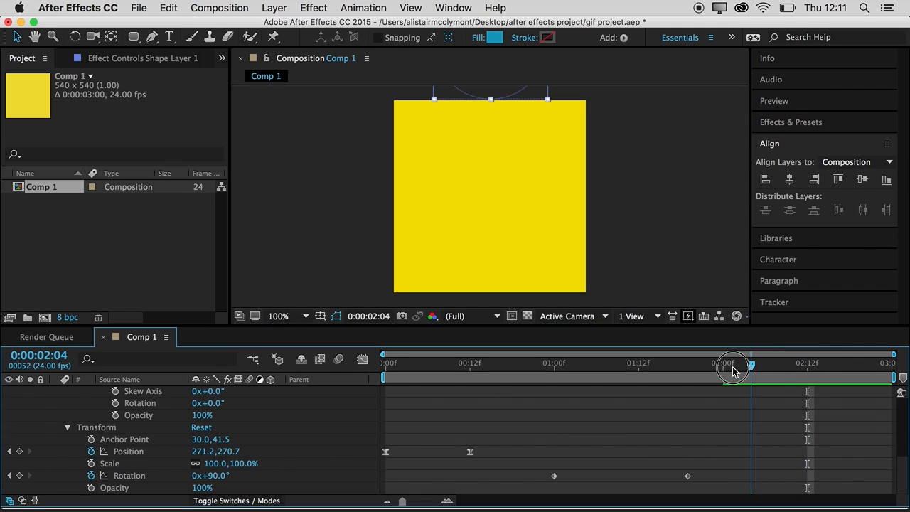
Scrub through the slide-in and spin to review, returning the time to about 2:12.
{"action": "left_click_drag", "start_coordinate": [732, 362], "coordinate": [441, 363]}
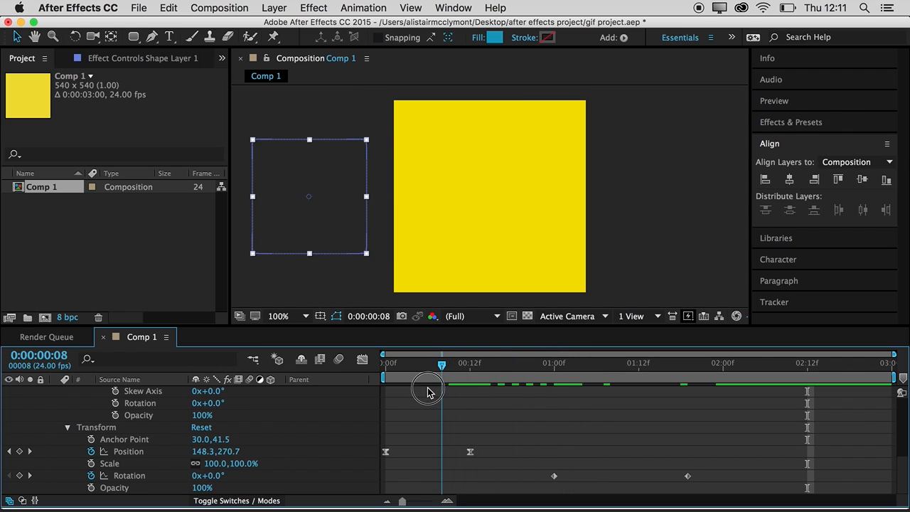
{"action": "left_click_drag", "start_coordinate": [441, 372], "coordinate": [464, 373]}
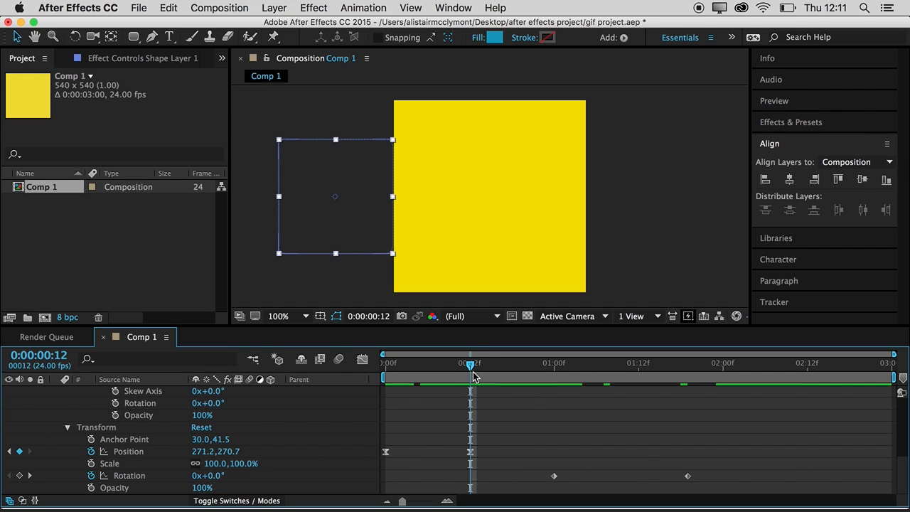
{"action": "left_click_drag", "start_coordinate": [470, 373], "coordinate": [708, 372]}
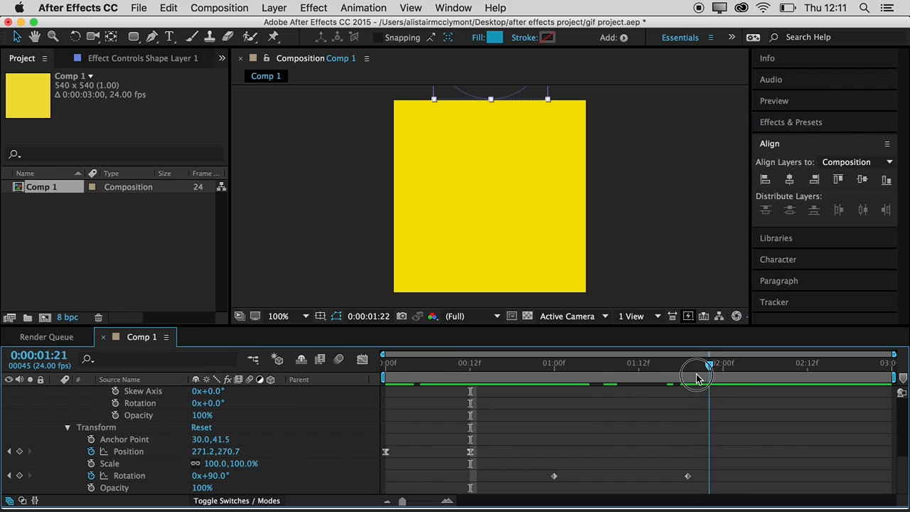
{"action": "left_click_drag", "start_coordinate": [708, 377], "coordinate": [617, 377]}
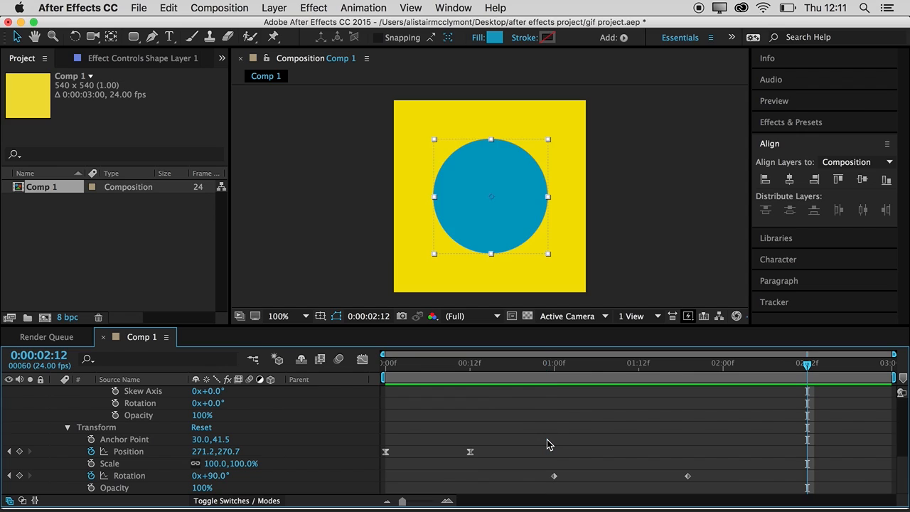
Review the existing Position keyframes from the slide-in to the centred key at 2:12.
{"action": "left_click_drag", "start_coordinate": [807, 370], "coordinate": [546, 370]}
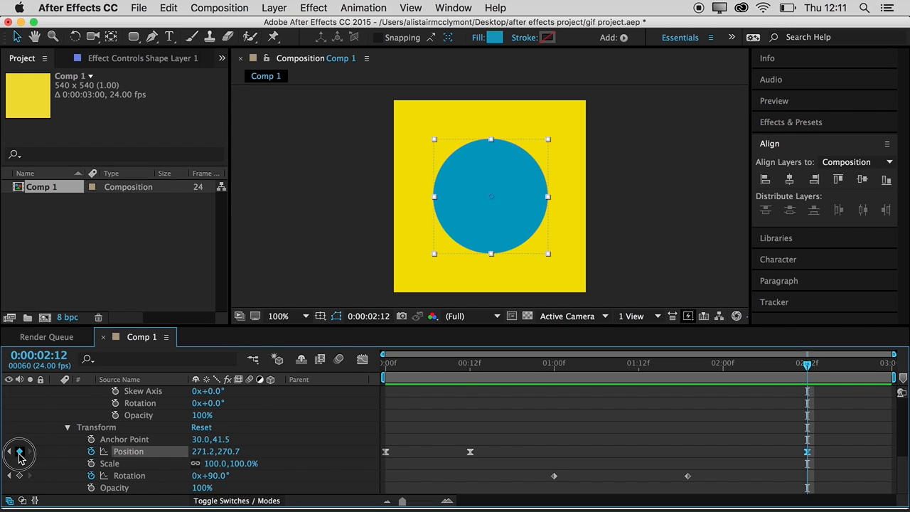
{"action": "left_click", "coordinate": [19, 452]}
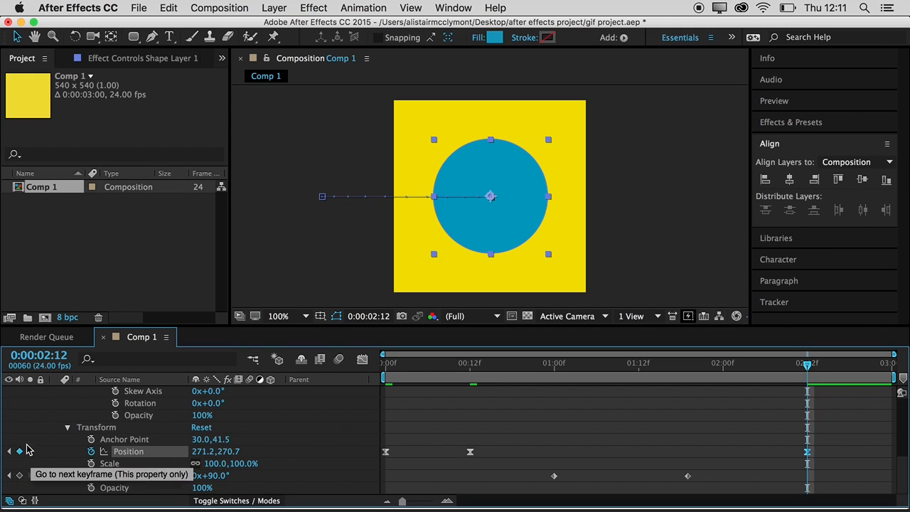
{"action": "mouse_move", "coordinate": [819, 449]}
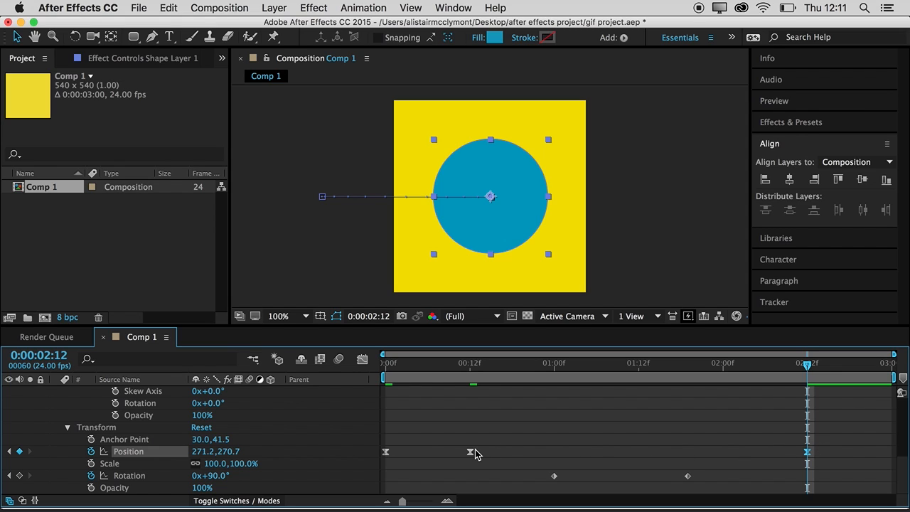
{"action": "left_click_drag", "start_coordinate": [808, 370], "coordinate": [475, 364]}
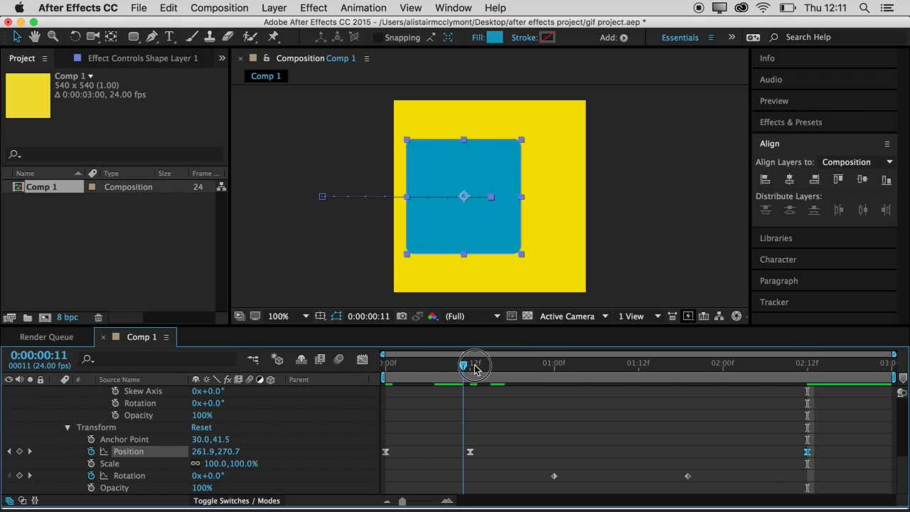
{"action": "left_click_drag", "start_coordinate": [475, 364], "coordinate": [760, 364]}
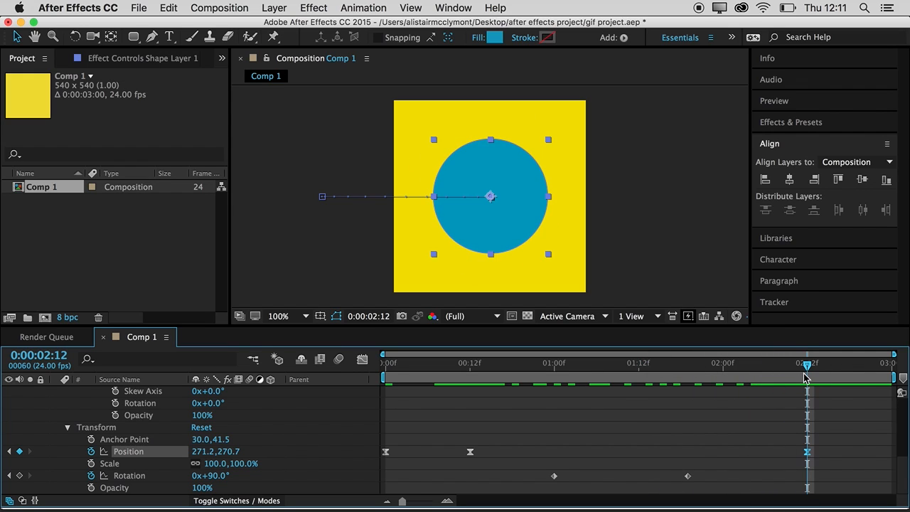
At the last frame set Position to about 271.2, -183.3 so the circle exits through the top.
{"action": "left_click_drag", "start_coordinate": [808, 364], "coordinate": [885, 364]}
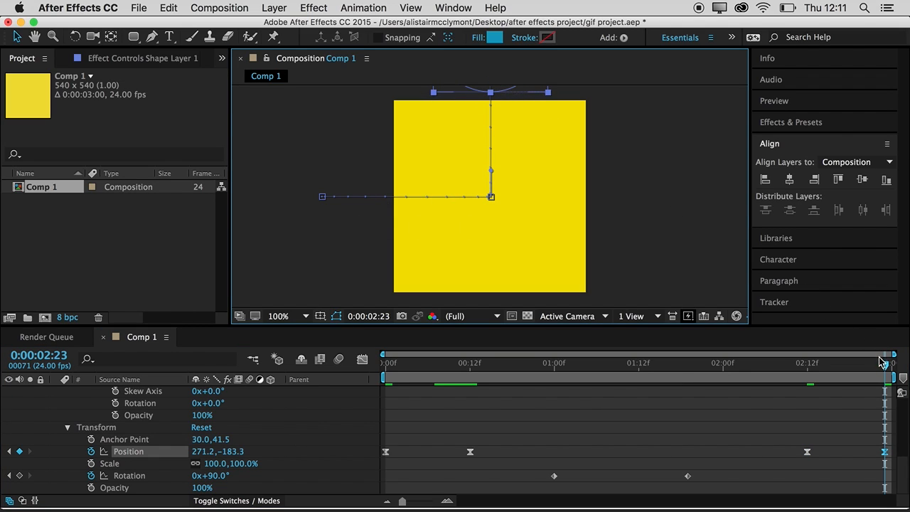
{"action": "left_click_drag", "start_coordinate": [889, 363], "coordinate": [814, 362]}
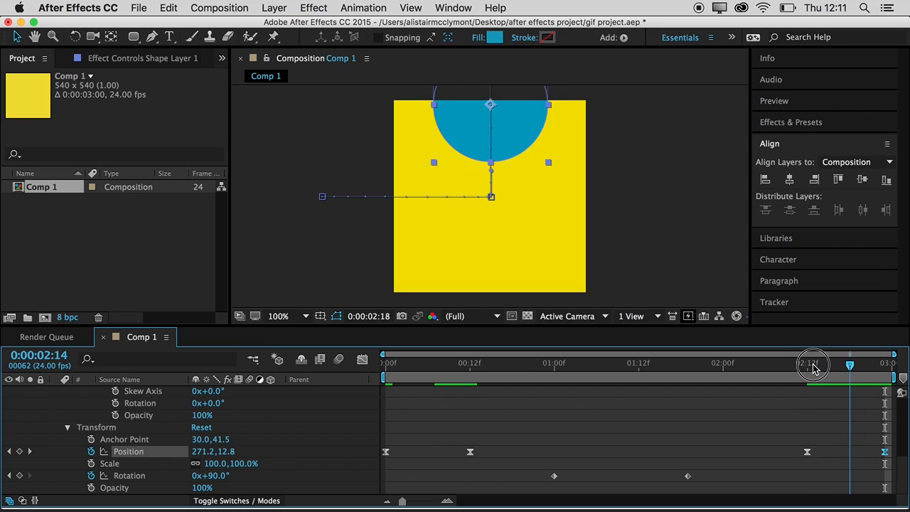
{"action": "left_click_drag", "start_coordinate": [813, 364], "coordinate": [799, 364]}
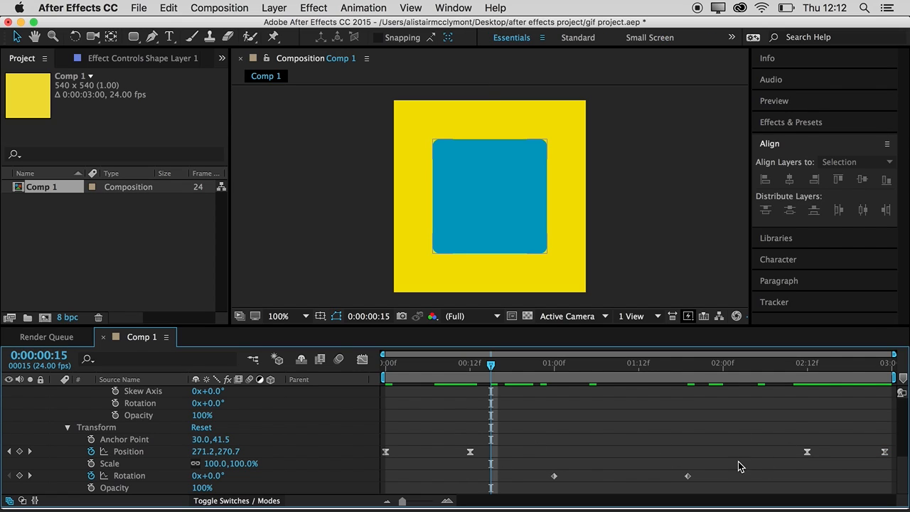
{"action": "mouse_move", "coordinate": [645, 366]}
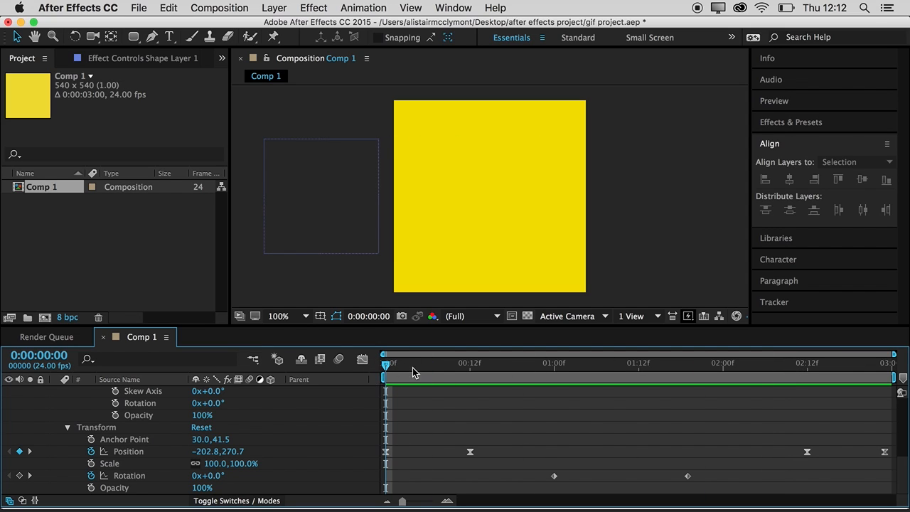
{"action": "left_click_drag", "start_coordinate": [384, 362], "coordinate": [842, 363]}
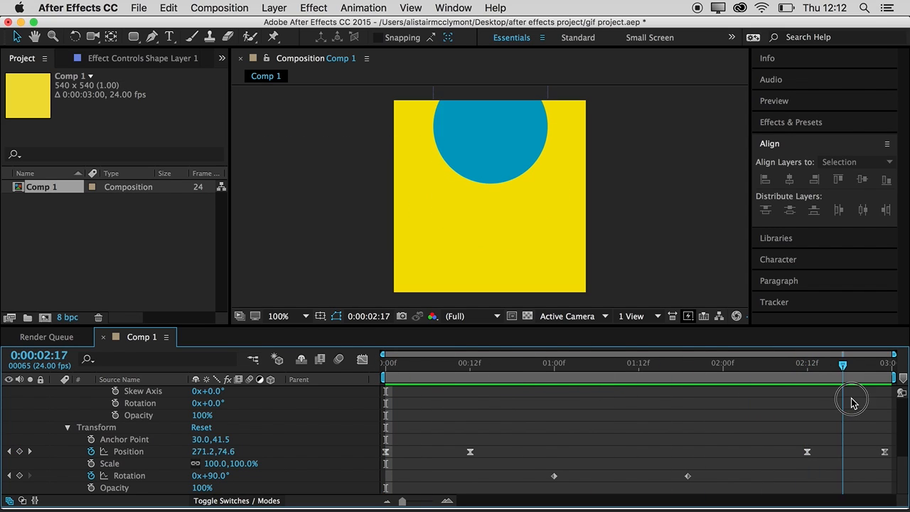